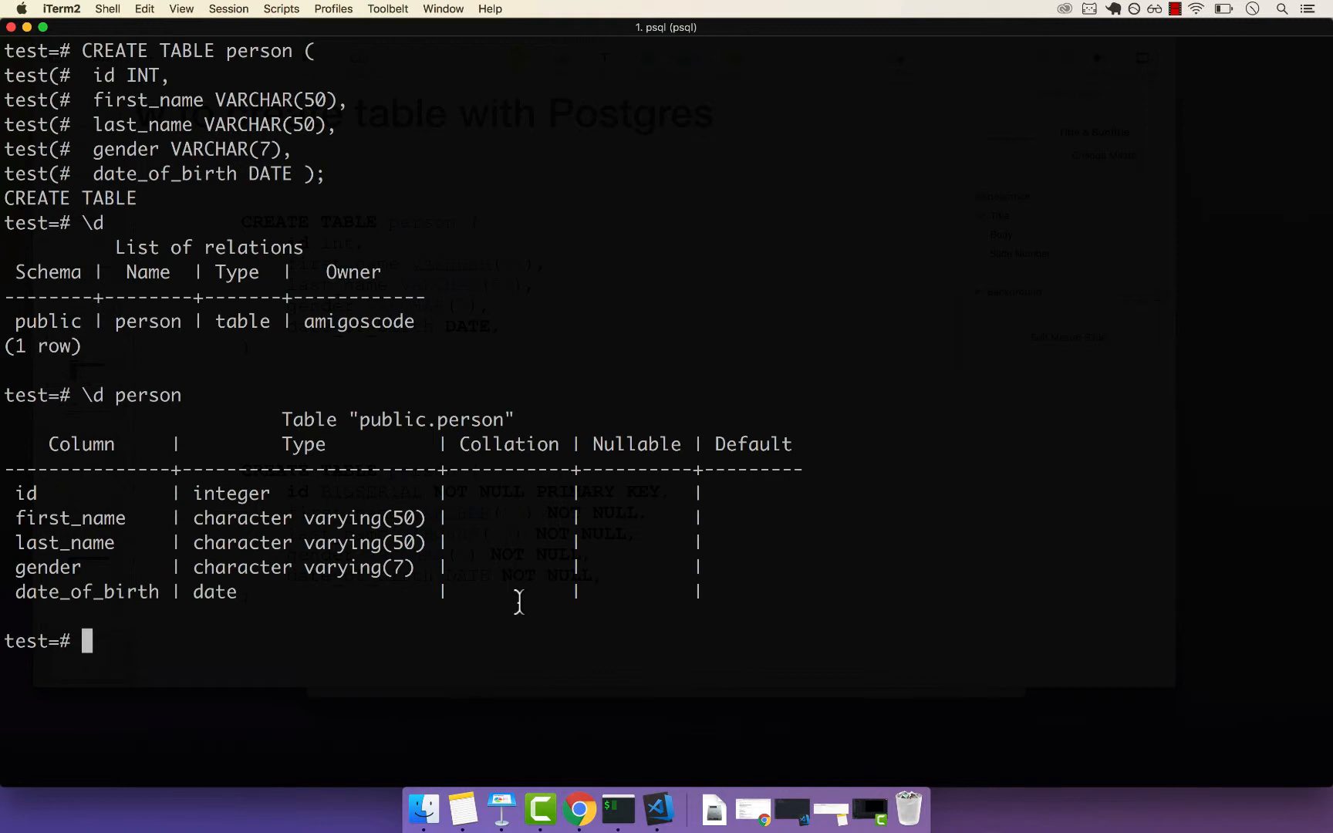
Step: Run DROP TABLE person; to remove the person table from the test database
{"action": "type", "text": "DROP"}
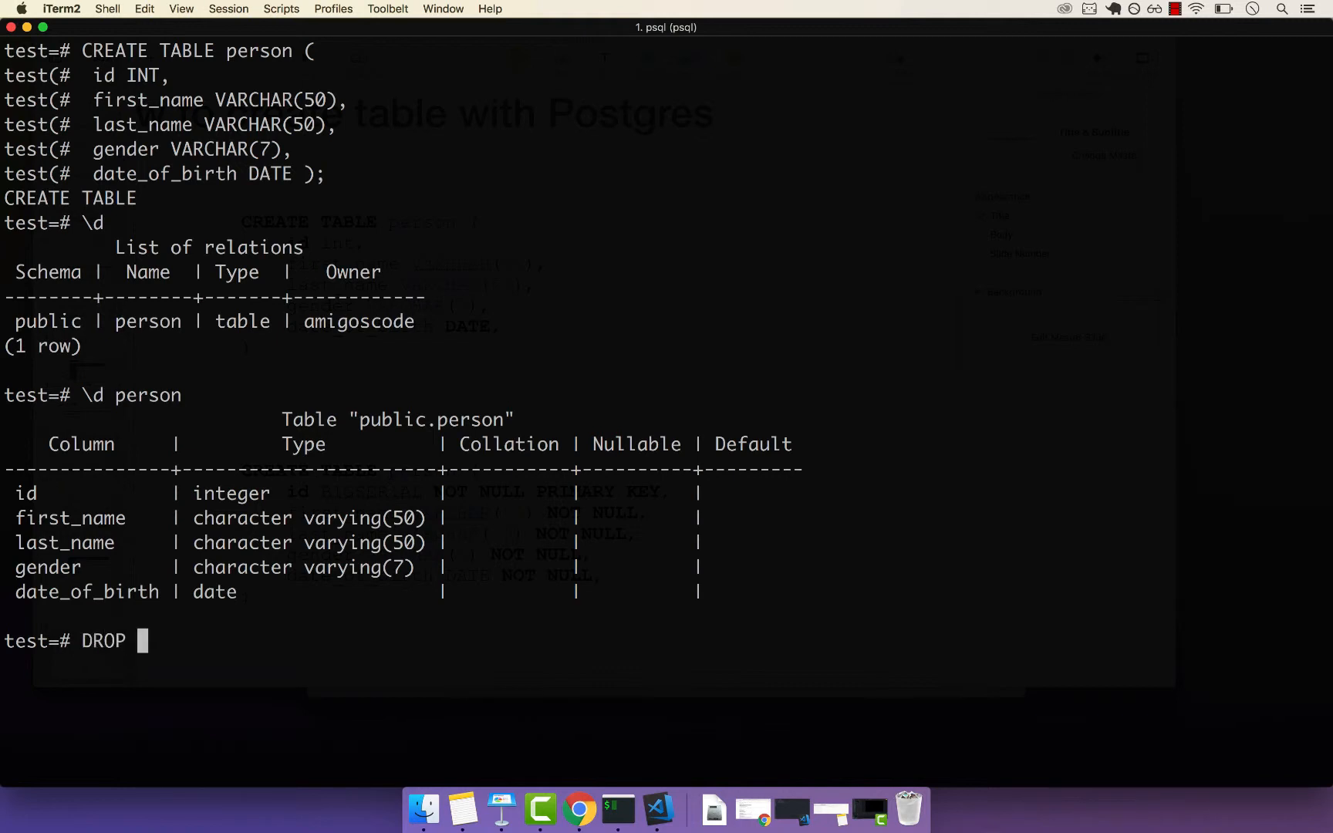
{"action": "type", "text": "TABLE"}
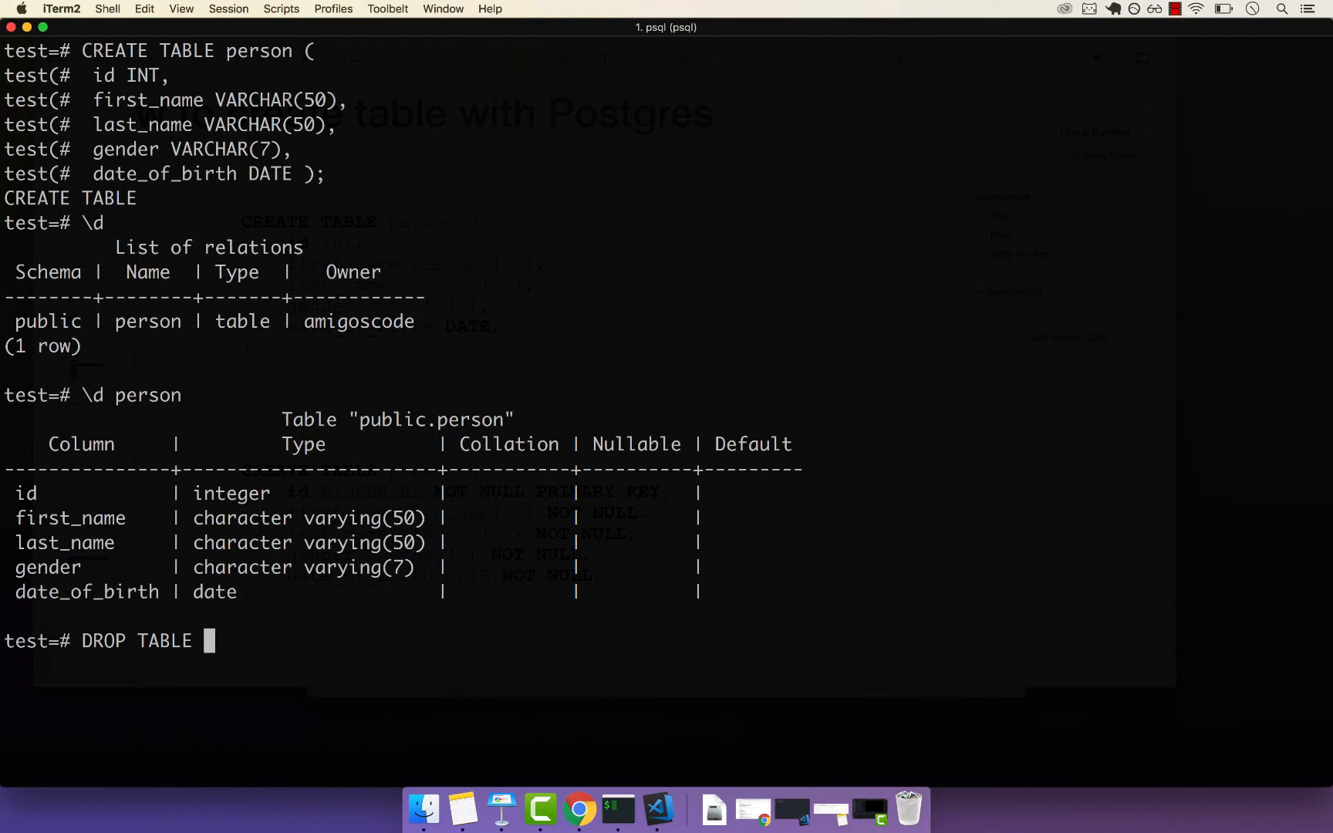
{"action": "type", "text": "person"}
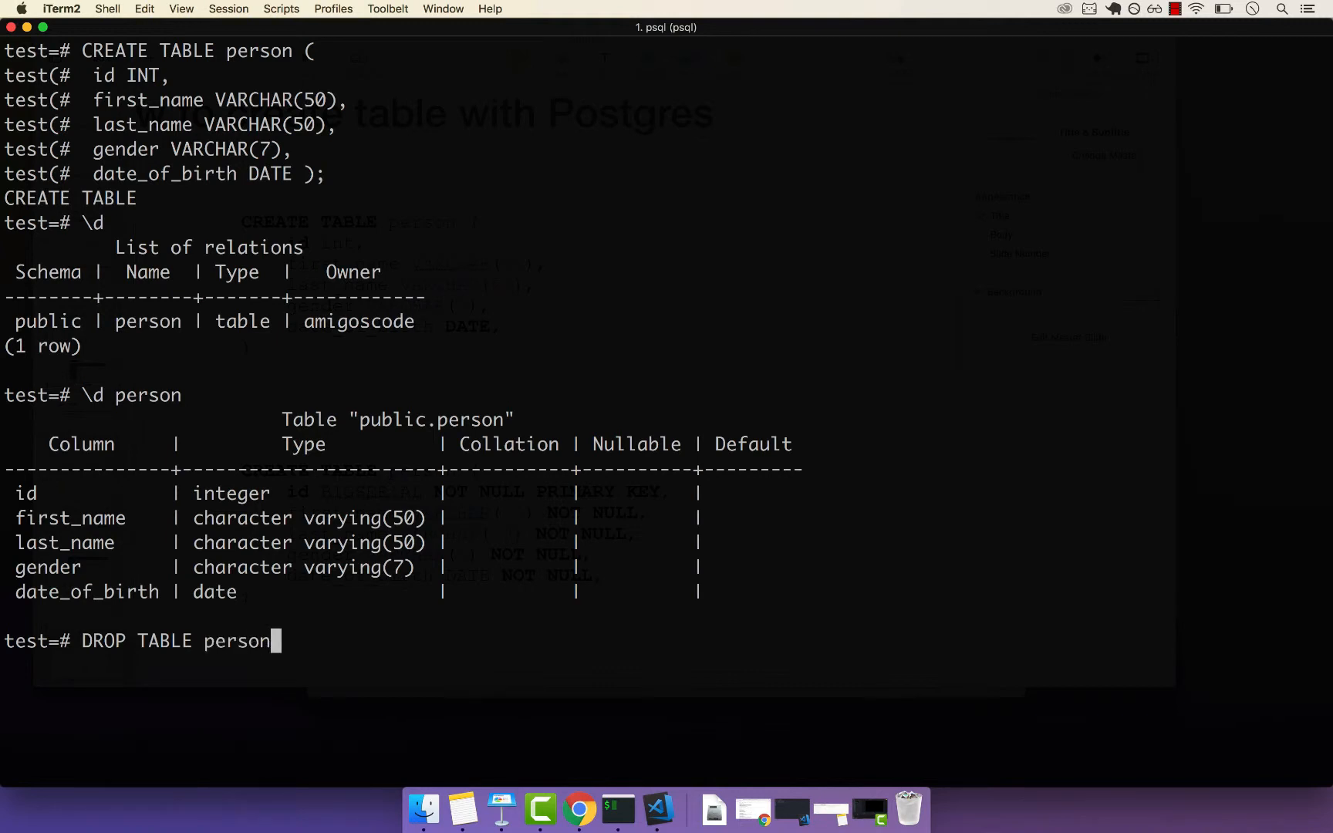
{"action": "key", "text": "Enter"}
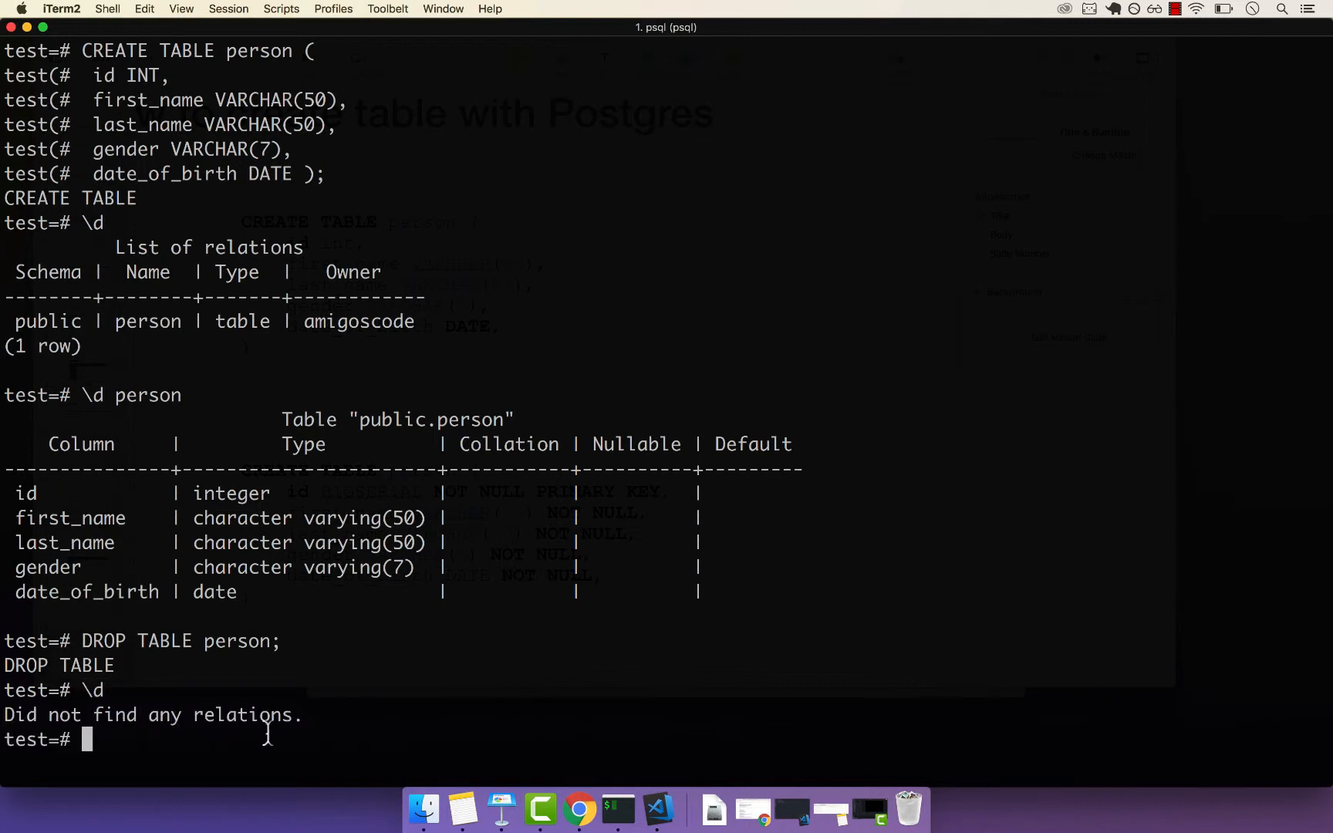
{"action": "mouse_move", "coordinate": [157, 704]}
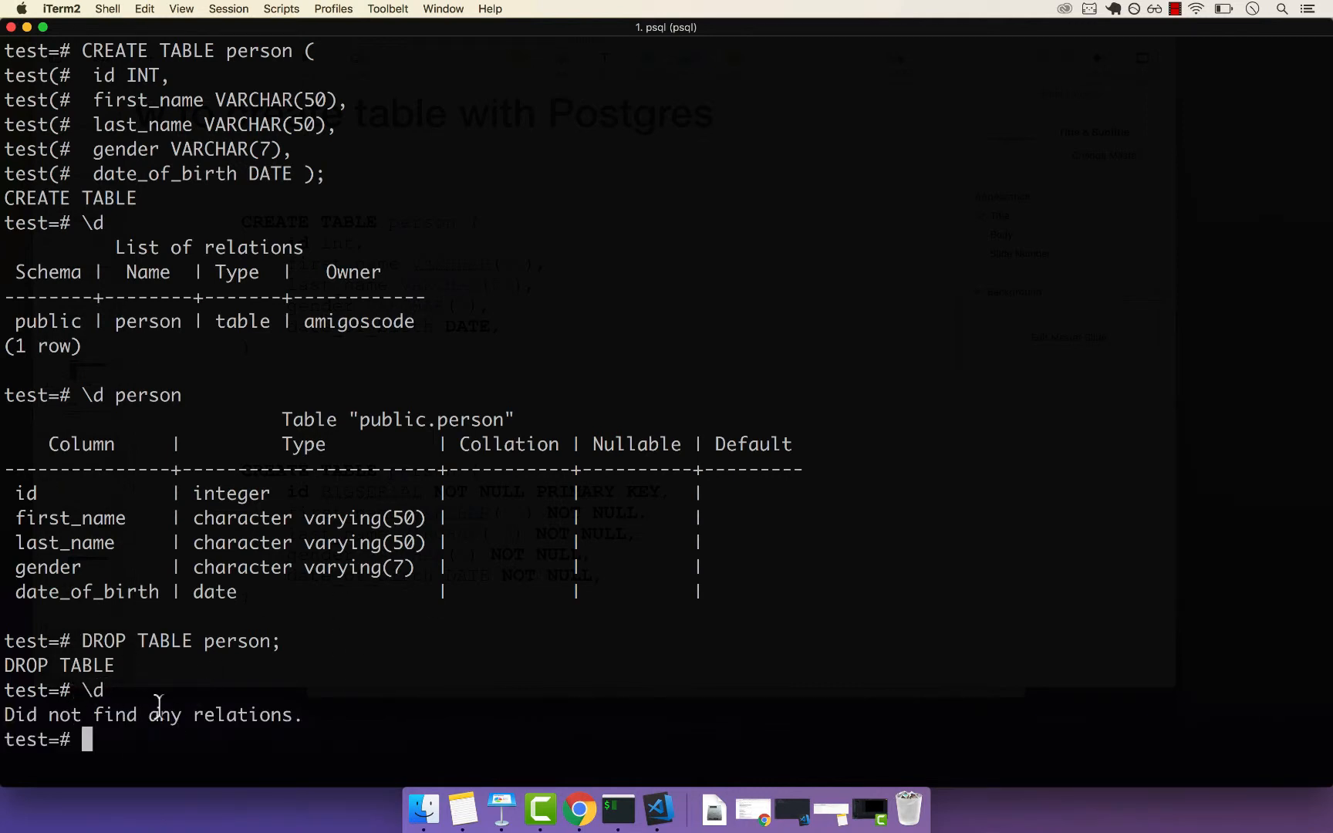
{"action": "mouse_move", "coordinate": [182, 722]}
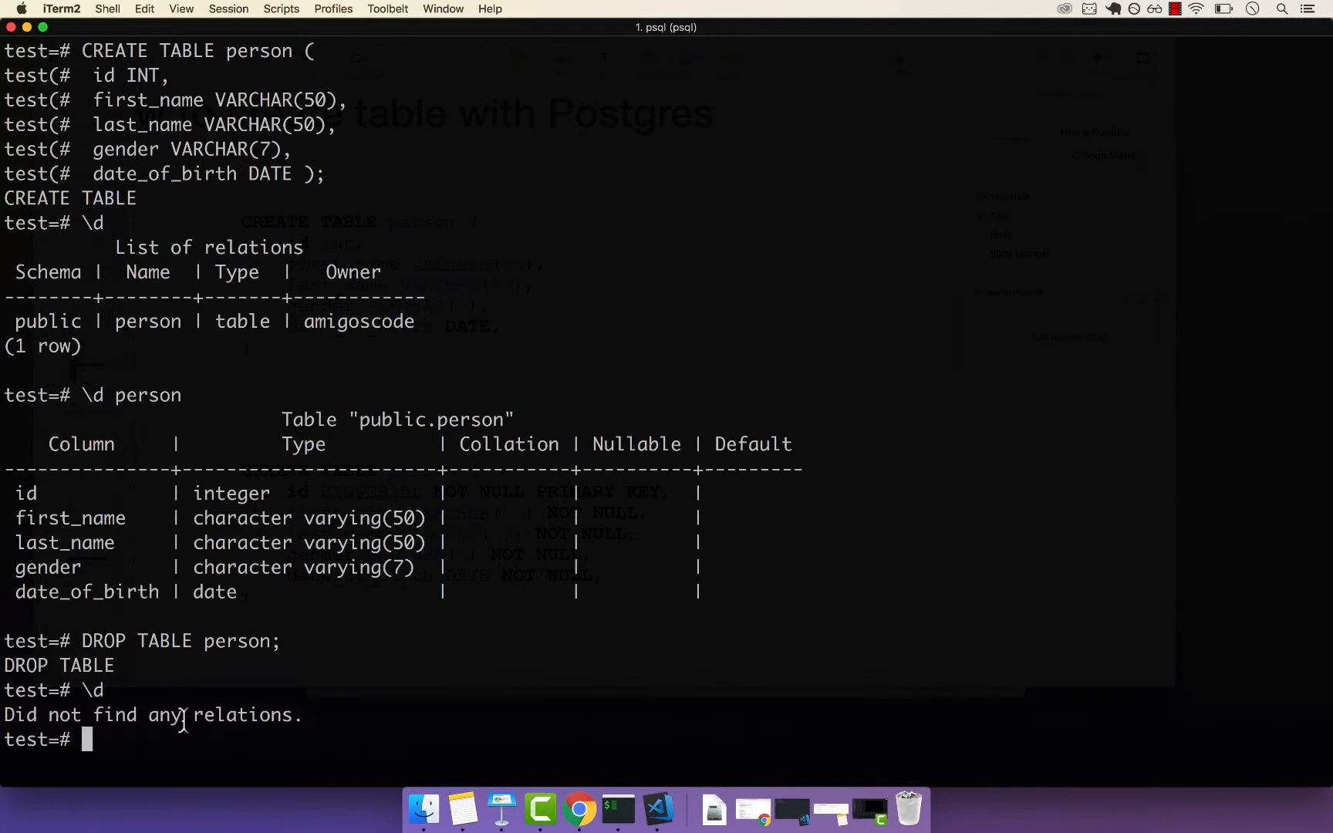
{"action": "mouse_move", "coordinate": [176, 676]}
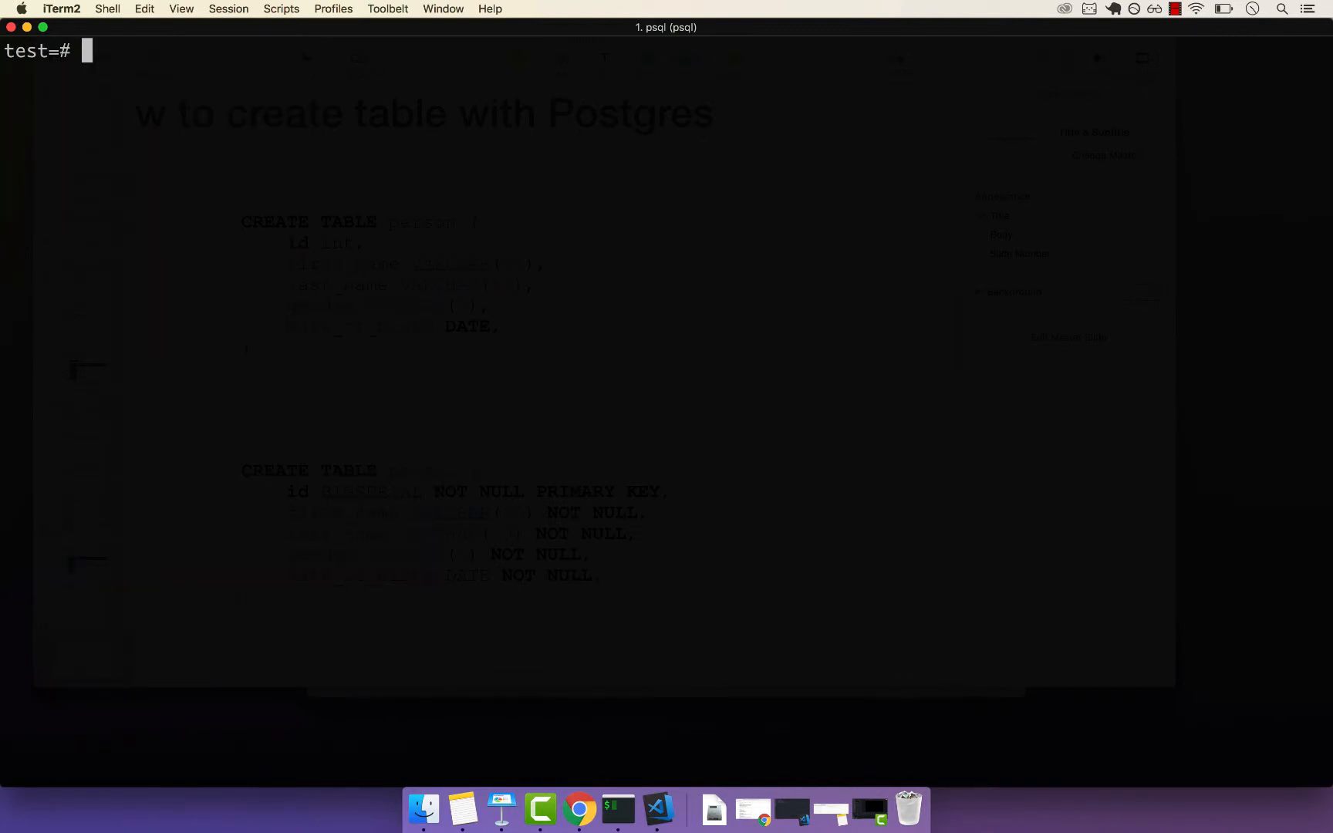
Step: Start CREATE TABLE person ( with id BIGSERIAL NOT NULL PRIMARY KEY, correcting a BUGSERIAL typo
{"action": "type", "text": "CREATE TABLE person ("}
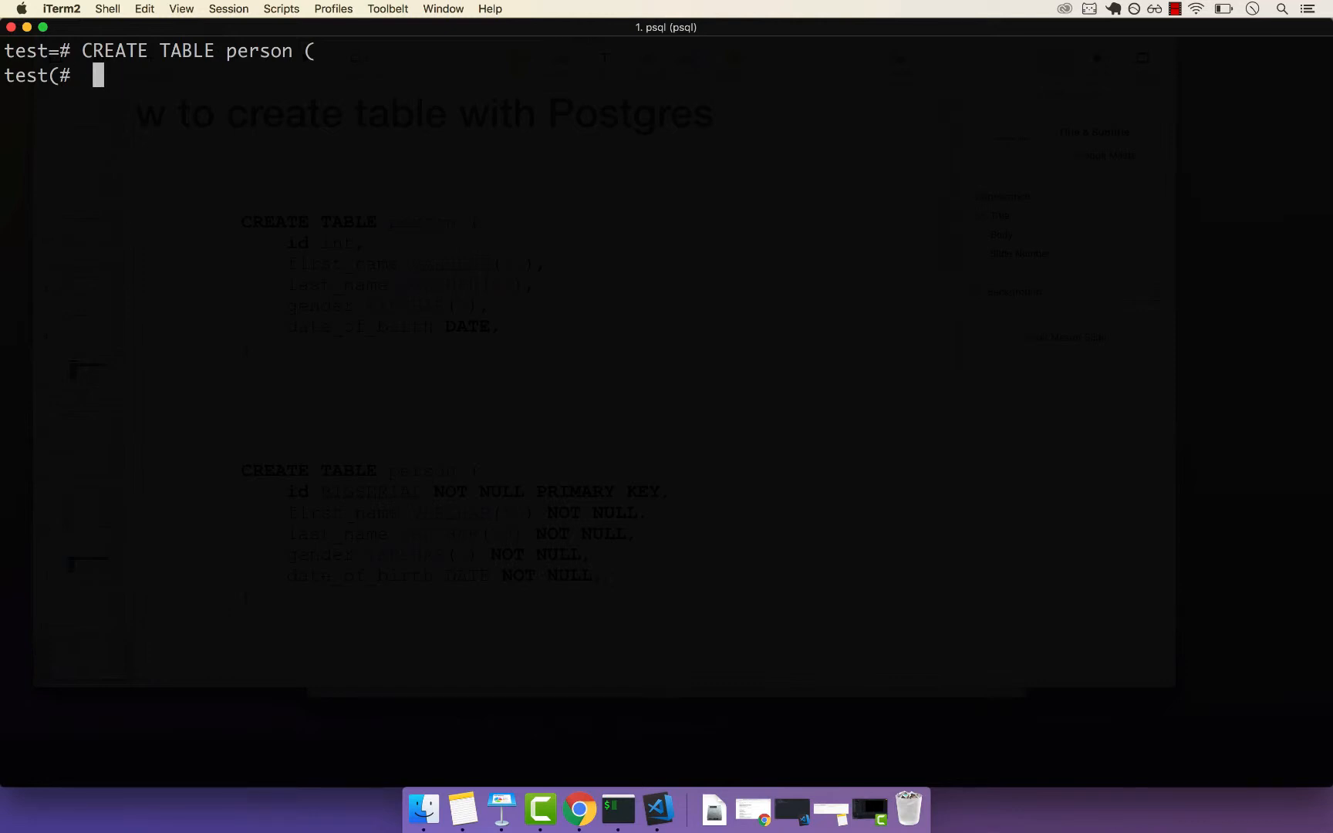
{"action": "type", "text": "id BUG"}
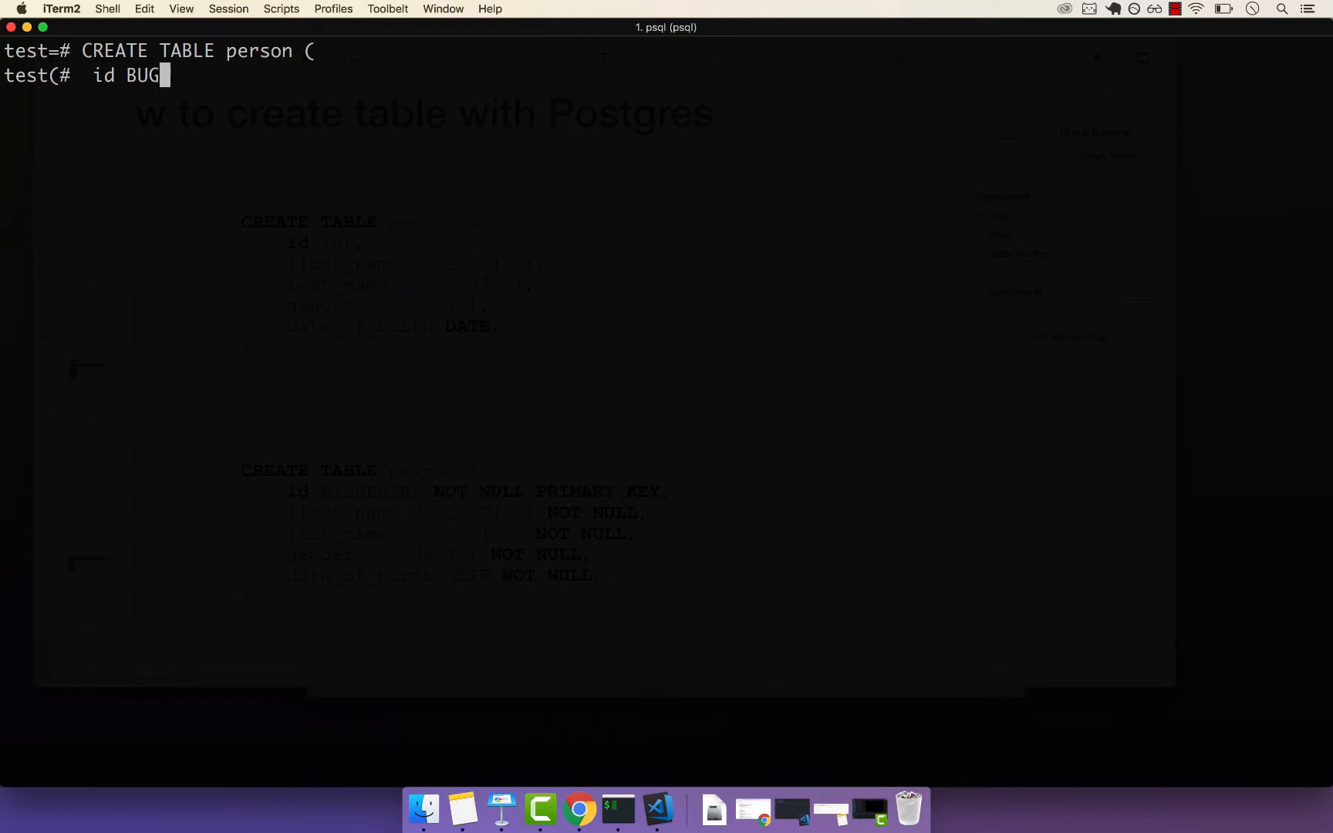
{"action": "type", "text": "SERIAL"}
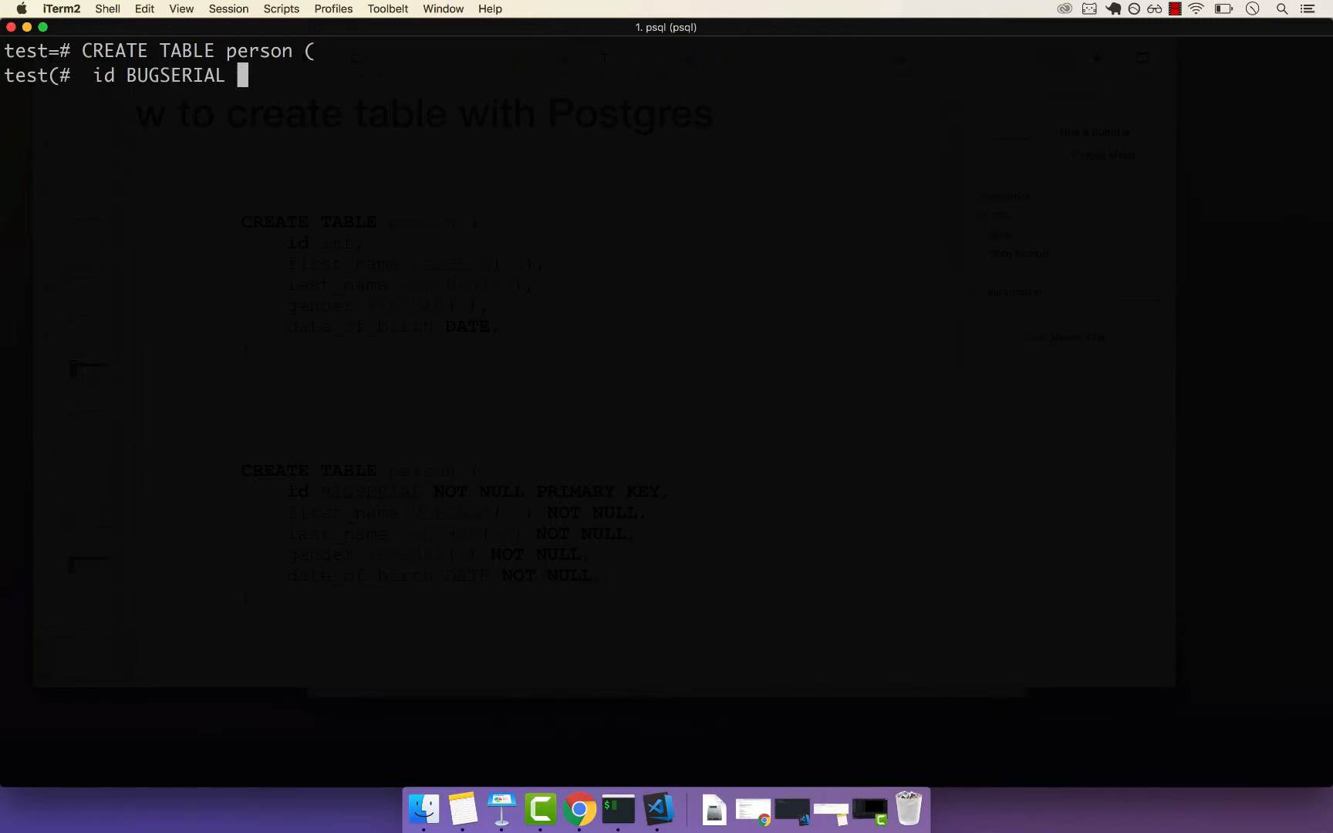
{"action": "key", "text": "Backspace"}
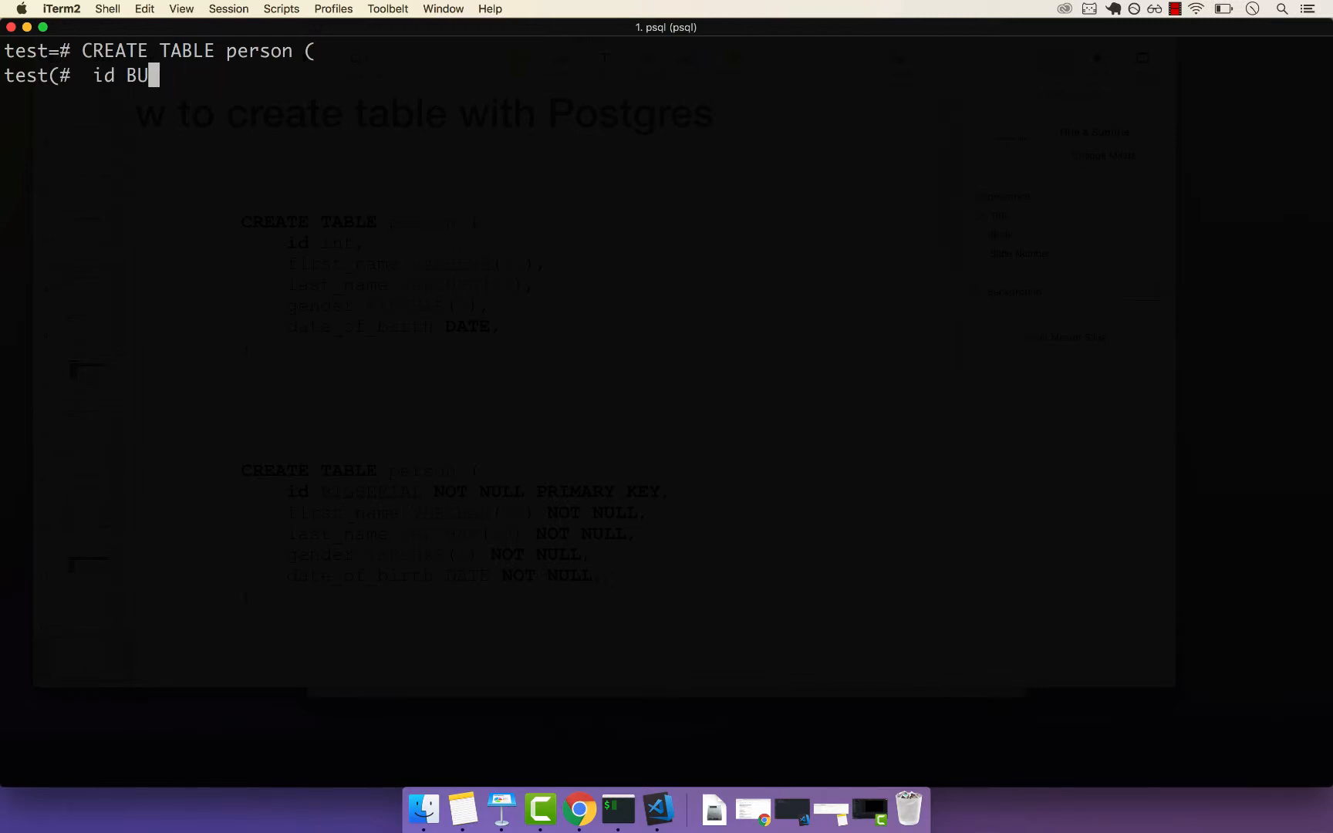
{"action": "type", "text": "IG"}
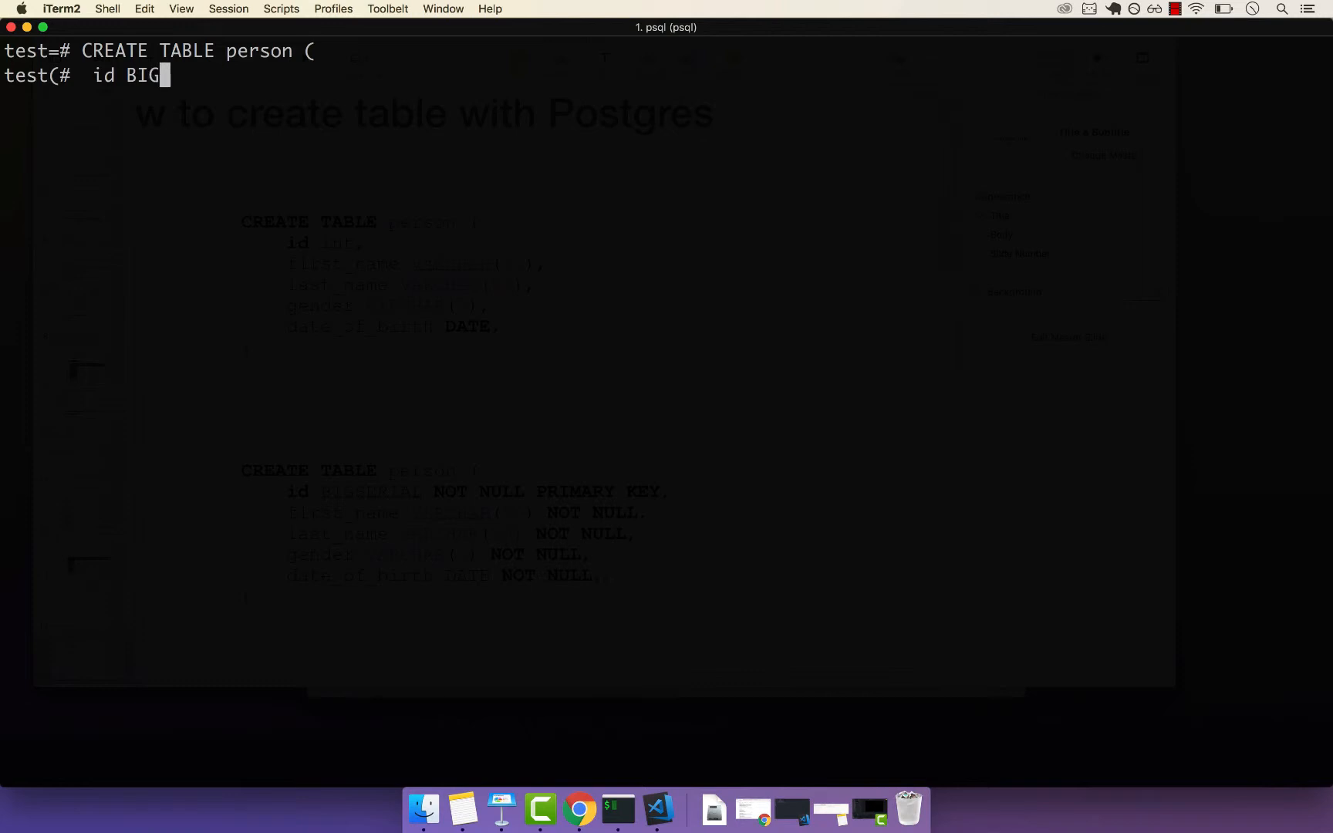
{"action": "type", "text": "SERIAL"}
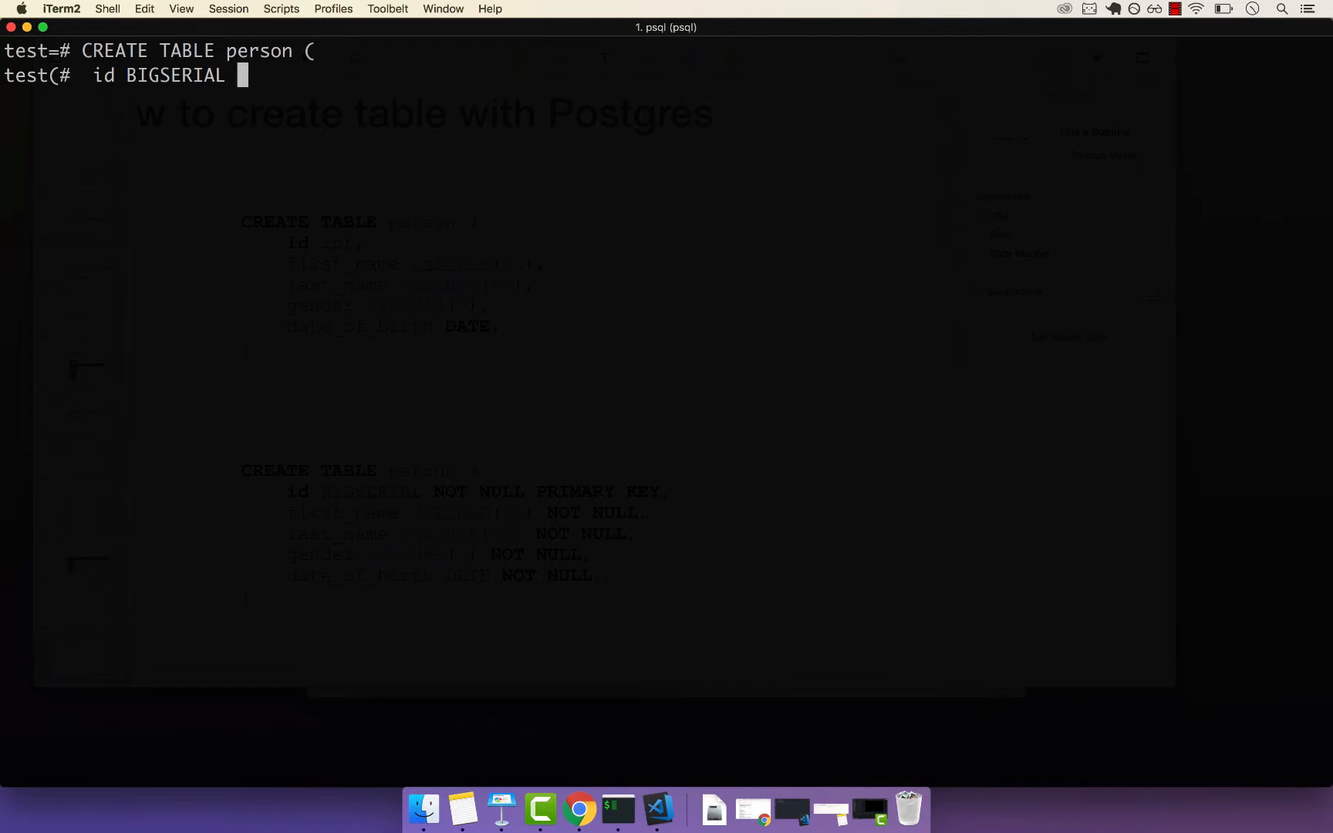
{"action": "type", "text": "NOT"}
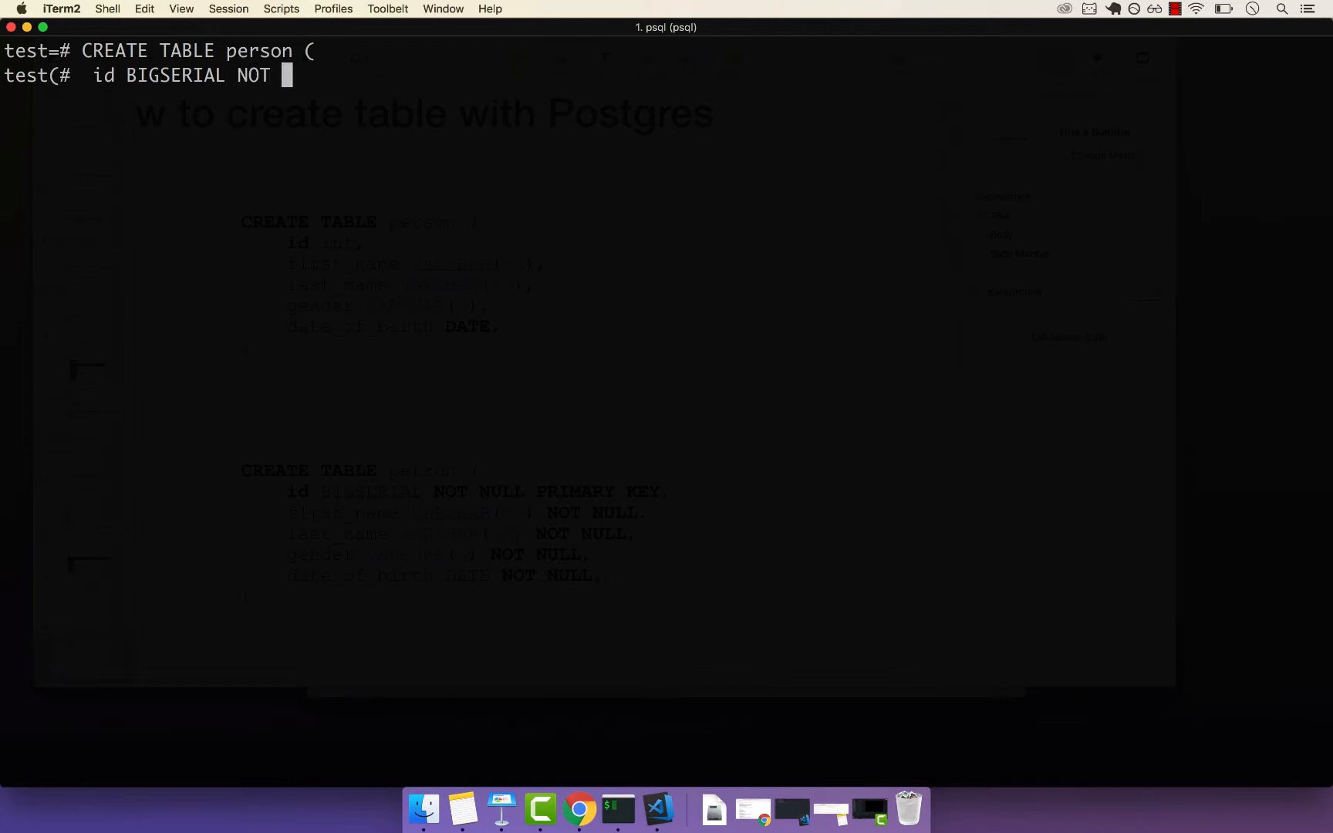
{"action": "type", "text": "NULL"}
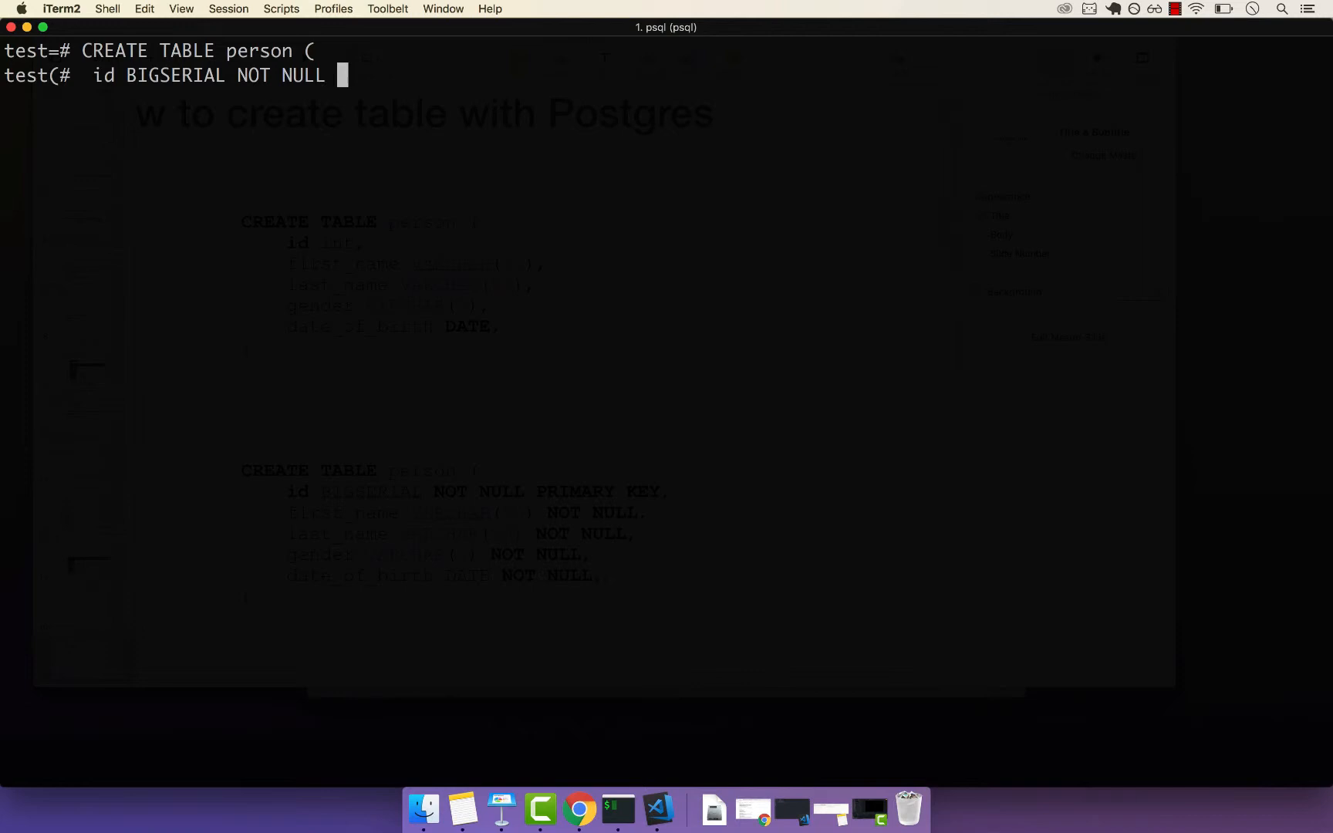
{"action": "type", "text": "PRIMAR"}
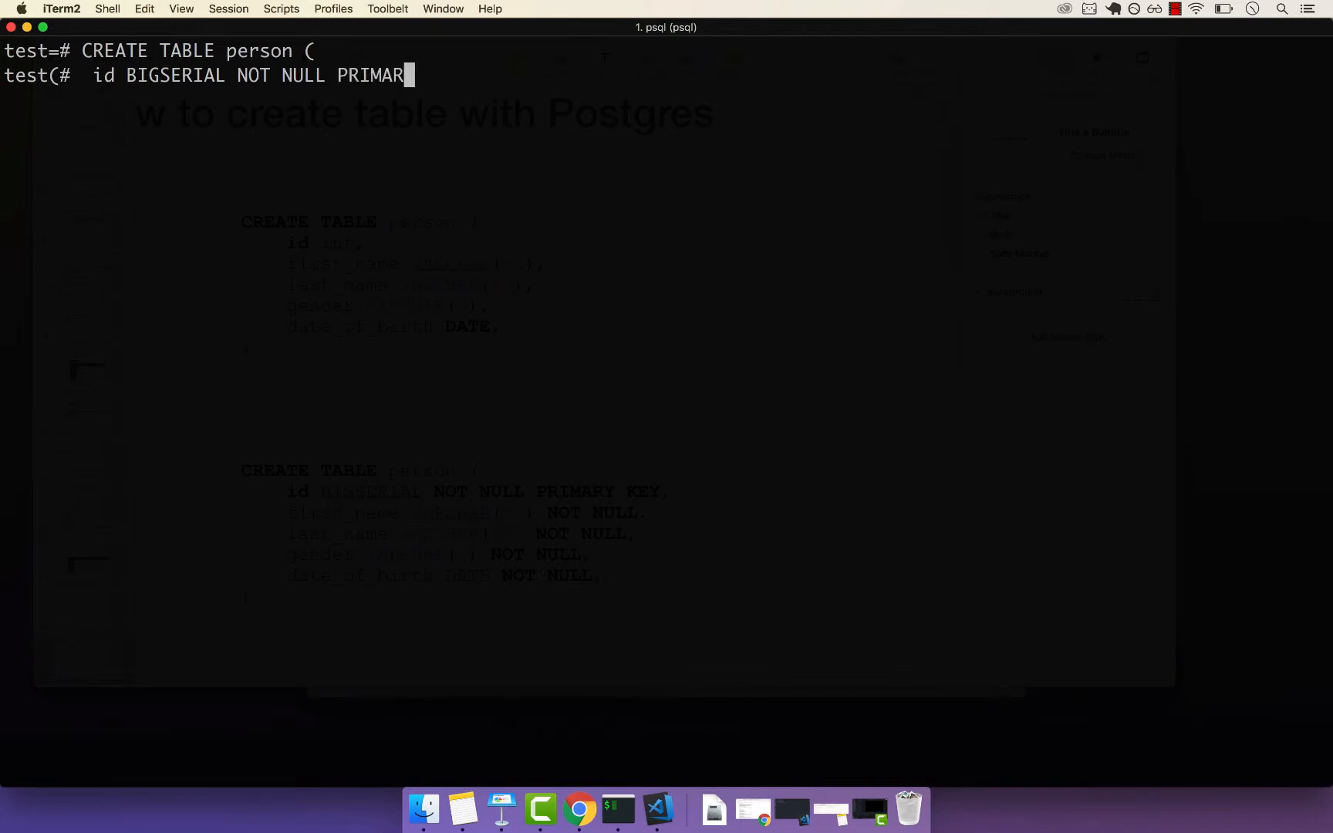
{"action": "type", "text": "Y KEY"}
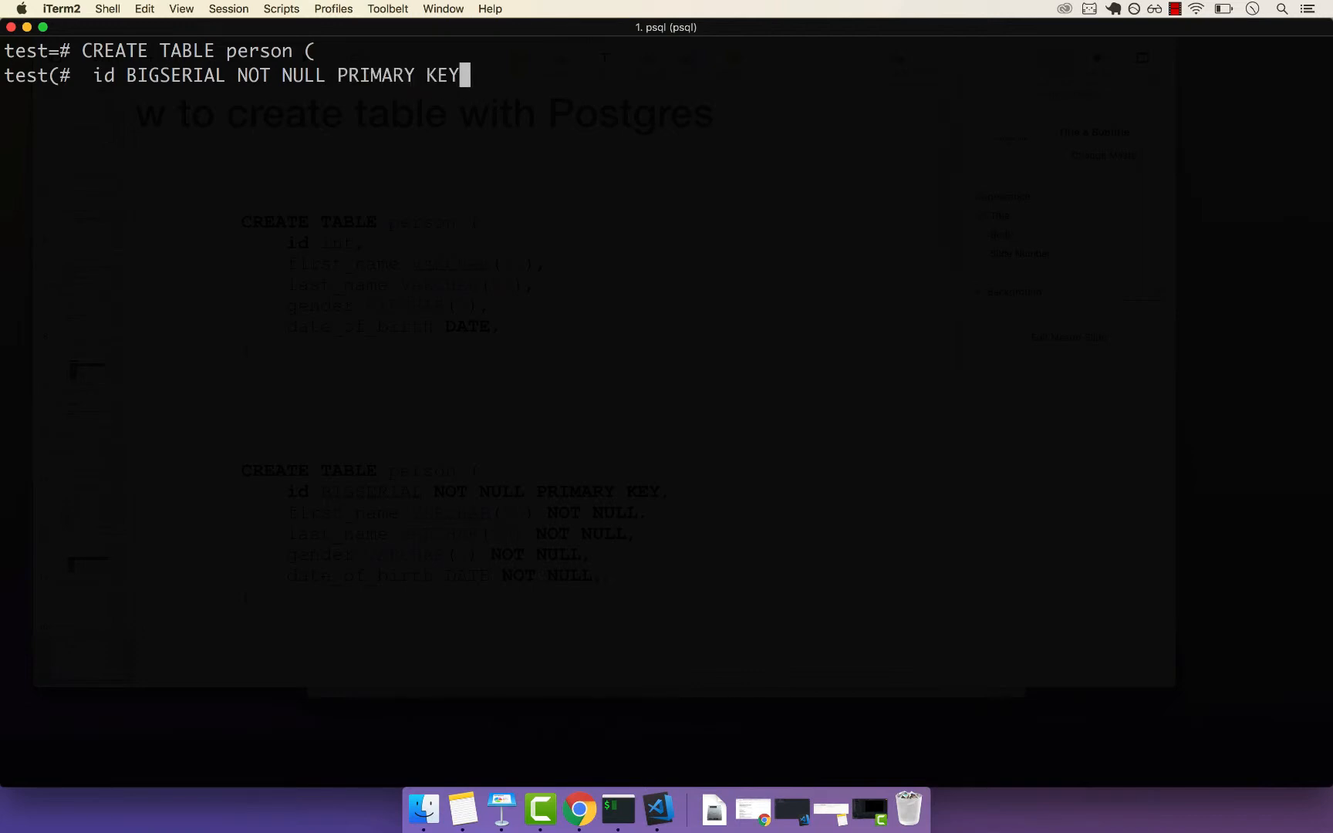
{"action": "type", "text": ","}
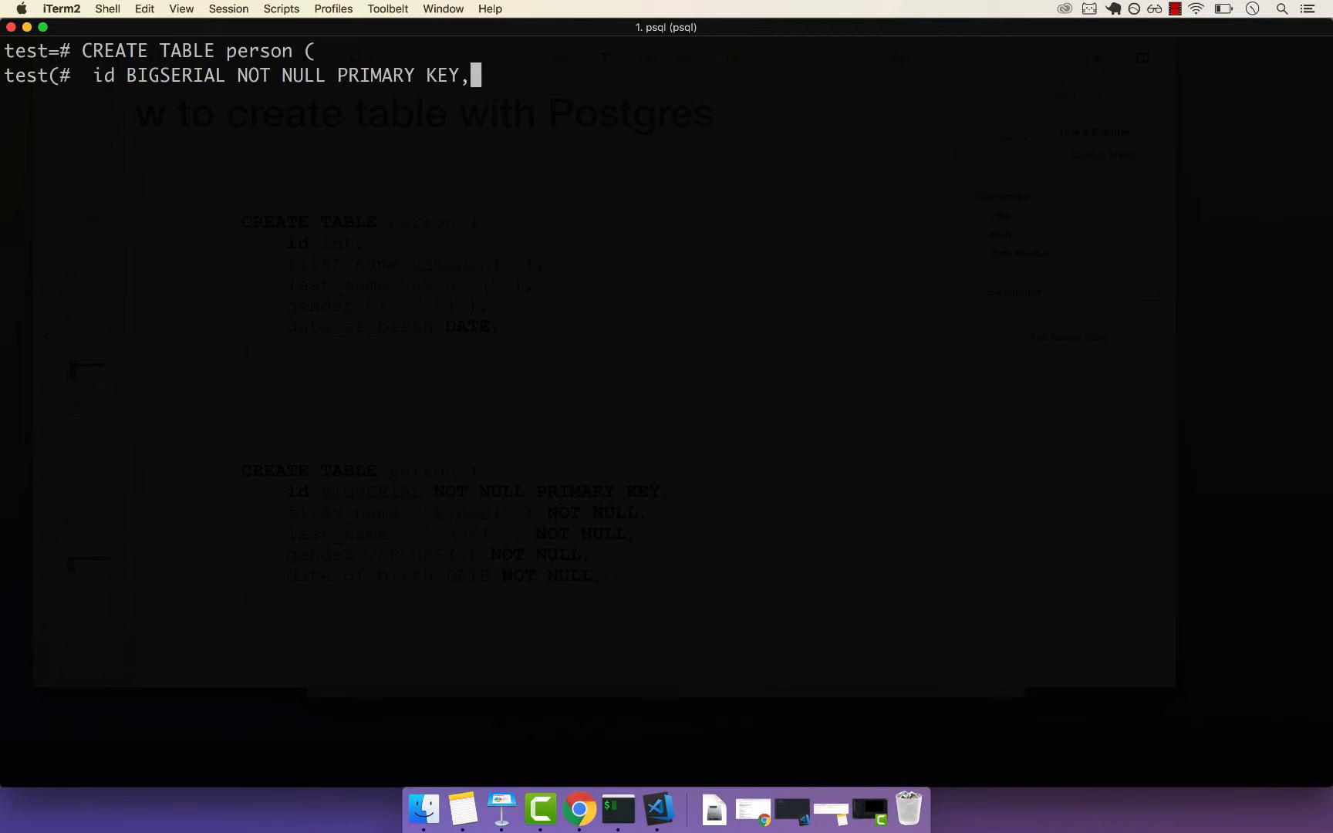
{"action": "key", "text": "enter"}
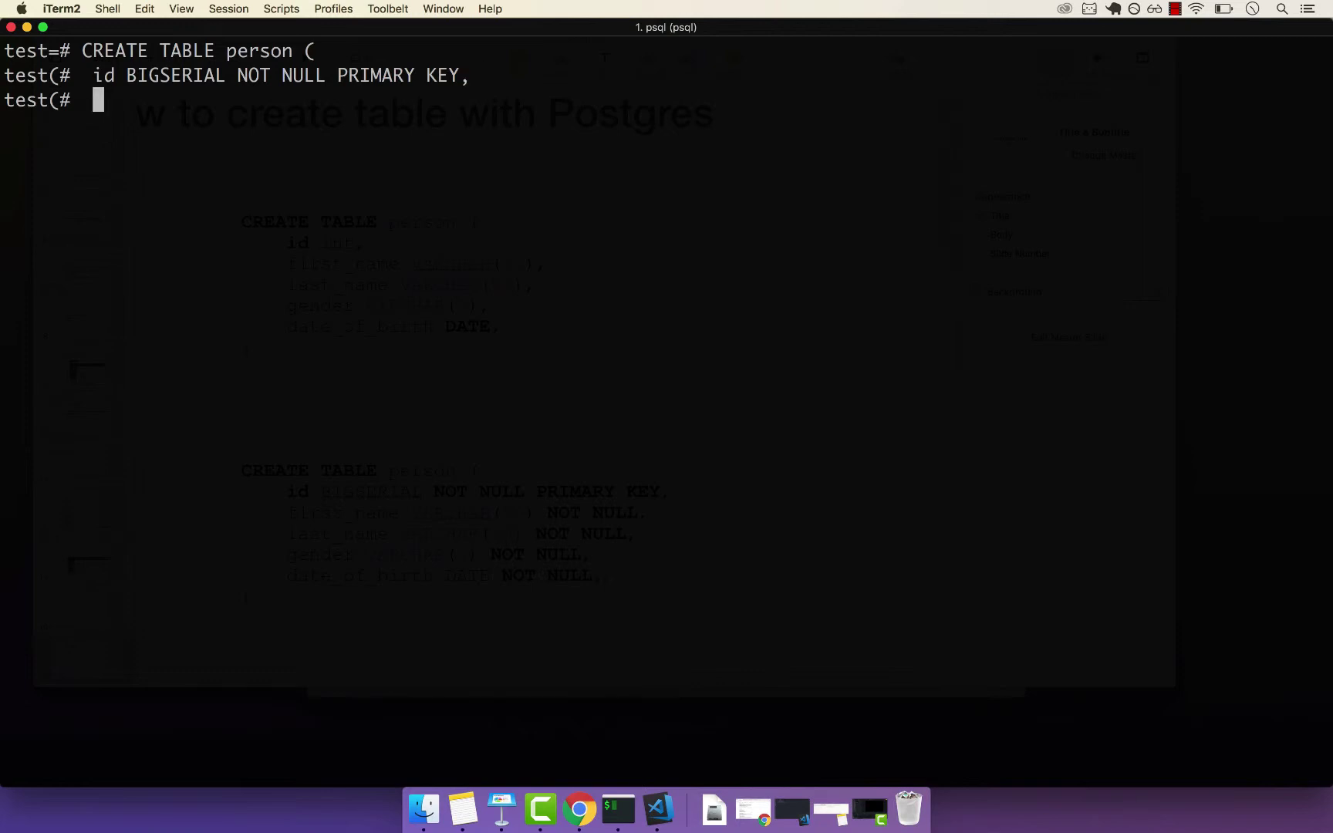
Step: Add the first_name VARCHAR( column line and continue onto the next line of the statement
{"action": "type", "text": "firs"}
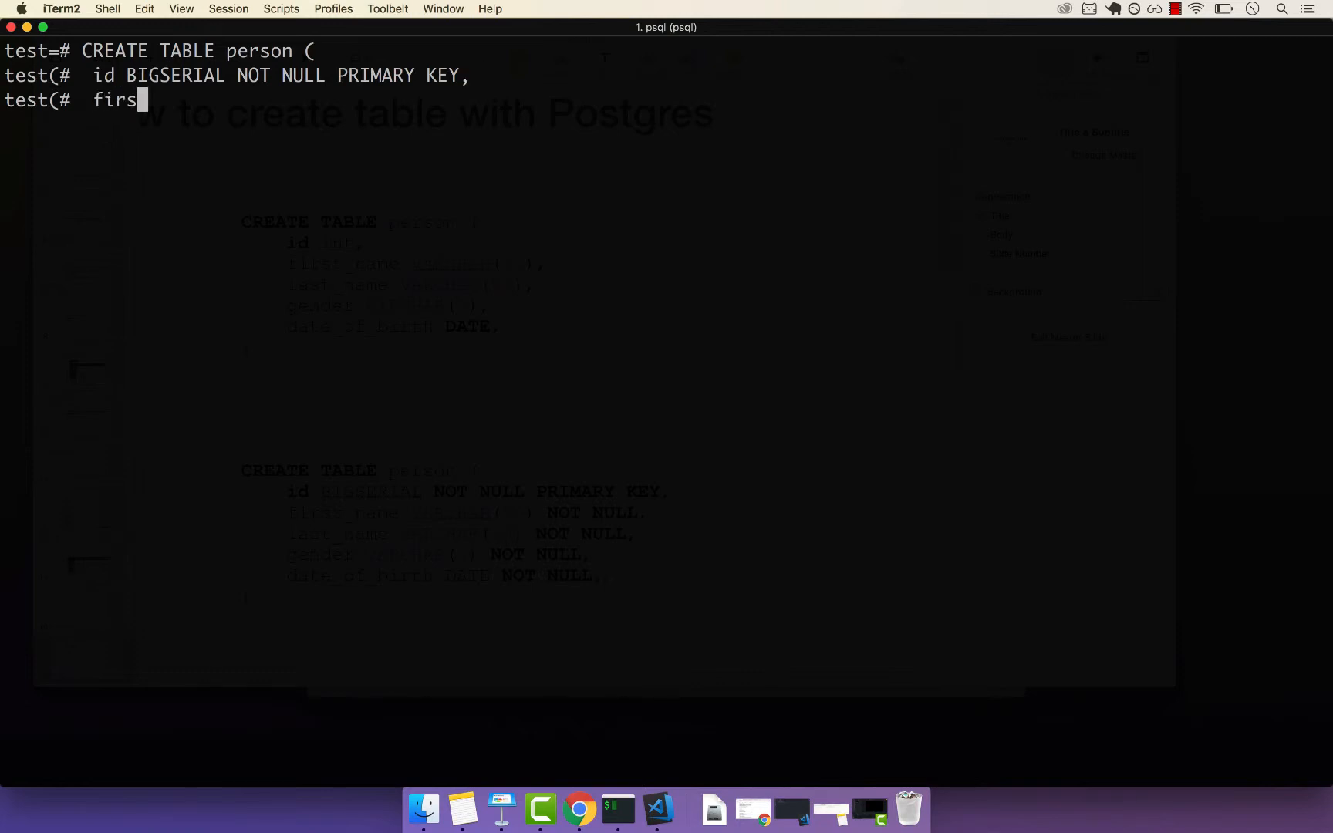
{"action": "type", "text": "t_name VARCHAR"}
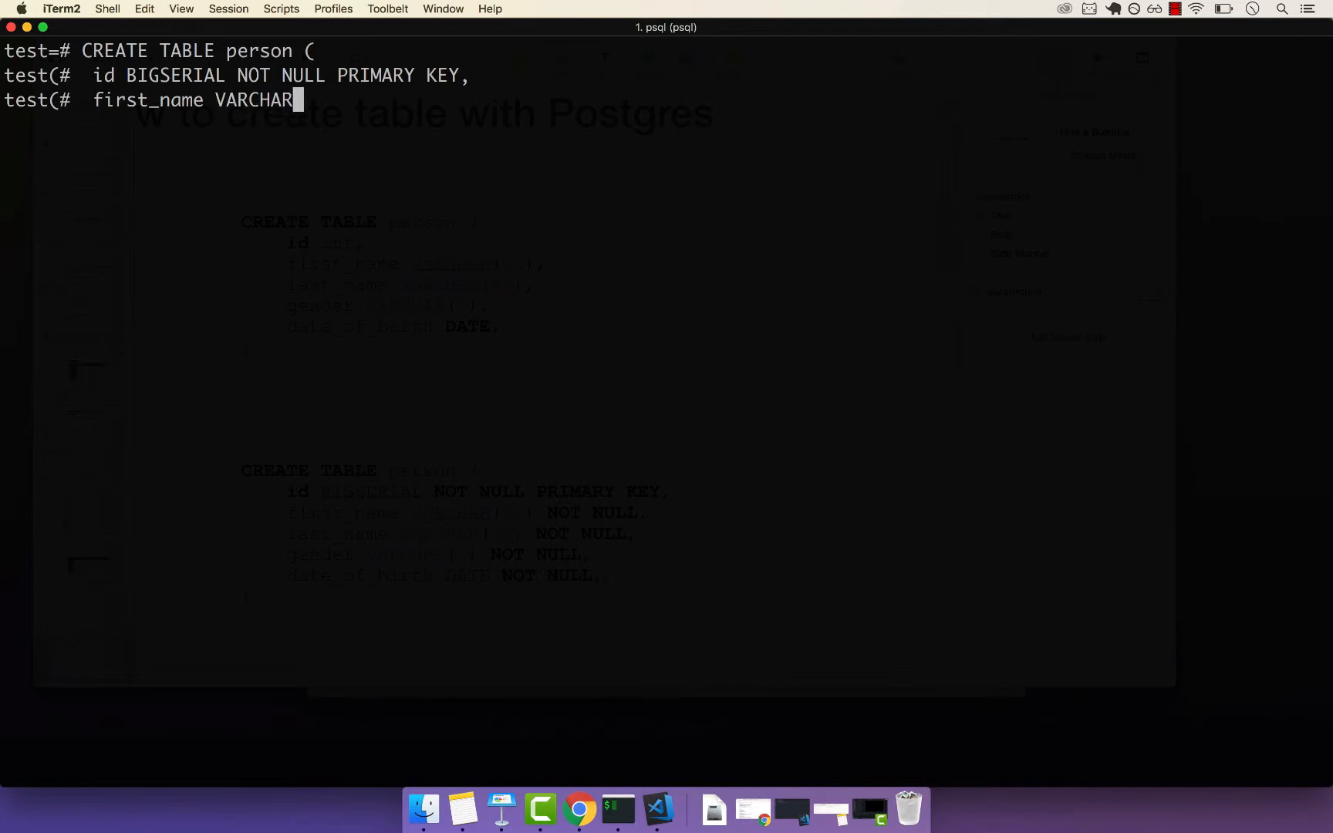
{"action": "type", "text": "(50),"}
{"action": "type", "text": "gender"}
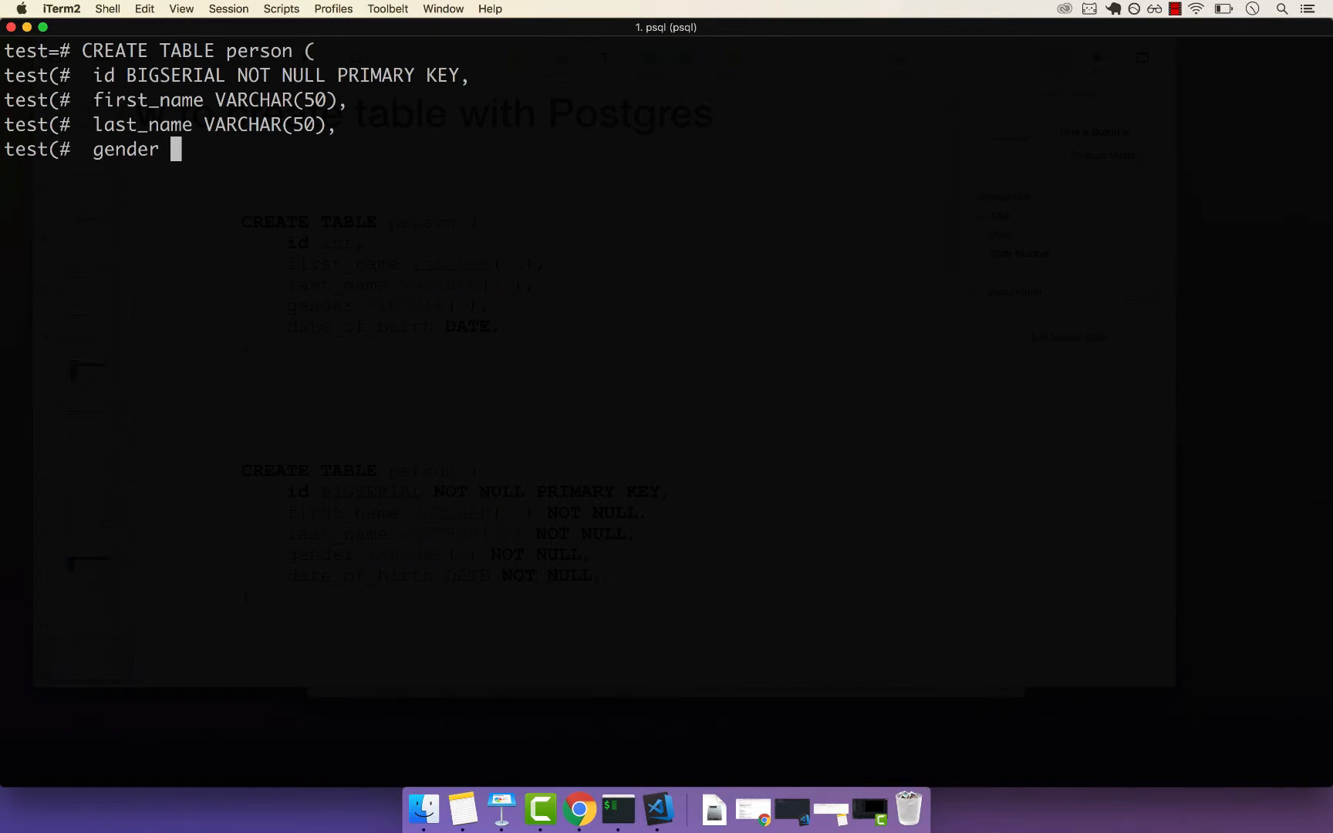
{"action": "type", "text": ";"}
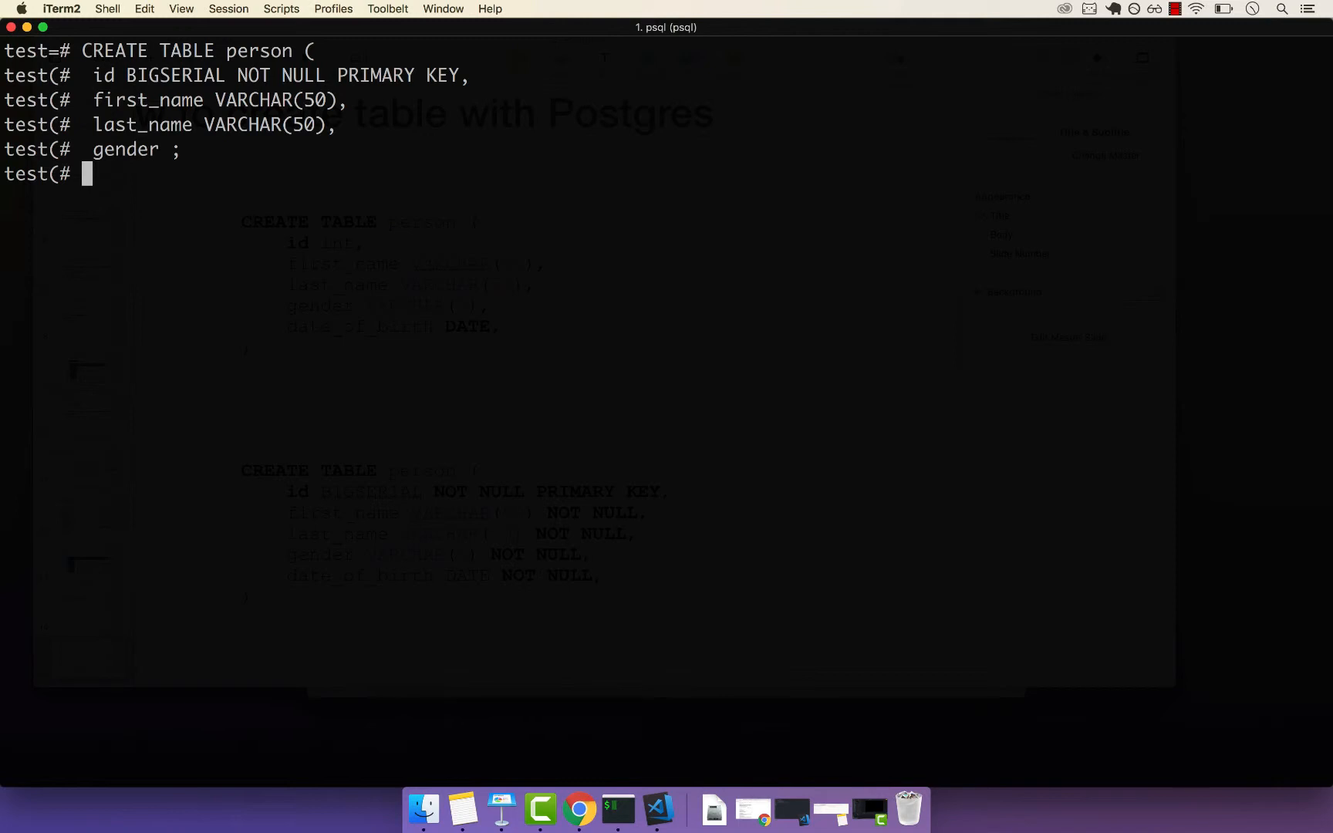
{"action": "type", "text": ";\\"}
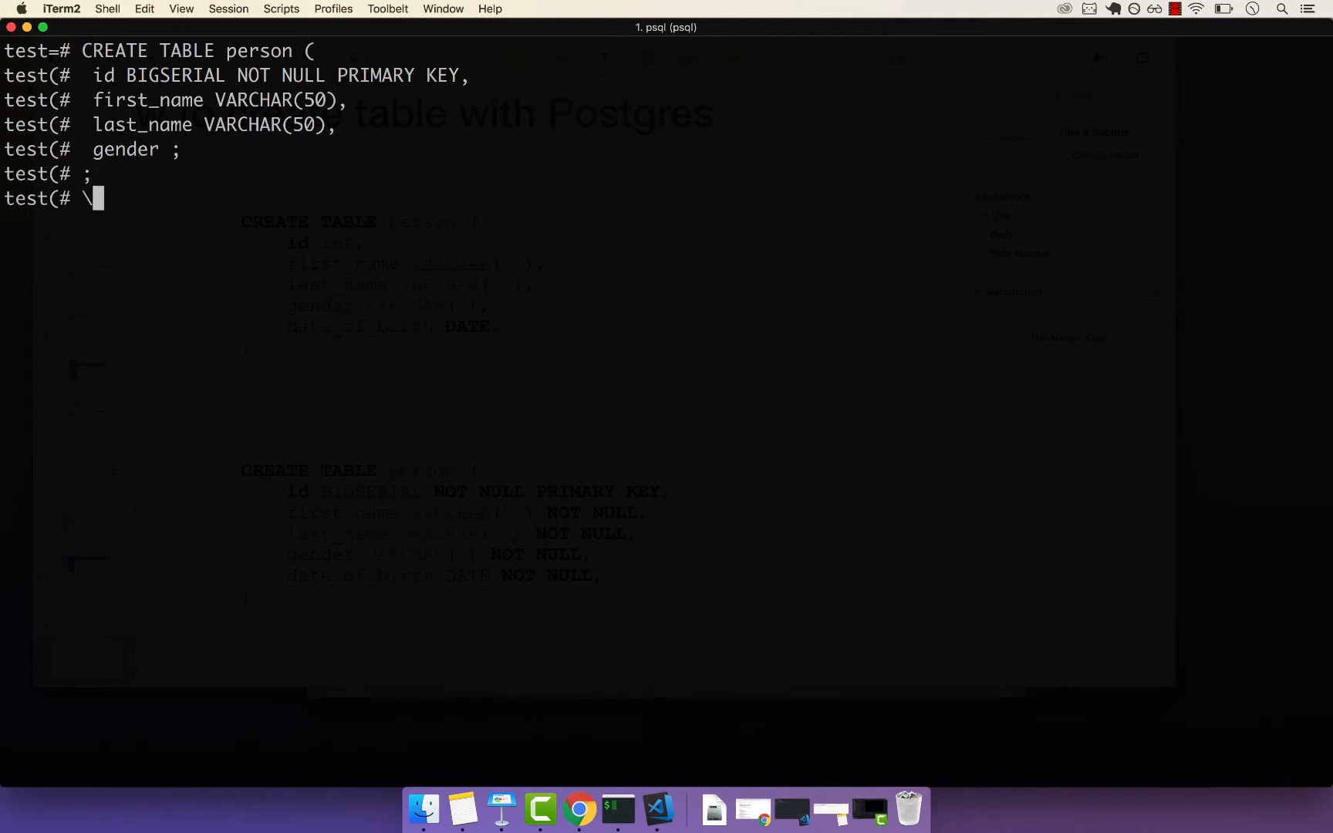
{"action": "key", "text": "Backspace"}
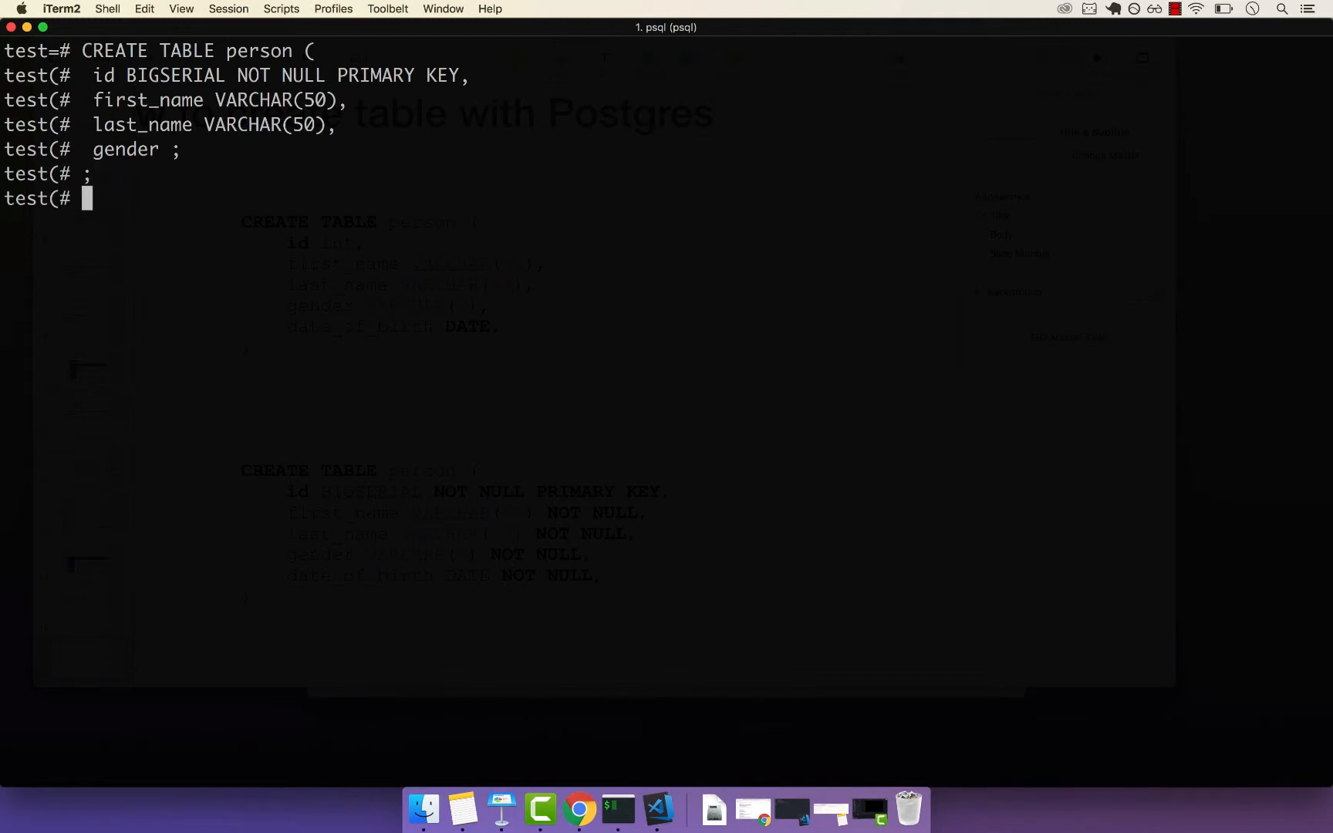
Step: Complete first_name and add last_name VARCHAR(50) NOT NULL, reusing the earlier last_name text
{"action": "type", "text": ");"}
{"action": "type", "text": "first_name VARCHAR(50) NO"}
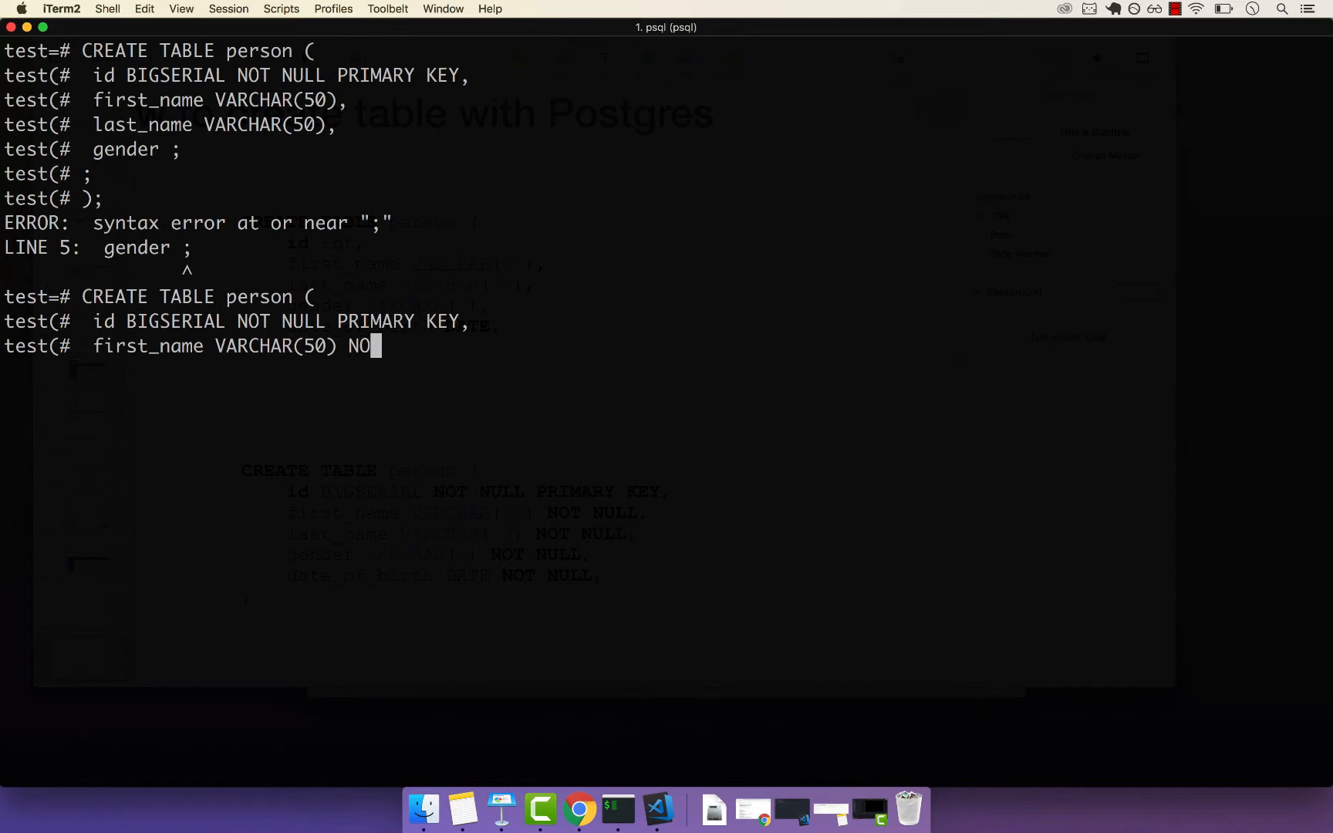
{"action": "type", "text": "T NULL,"}
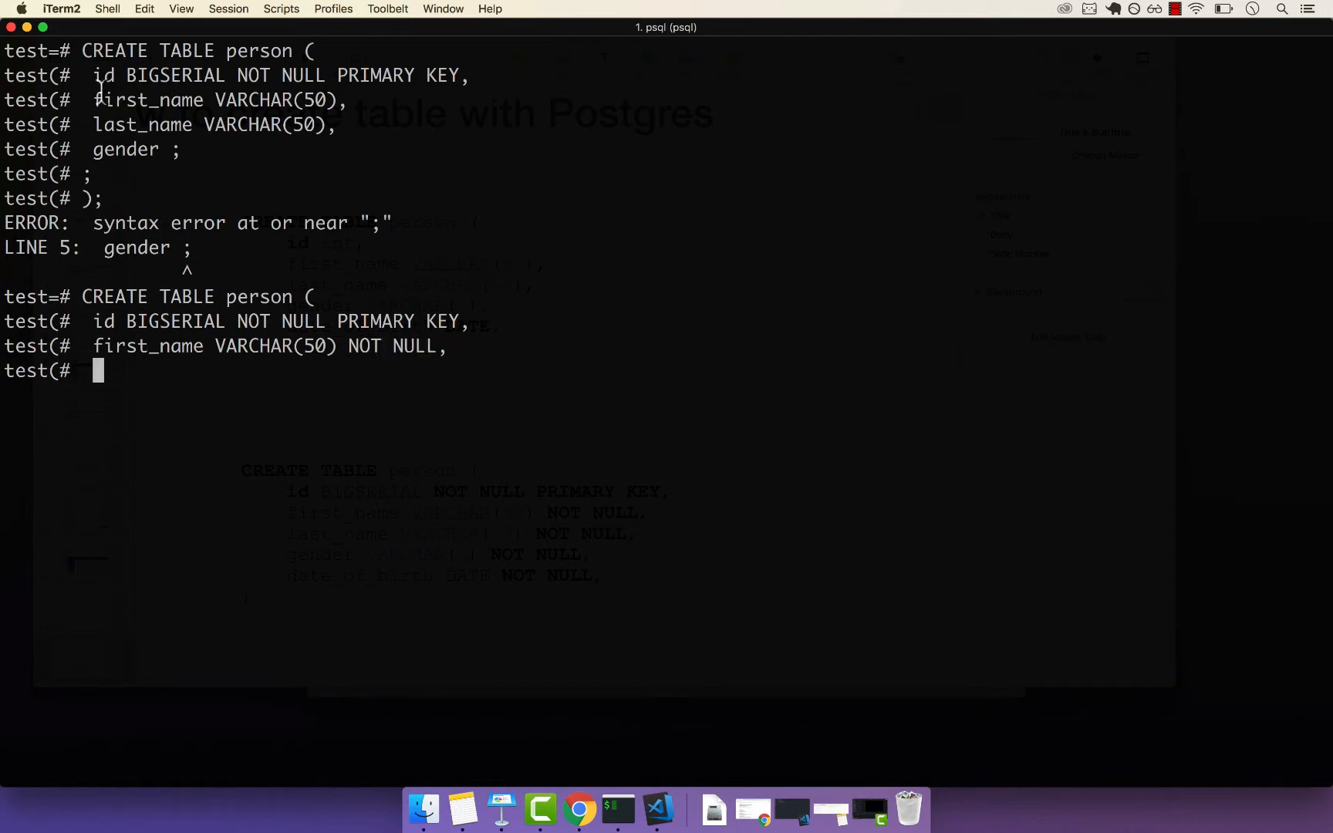
{"action": "left_click_drag", "start_coordinate": [93, 124], "coordinate": [326, 123]}
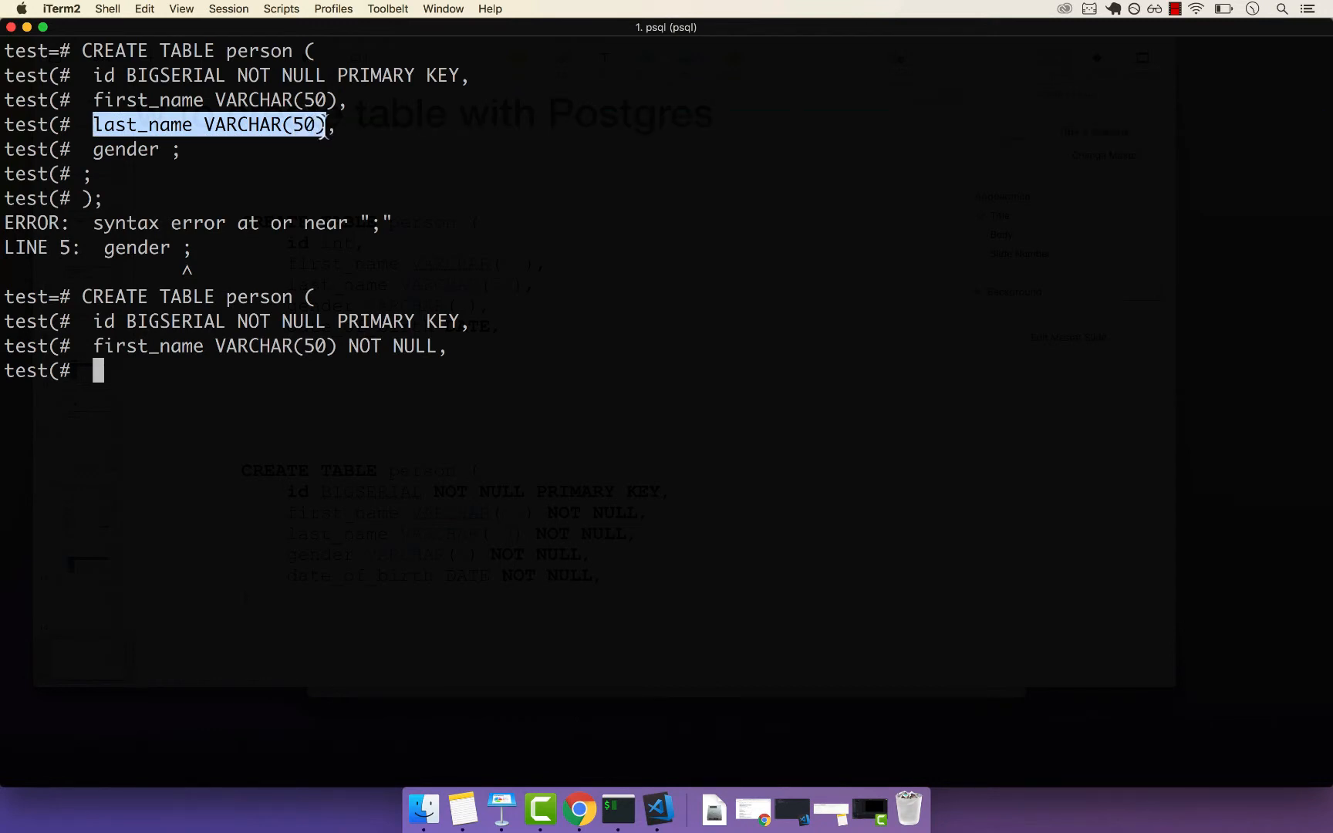
{"action": "type", "text": "last_name VARCHAR(50) NO"}
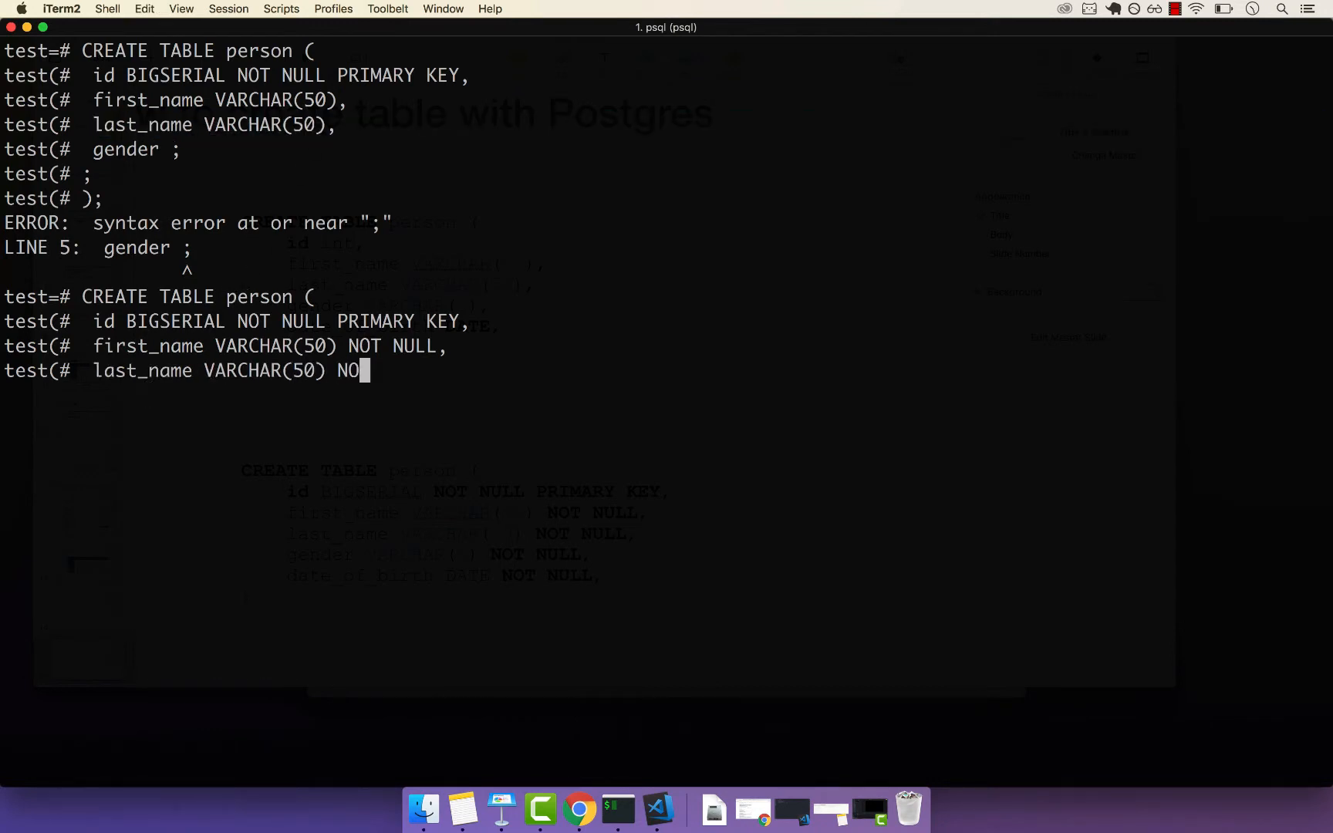
{"action": "type", "text": "T NULL,"}
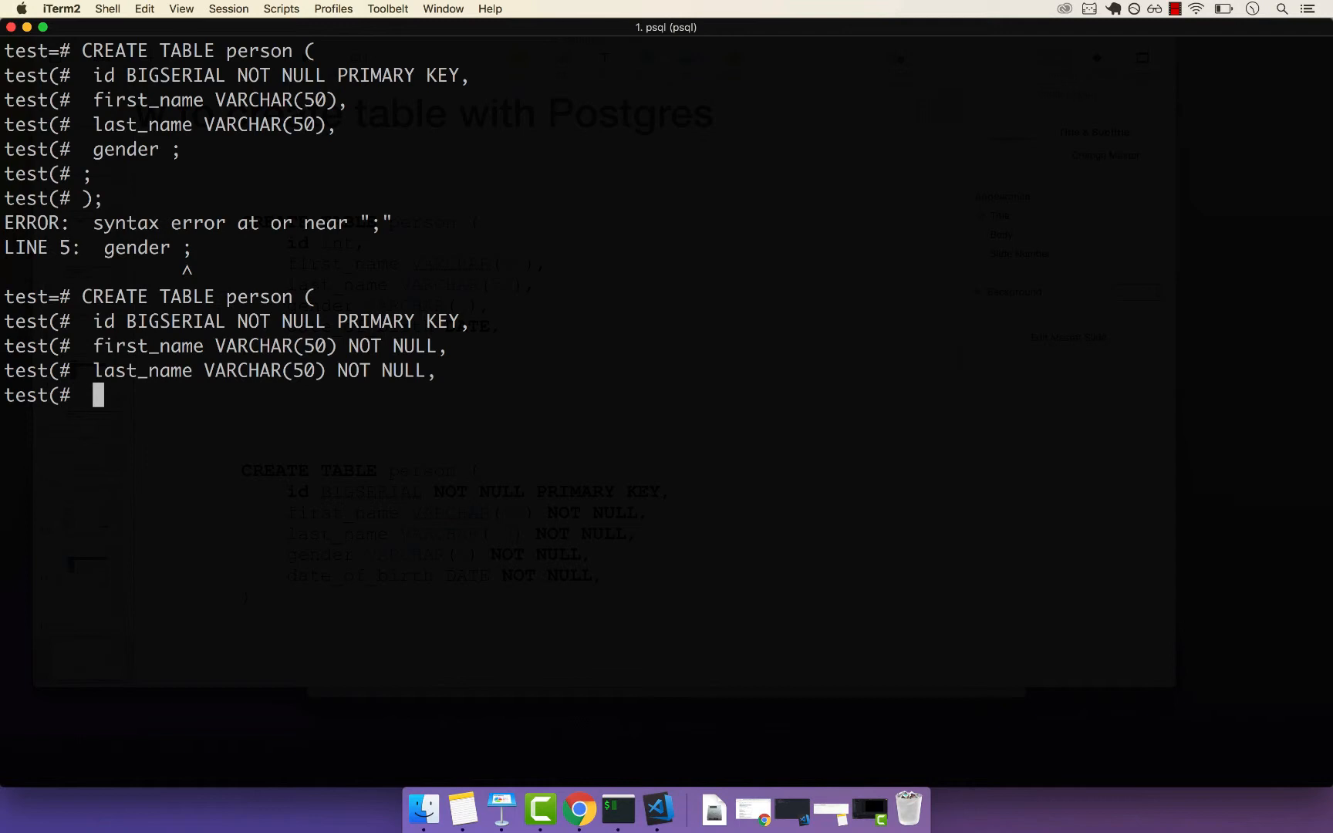
Step: Add gender VARCHAR(7) NOT NULL and date_of_birth DATE NOT NULL column lines
{"action": "type", "text": "gender"}
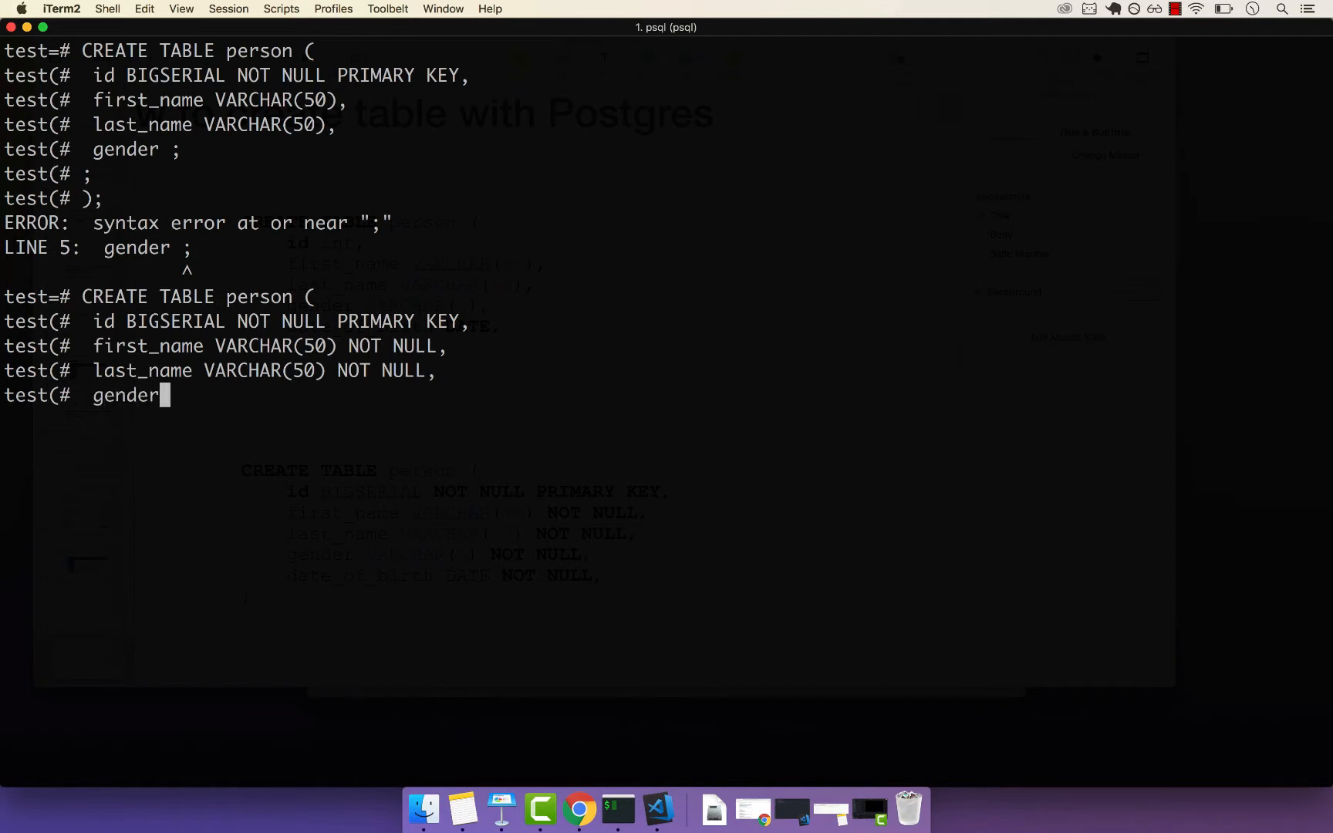
{"action": "type", "text": "VAR"}
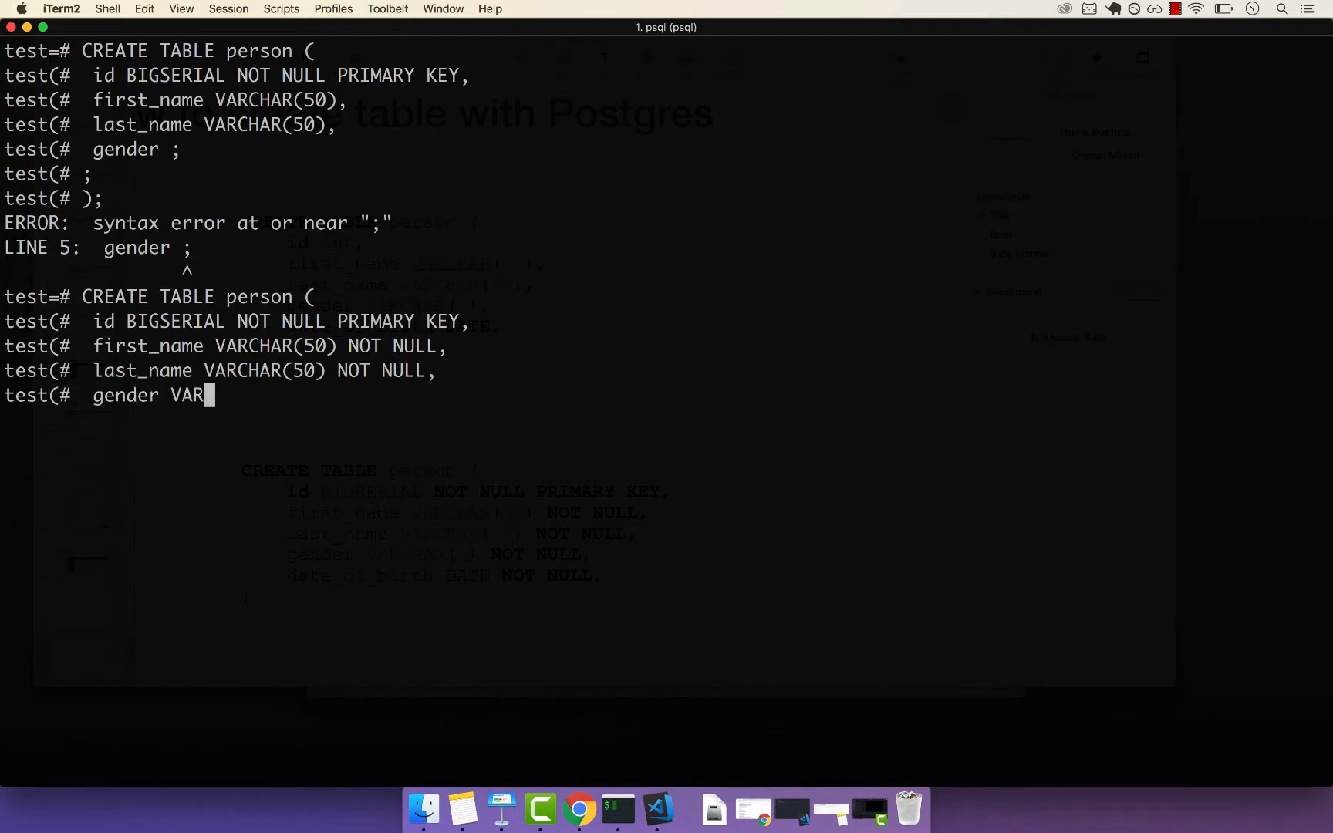
{"action": "type", "text": "CHAR("}
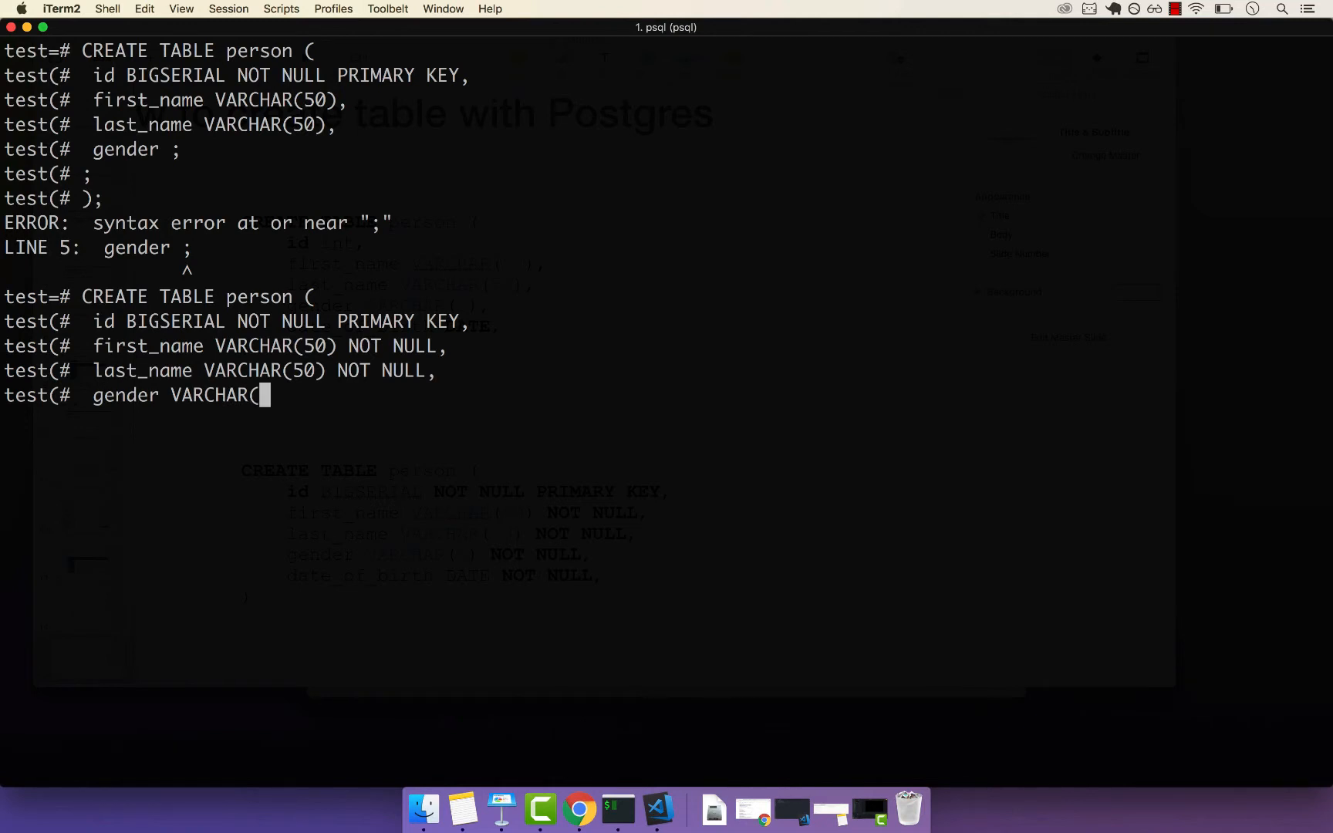
{"action": "type", "text": "7"}
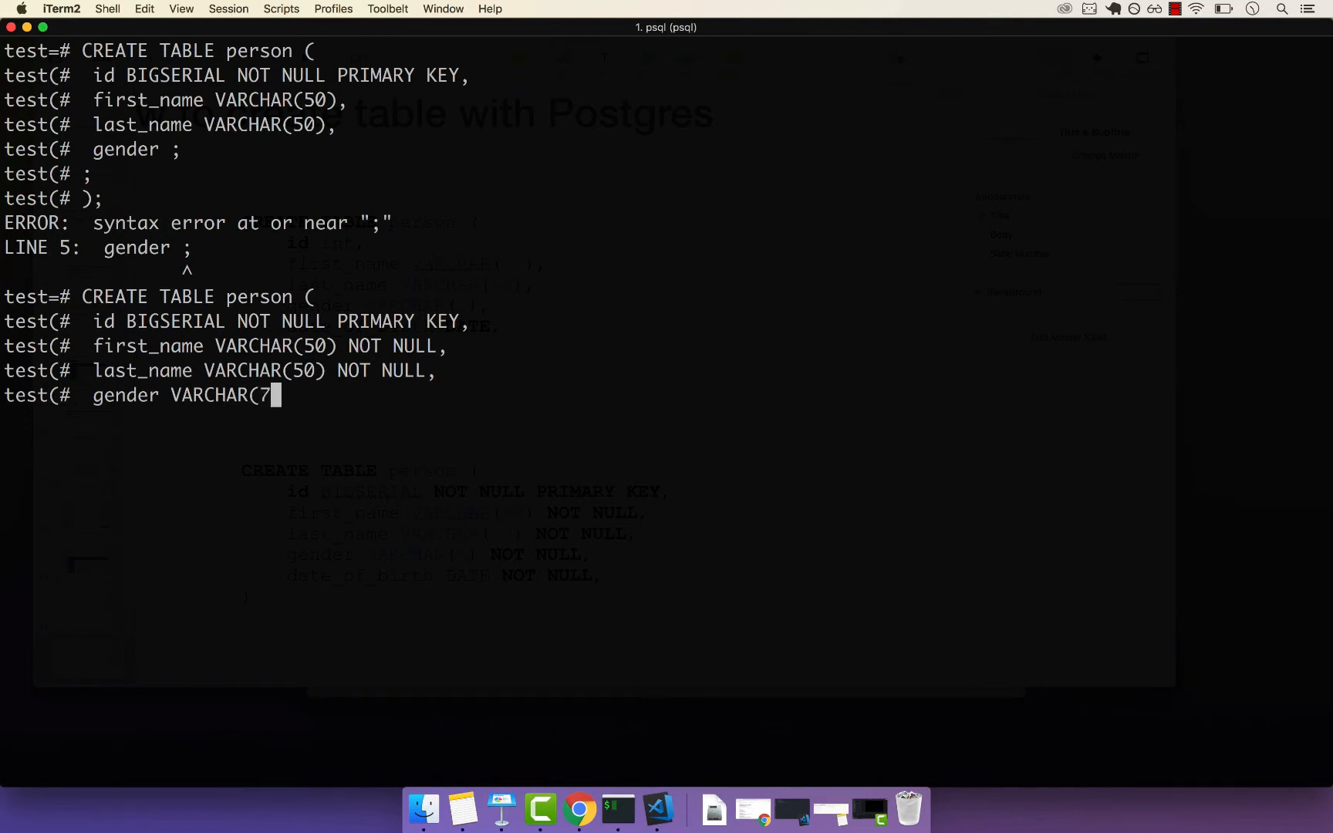
{"action": "type", "text": ")"}
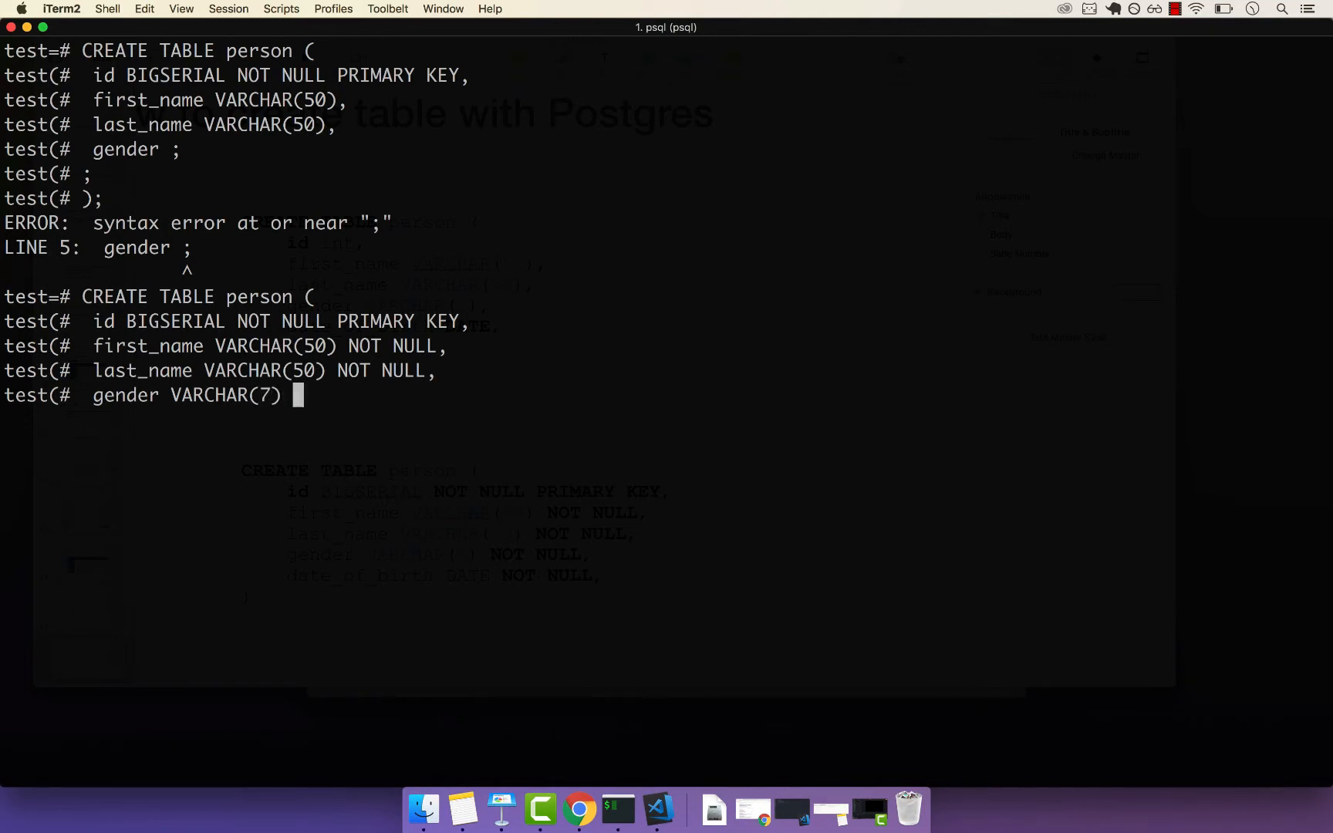
{"action": "type", "text": "NOT NULL"}
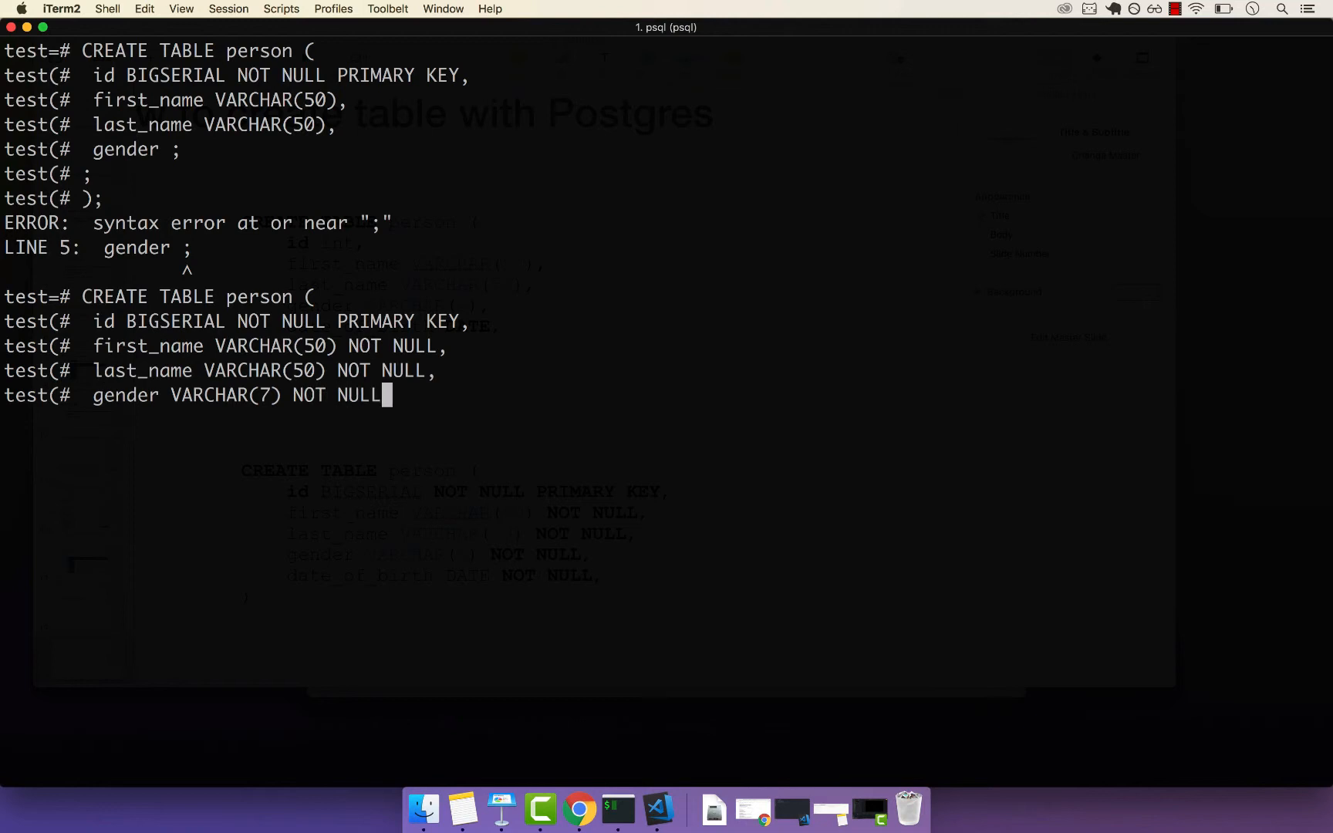
{"action": "type", "text": ","}
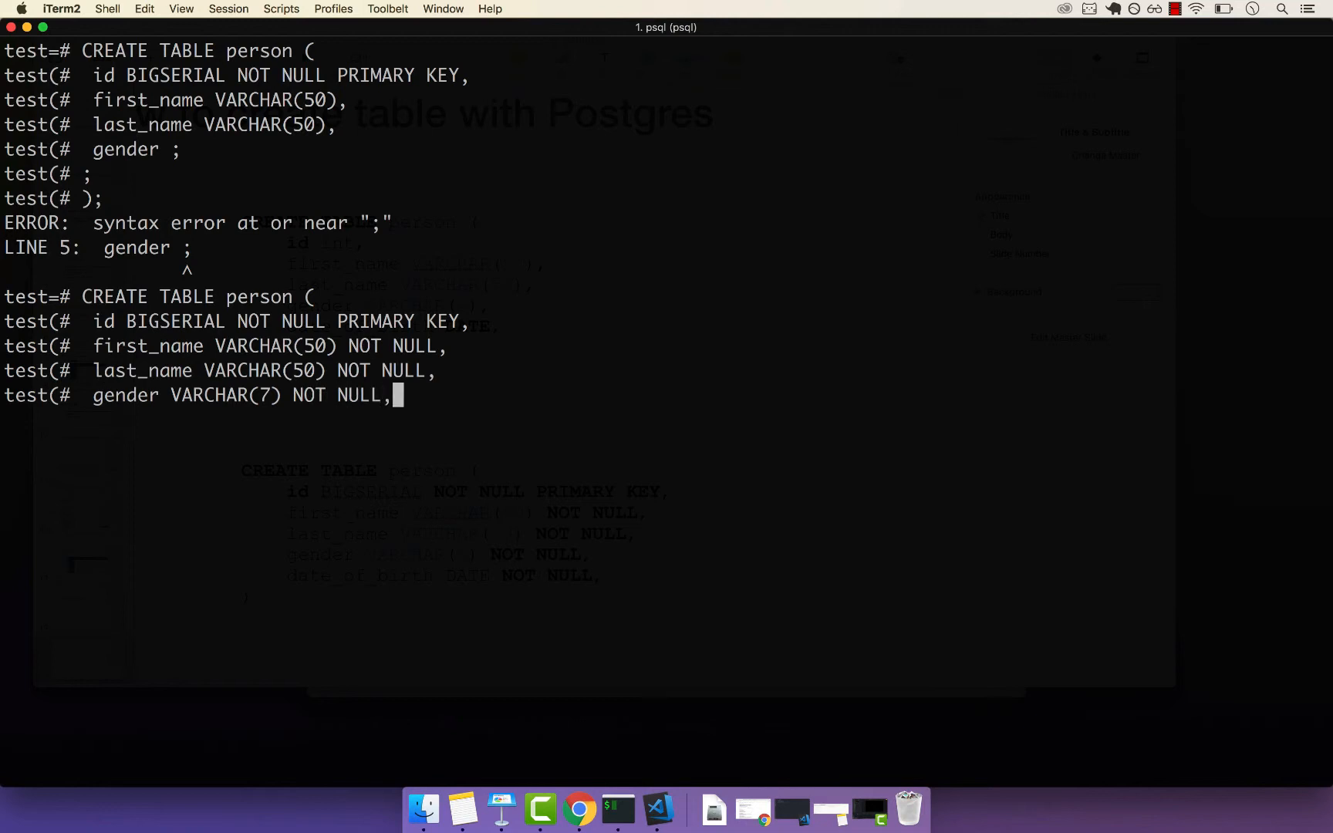
{"action": "type", "text": "da"}
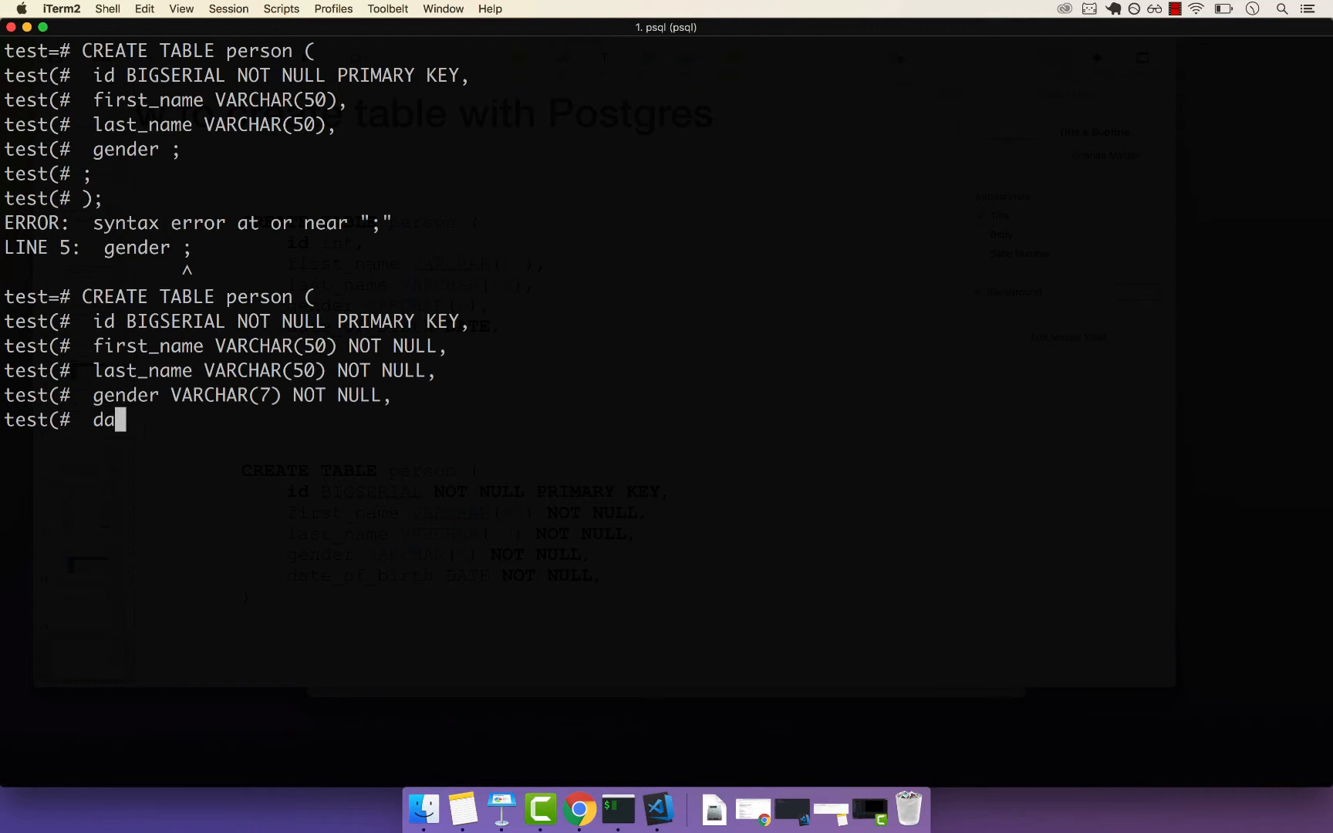
{"action": "type", "text": "te_of_birth DATE NOT NULL"}
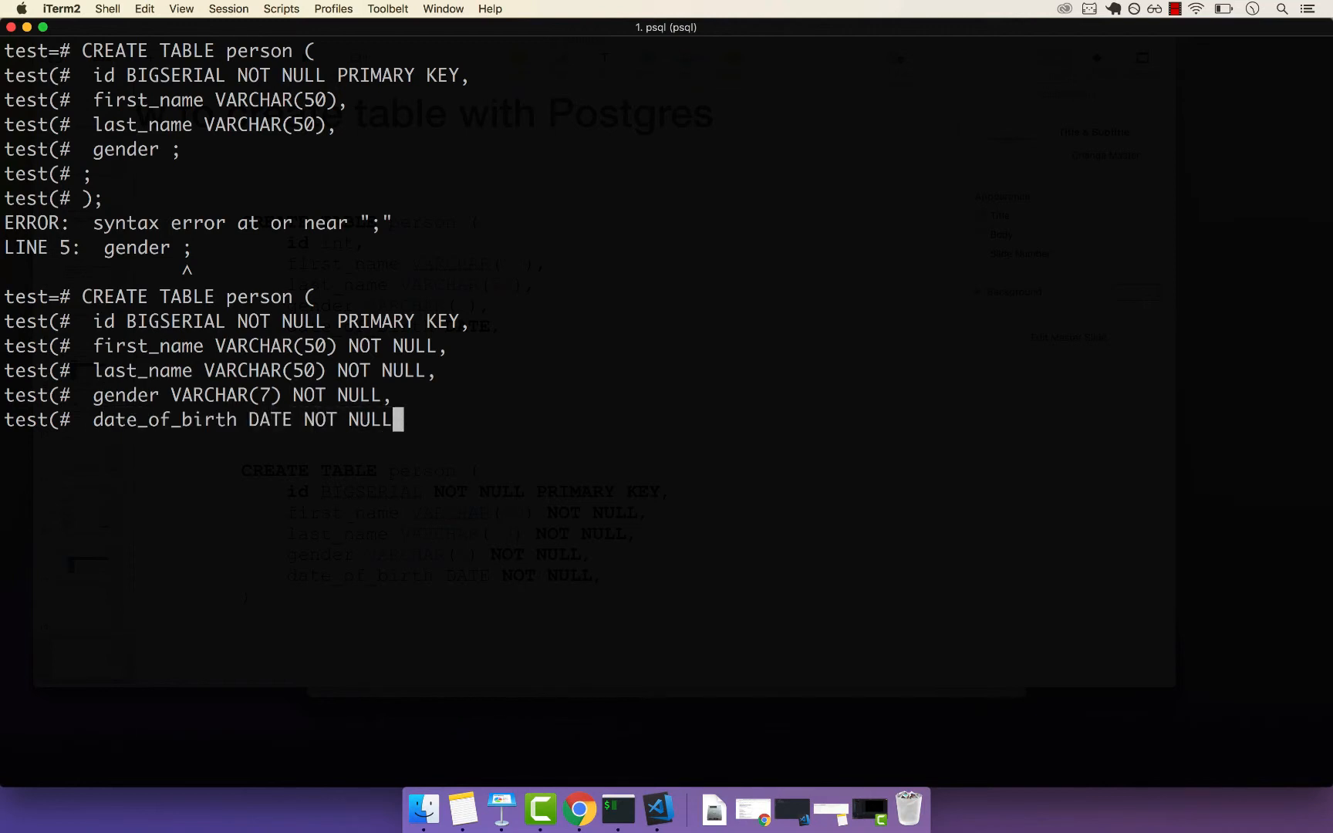
{"action": "type", "text": ","}
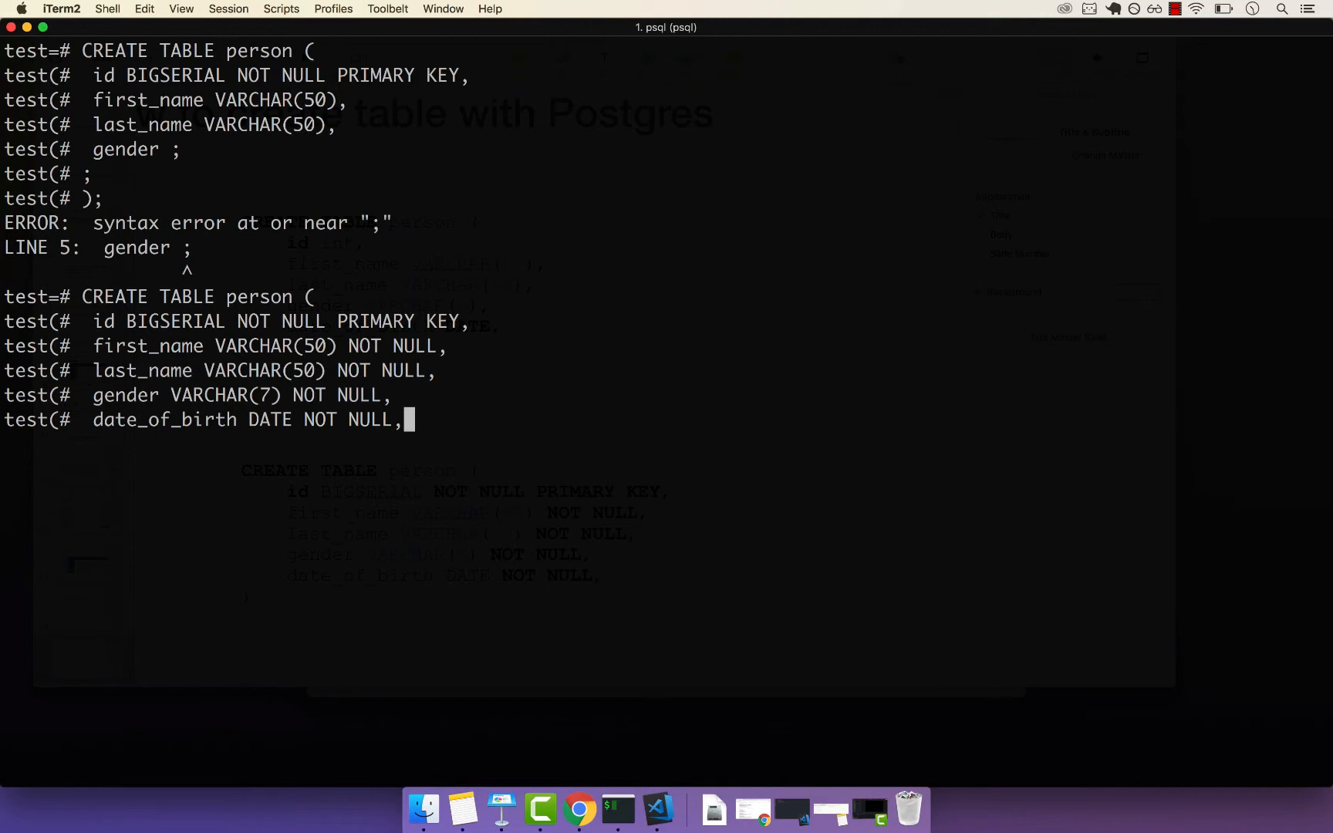
{"action": "key", "text": "Return"}
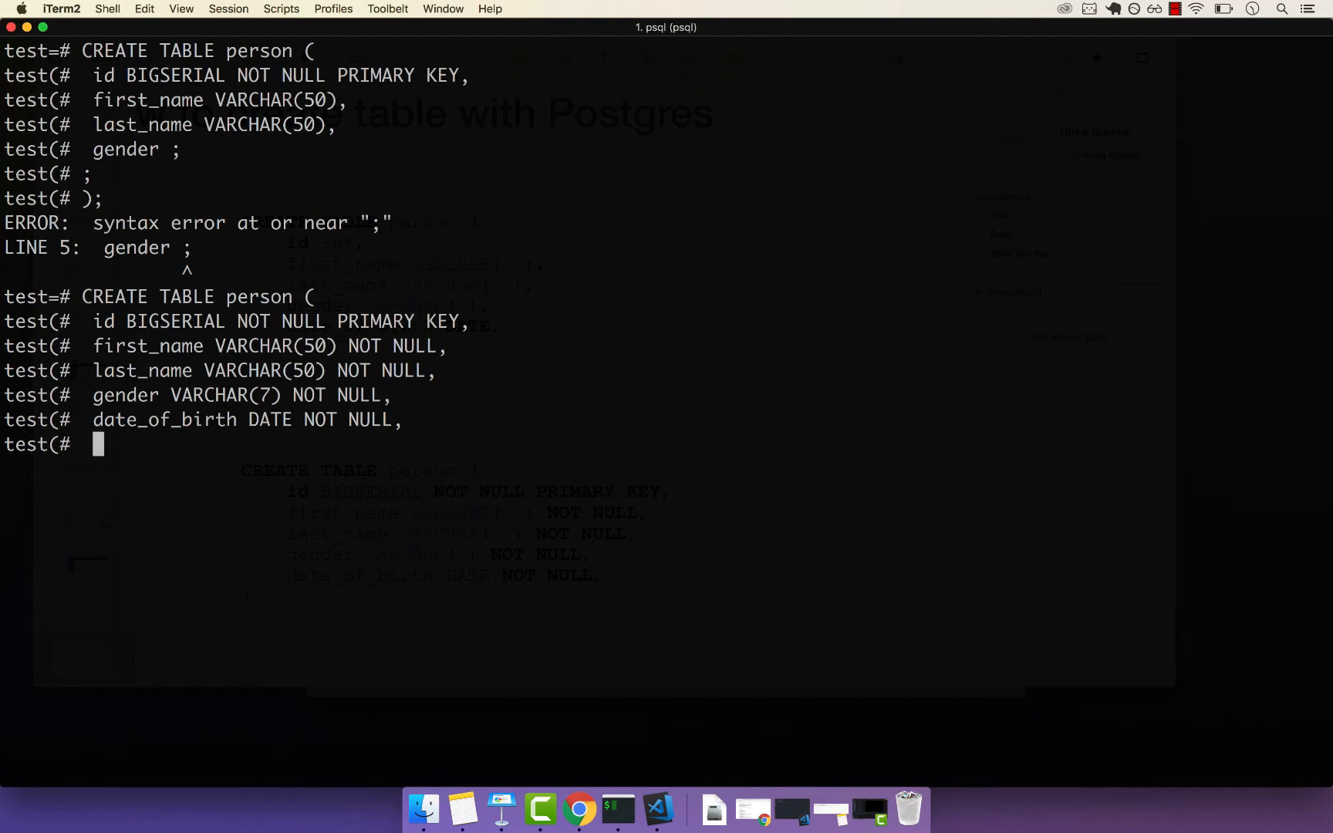
Step: Add email VARCHAR(150) left nullable and close the statement with );
{"action": "type", "text": "email"}
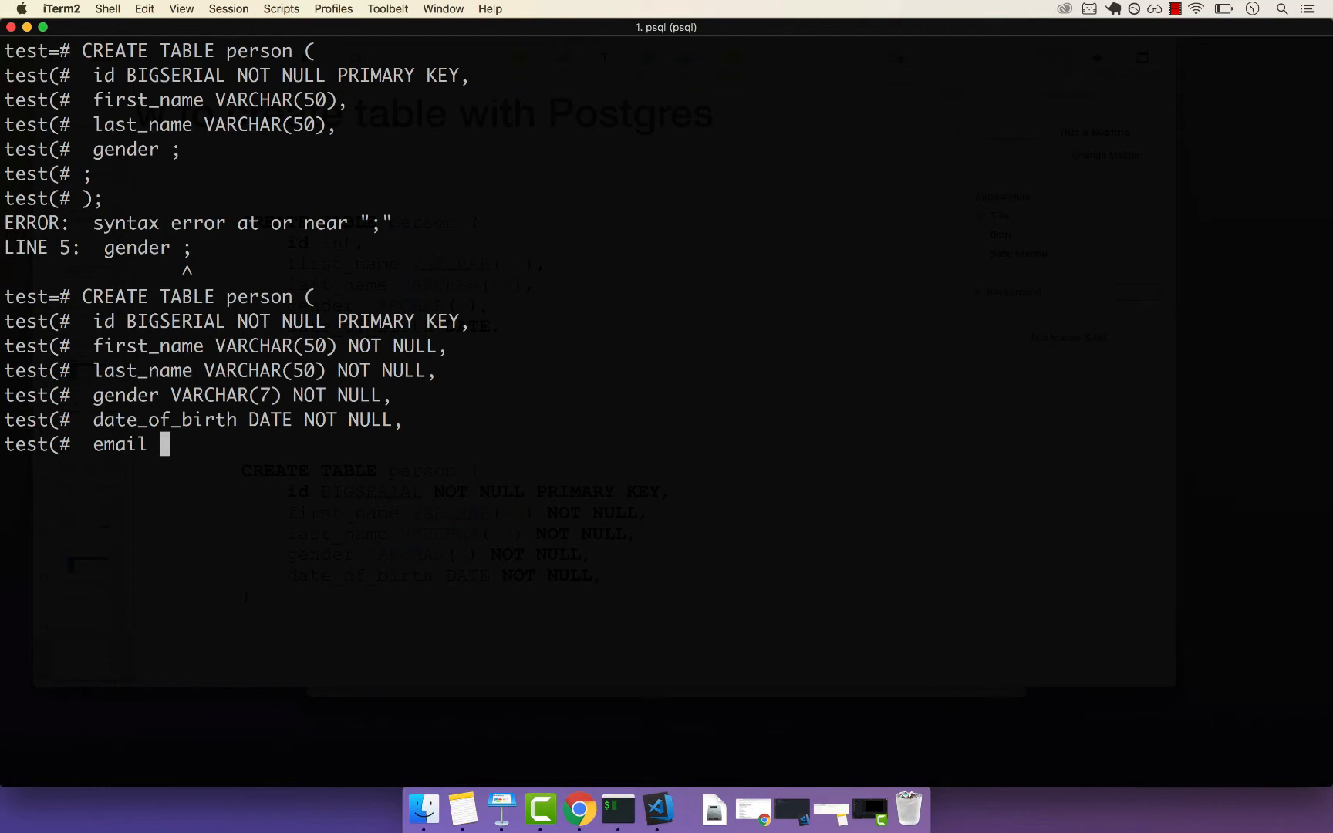
{"action": "type", "text": "V"}
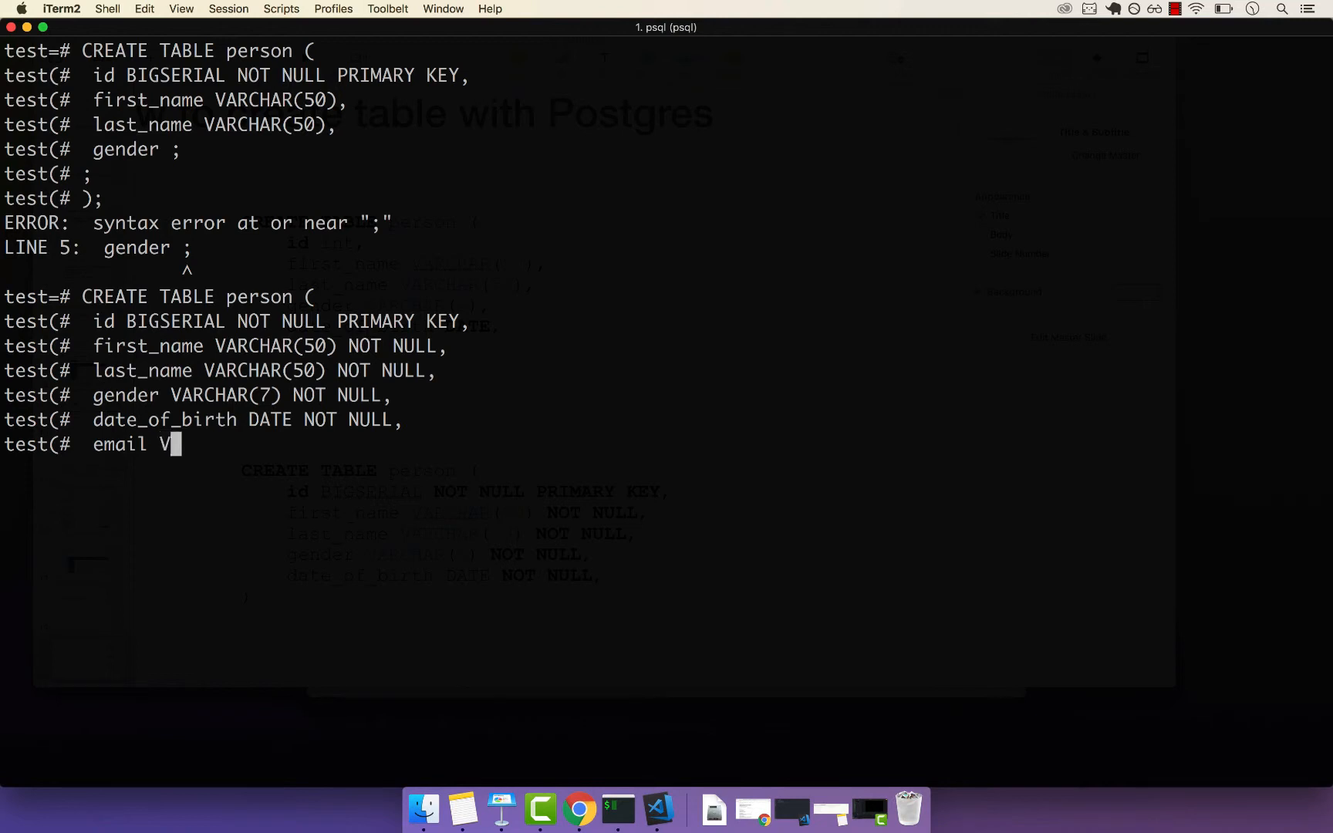
{"action": "type", "text": "ARCHAT"}
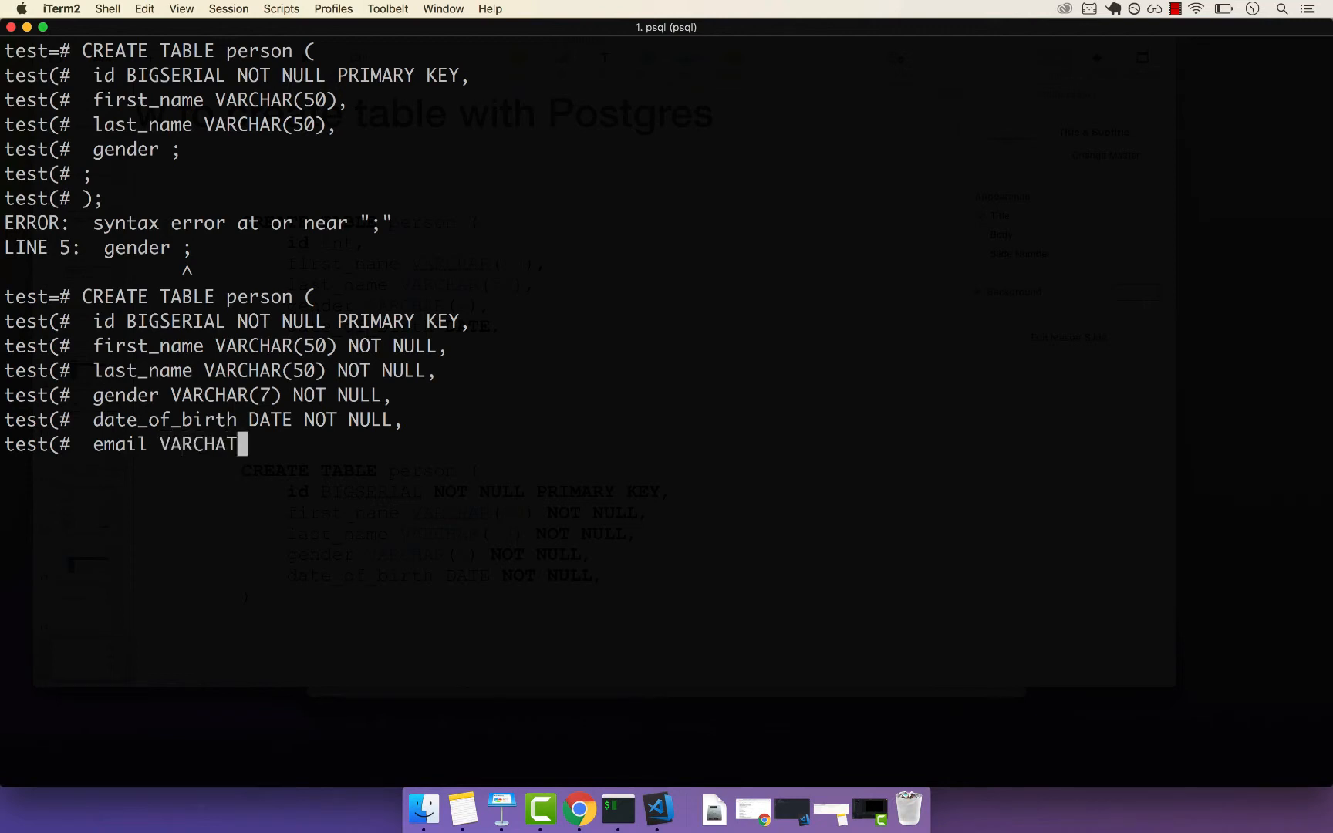
{"action": "type", "text": "("}
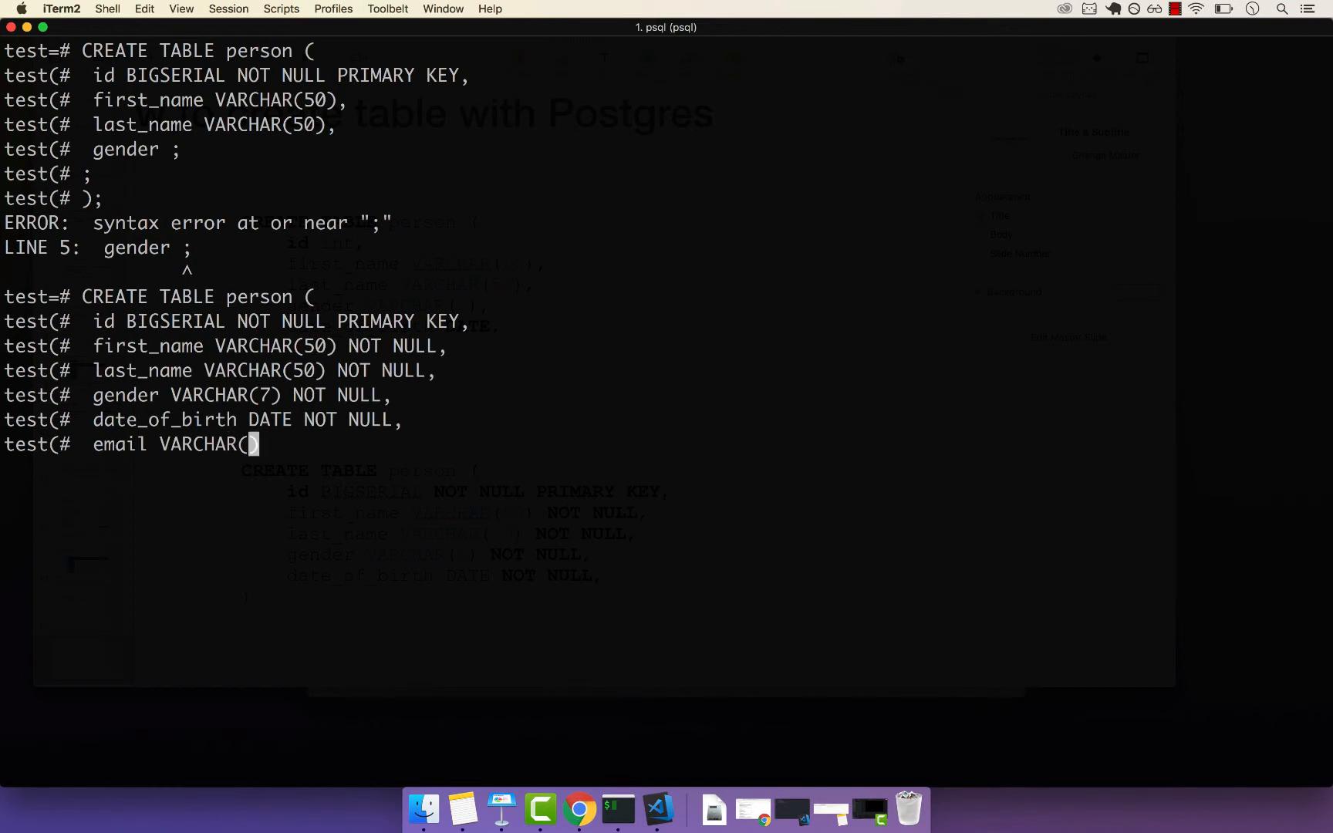
{"action": "type", "text": "1"}
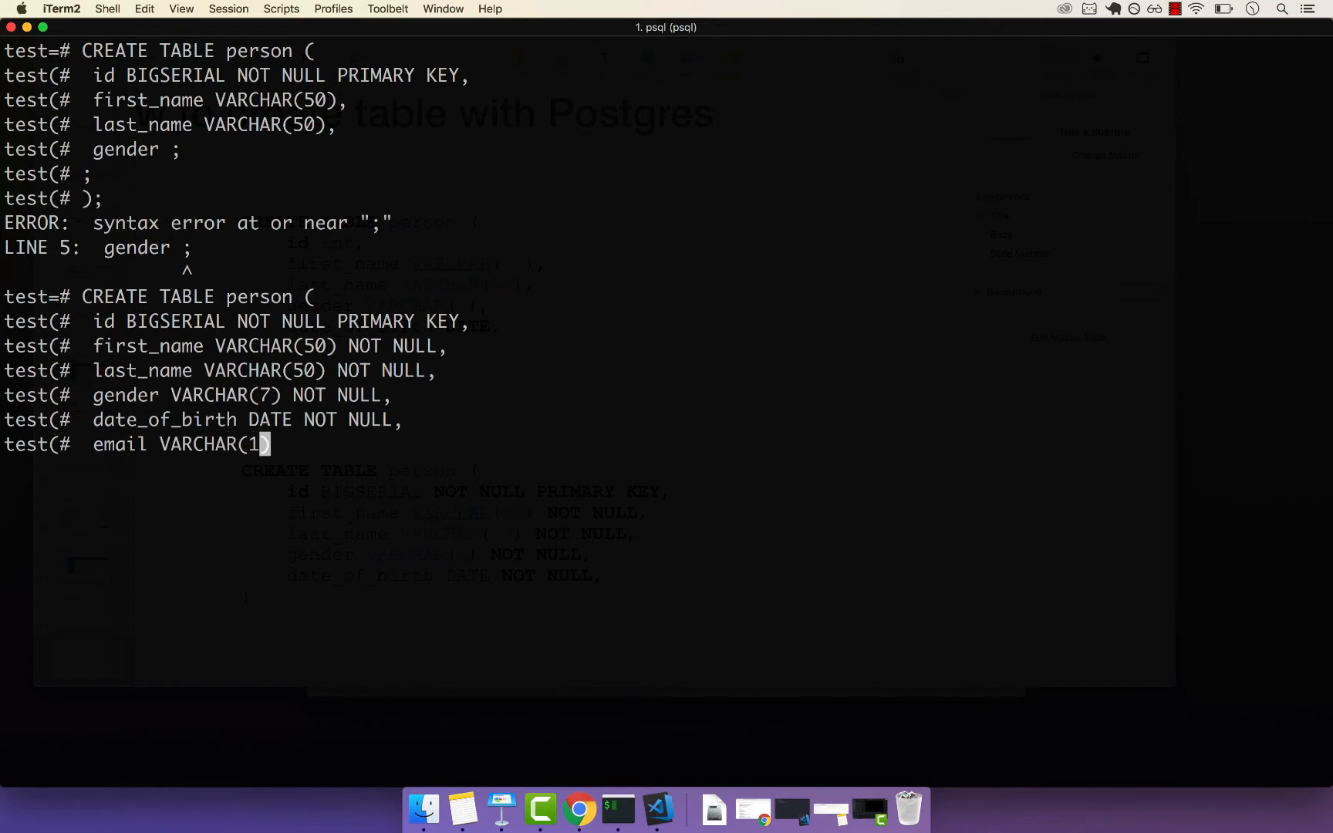
{"action": "type", "text": "50"}
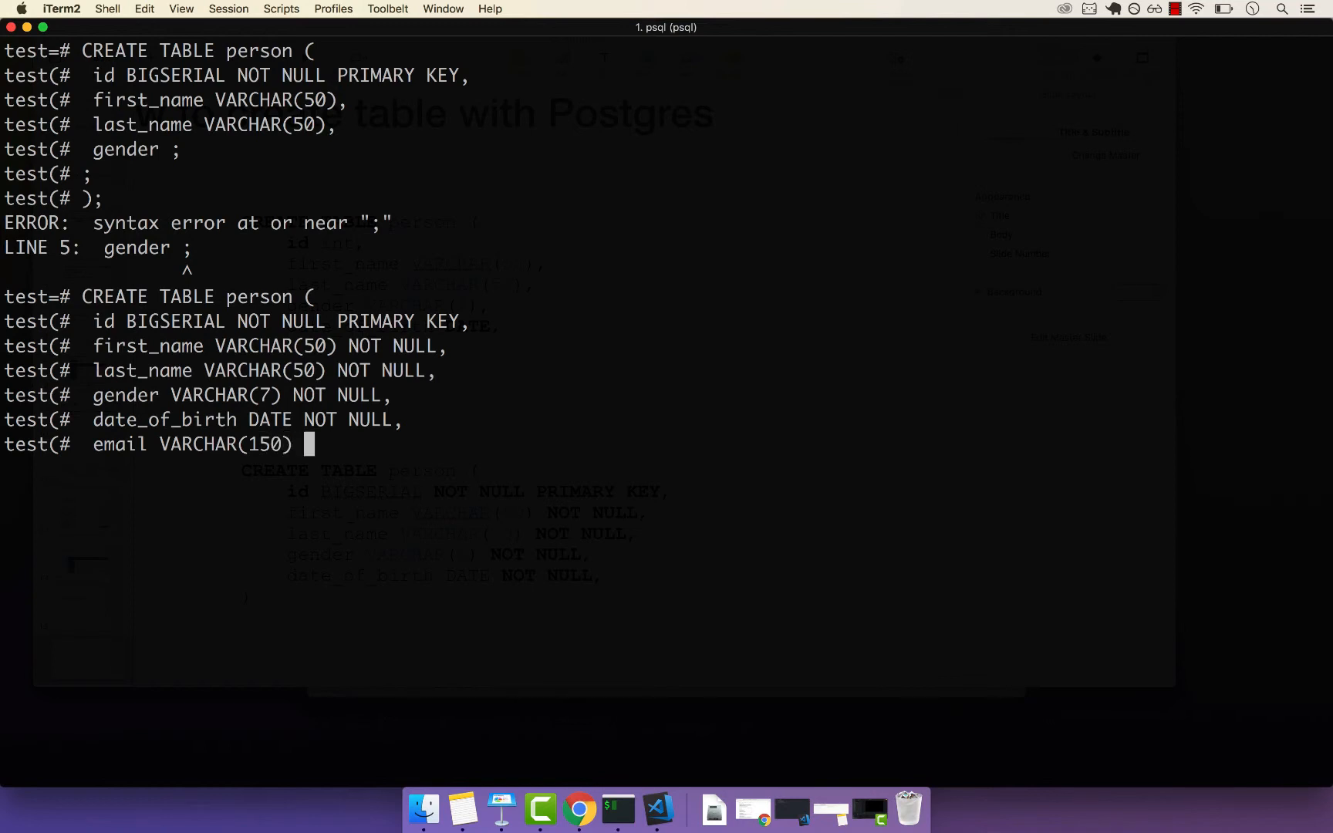
{"action": "type", "text": "NOT"}
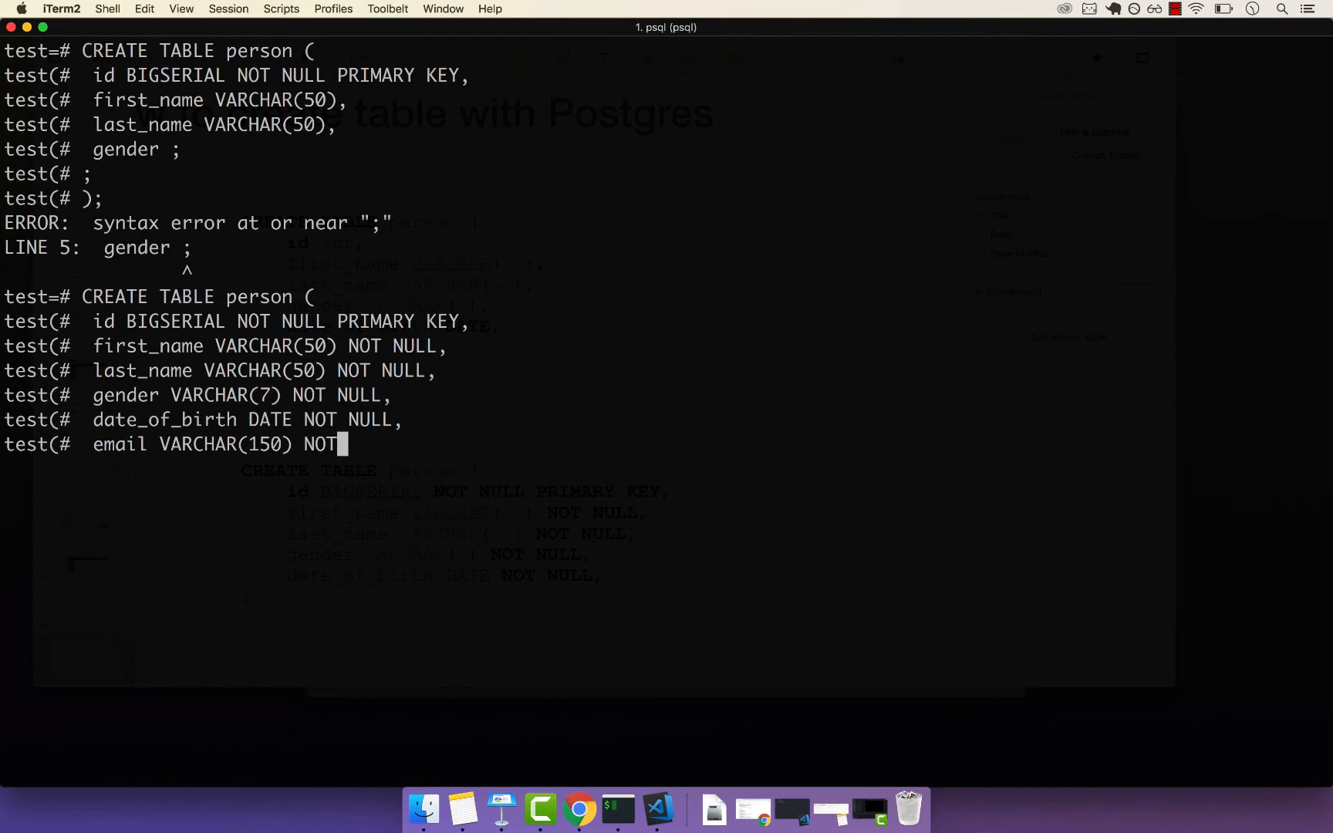
{"action": "type", "text": "NULL"}
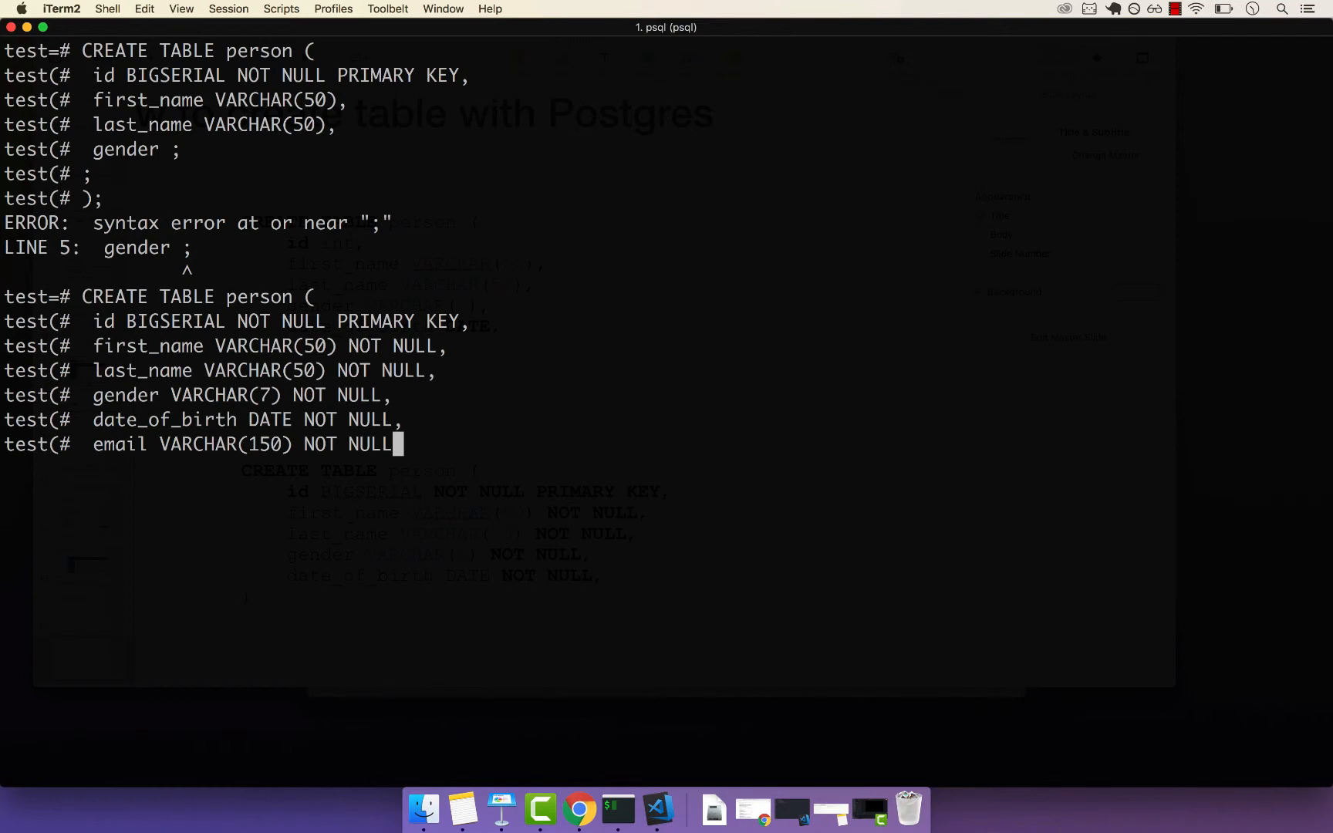
{"action": "key", "text": "backspace"}
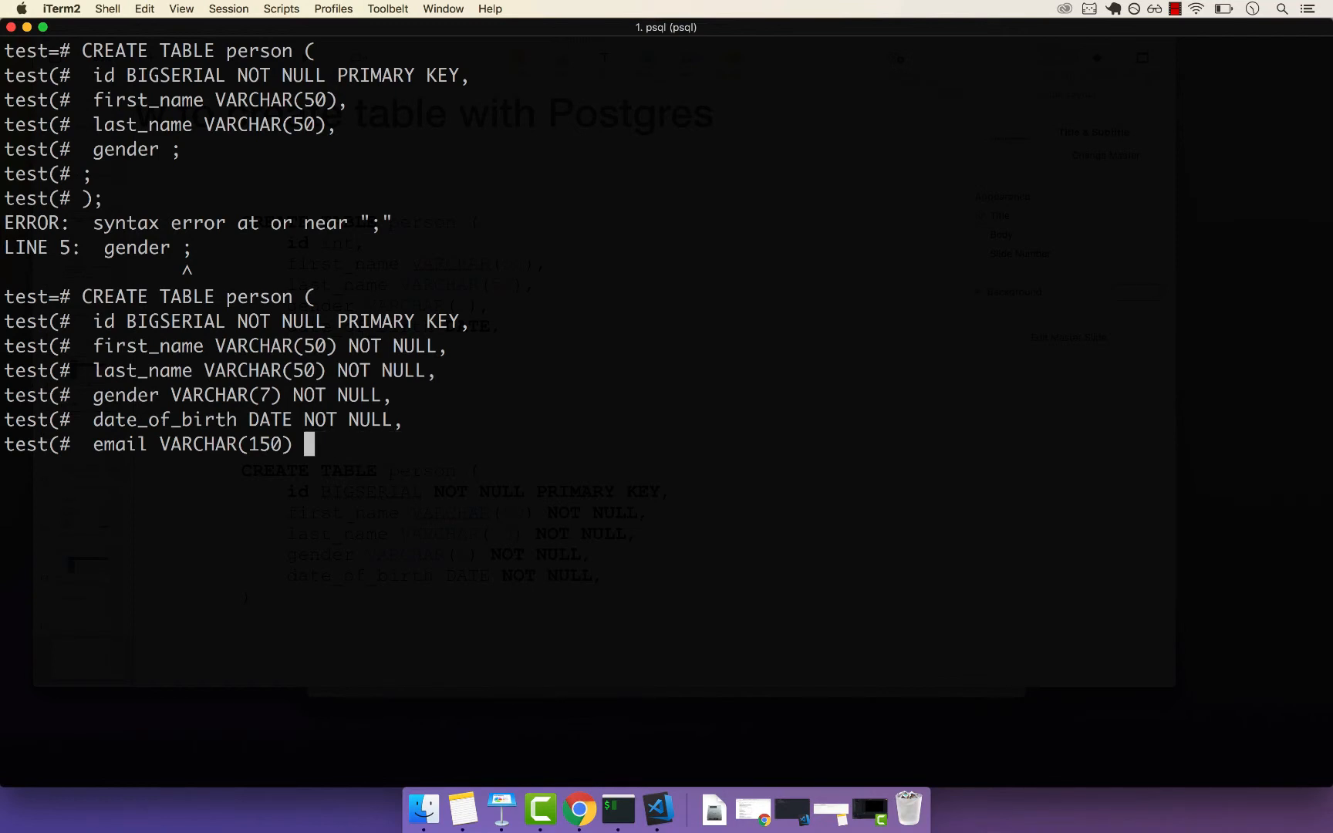
{"action": "type", "text": ")"}
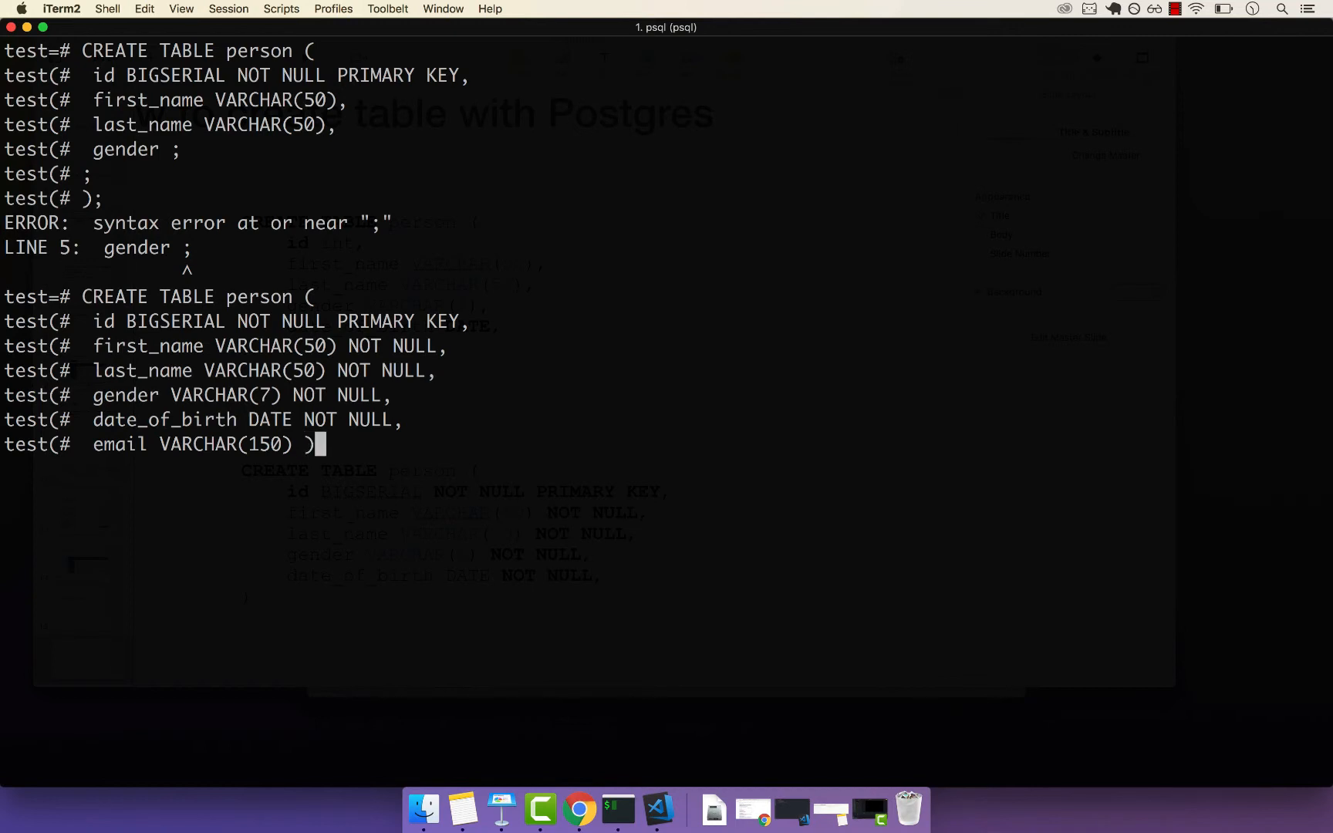
{"action": "type", "text": ";"}
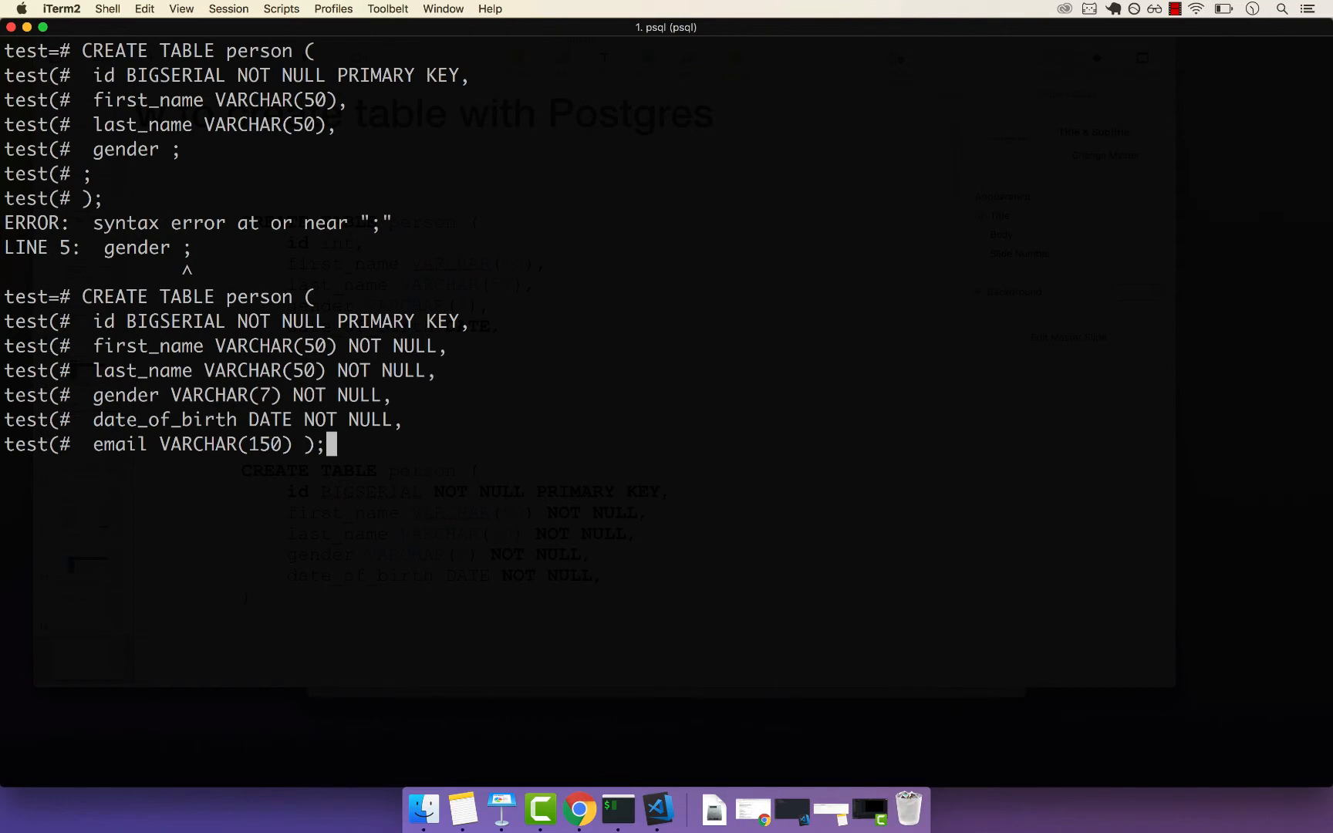
Step: Run the CREATE TABLE statement to create the person table
{"action": "key", "text": "Return"}
{"action": "type", "text": "\\d"}
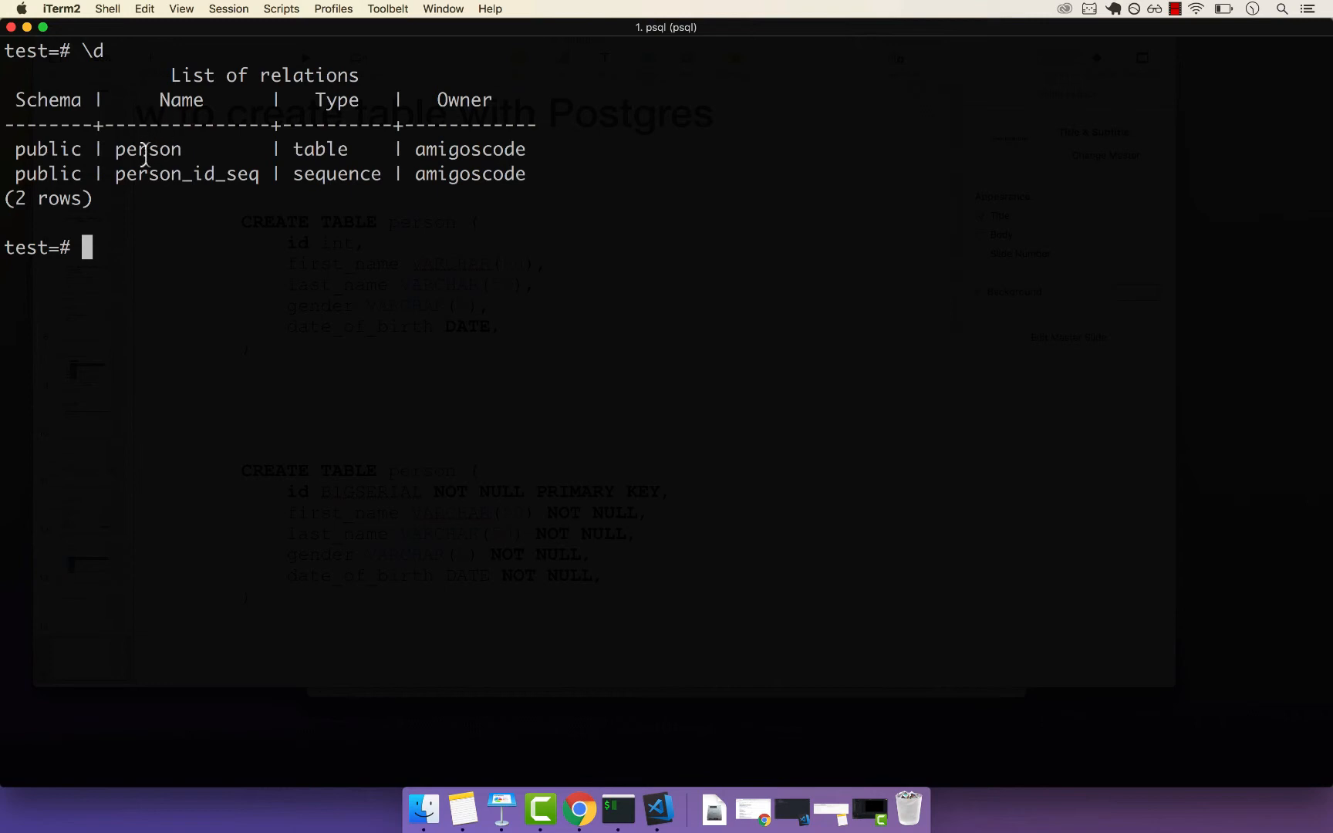
{"action": "mouse_move", "coordinate": [219, 173]}
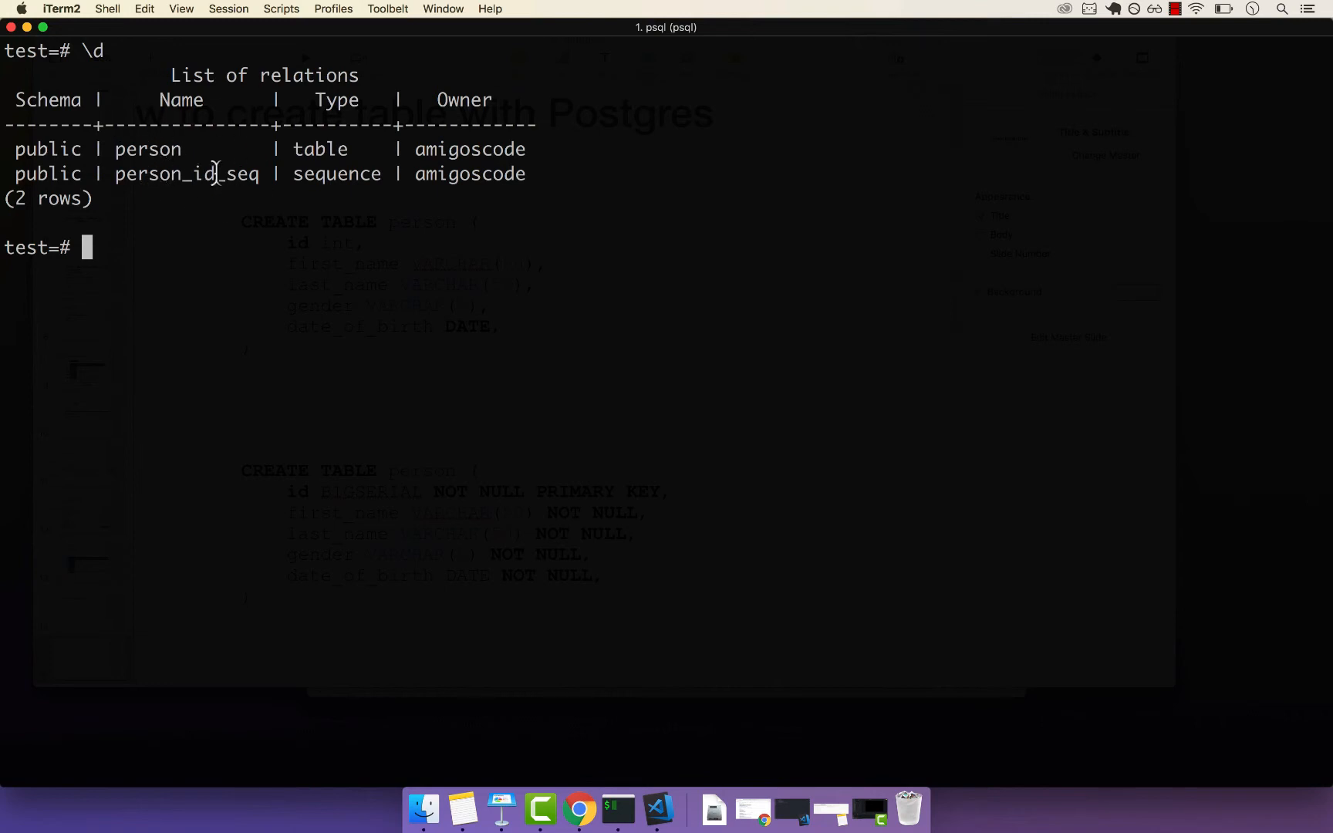
{"action": "mouse_move", "coordinate": [238, 199]}
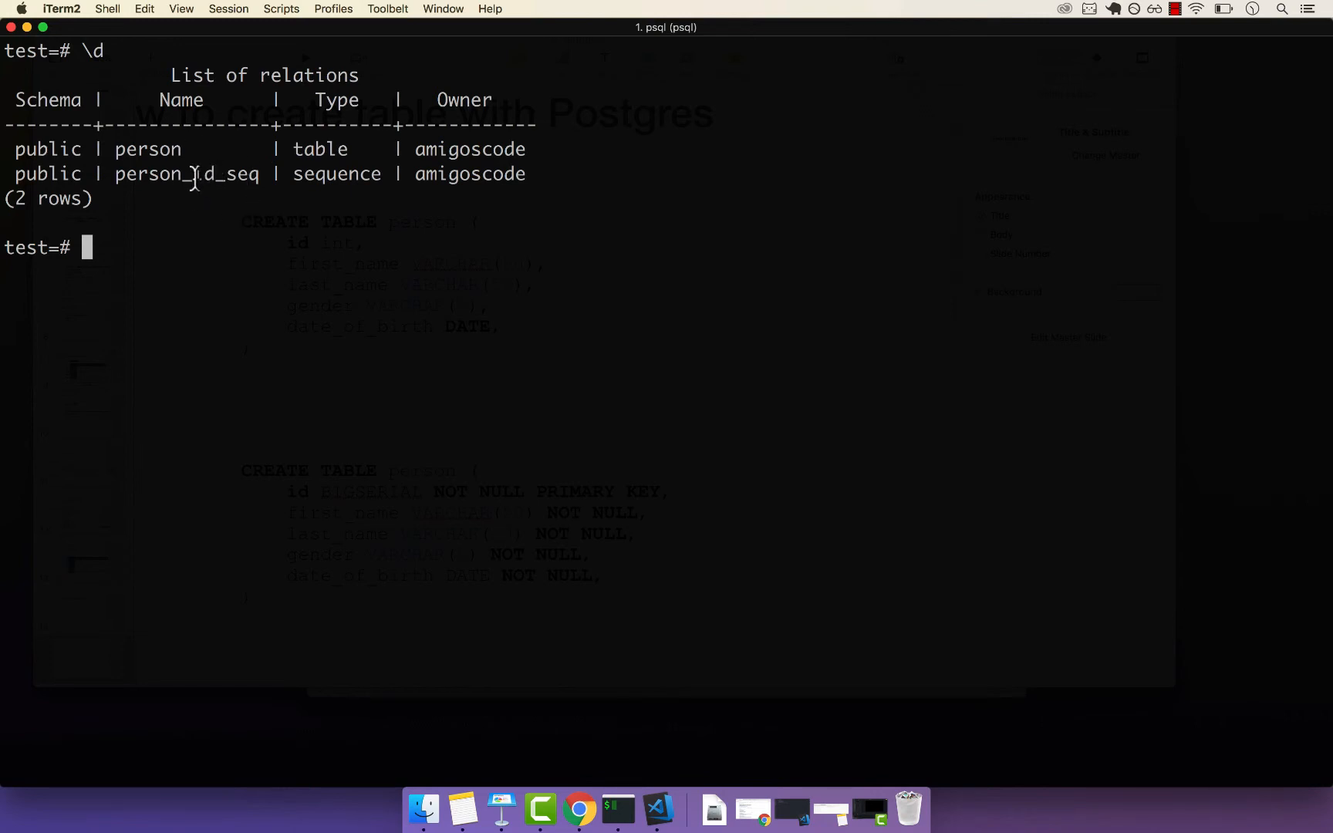
{"action": "mouse_move", "coordinate": [165, 269]}
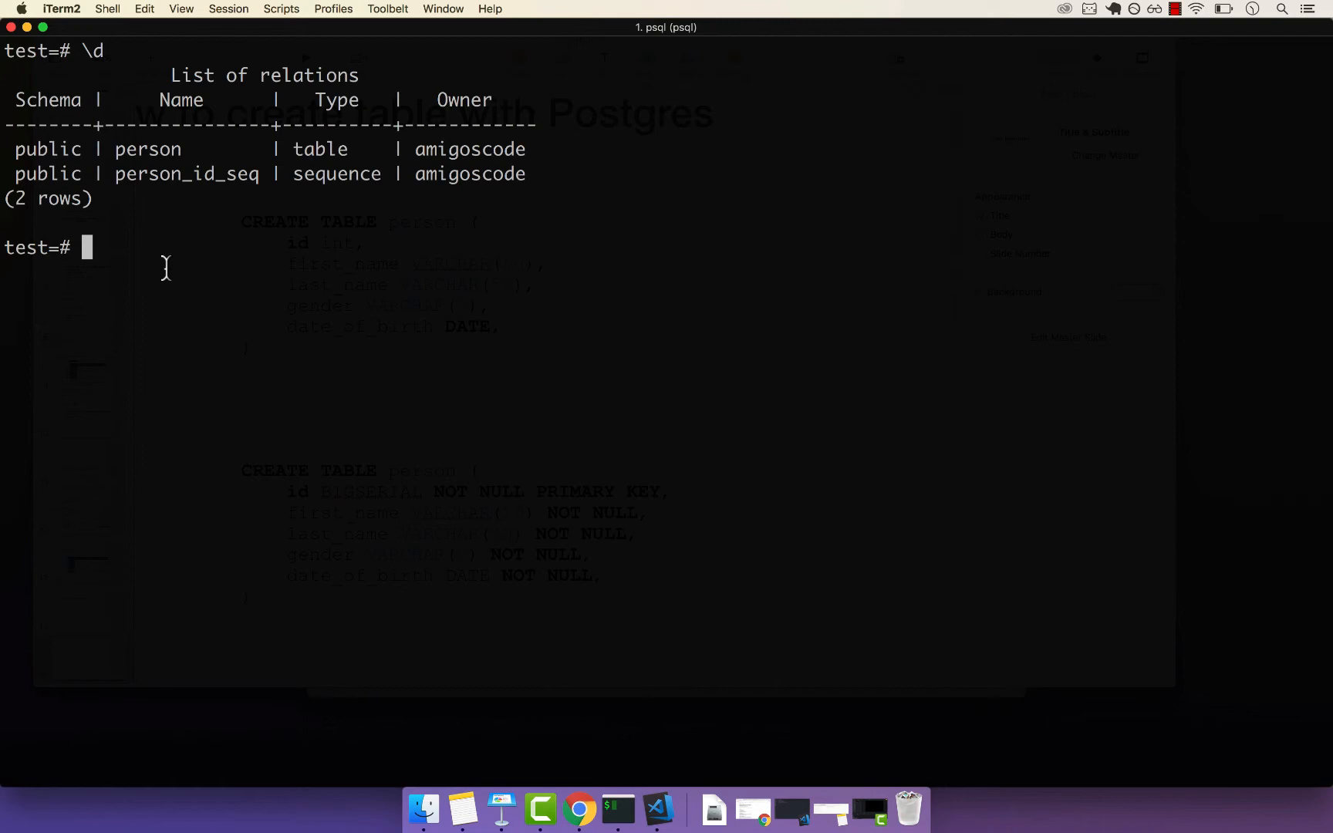
Step: In the PostgreSQL docs Table 8.1, highlight 'autoincrementing' in the bigserial row
{"action": "left_click", "coordinate": [580, 809]}
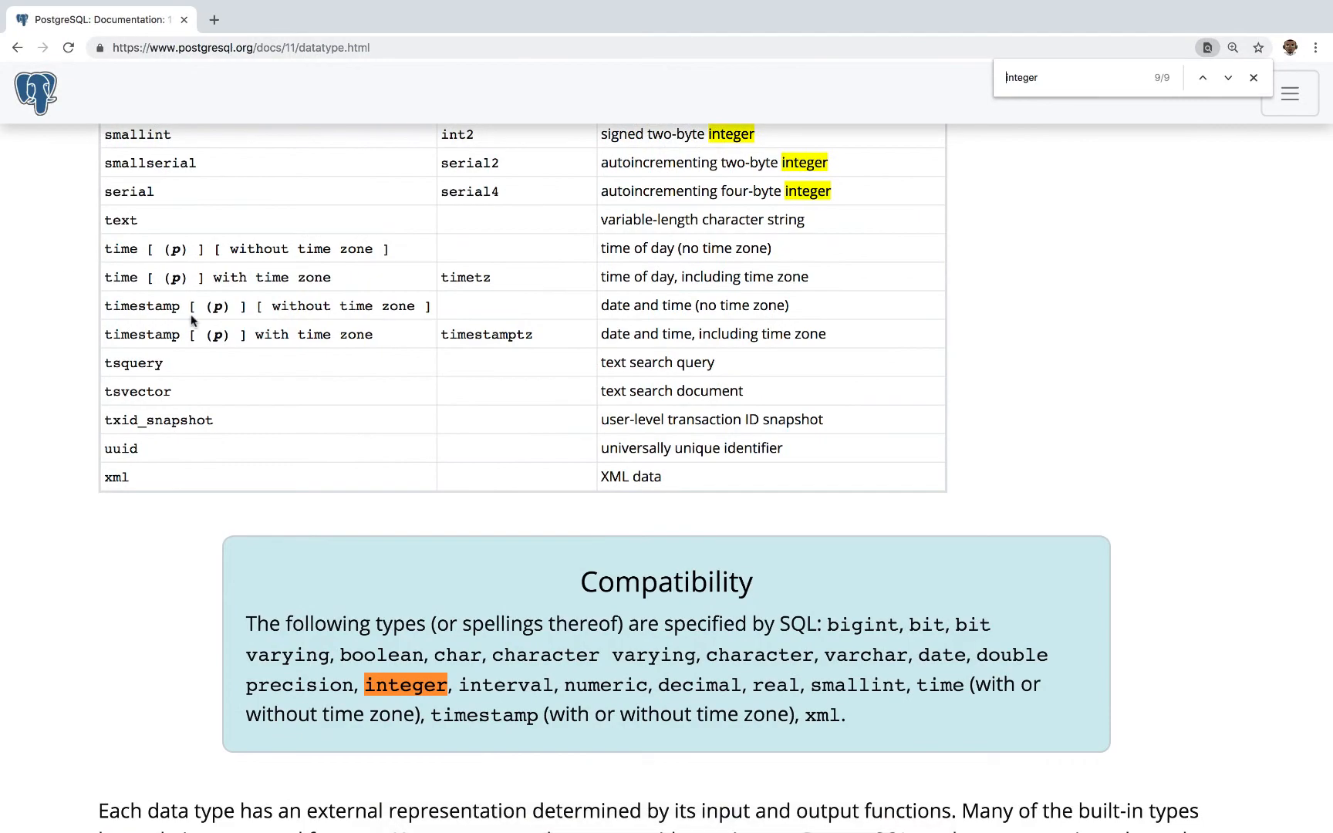
{"action": "scroll", "scroll_direction": "up", "scroll_amount": 3}
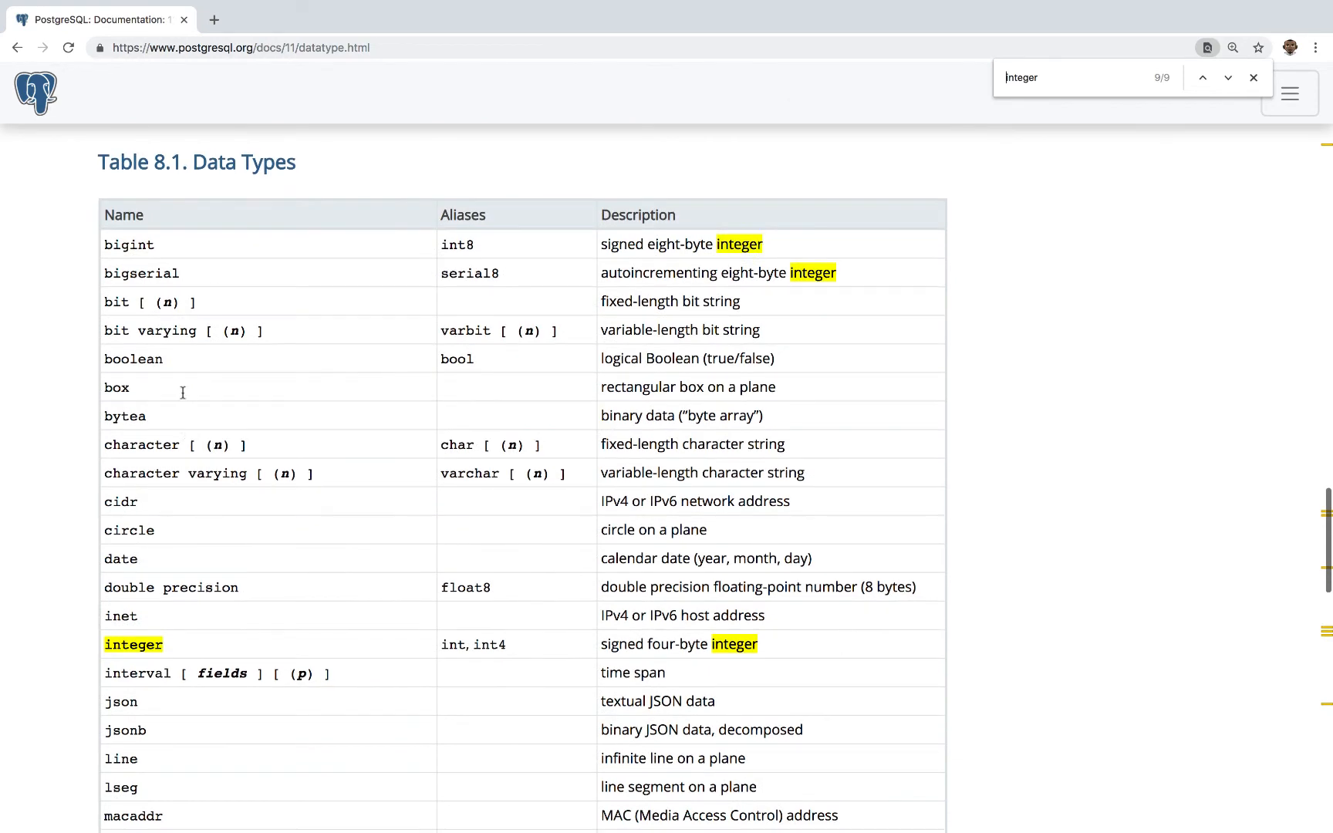
{"action": "double_click", "coordinate": [654, 273]}
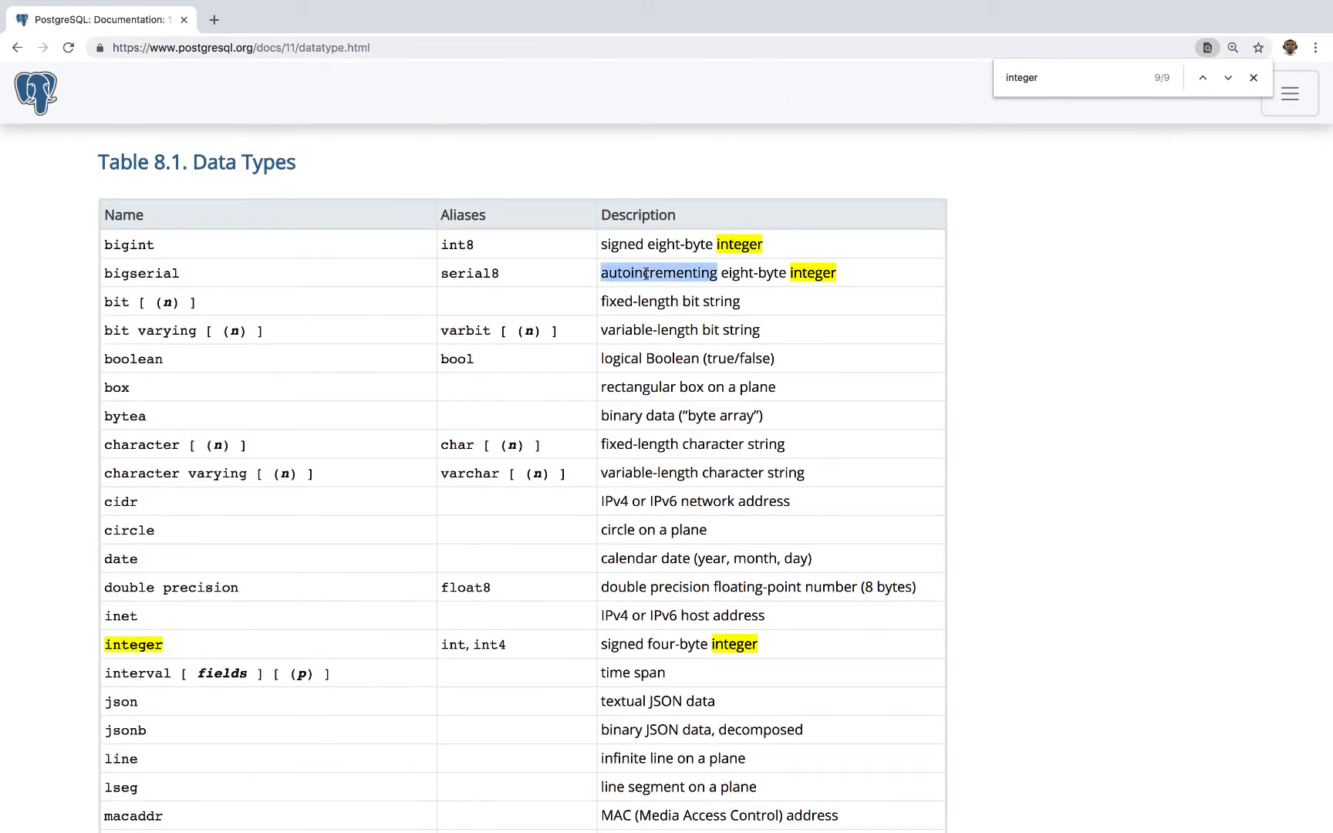
{"action": "mouse_move", "coordinate": [779, 287]}
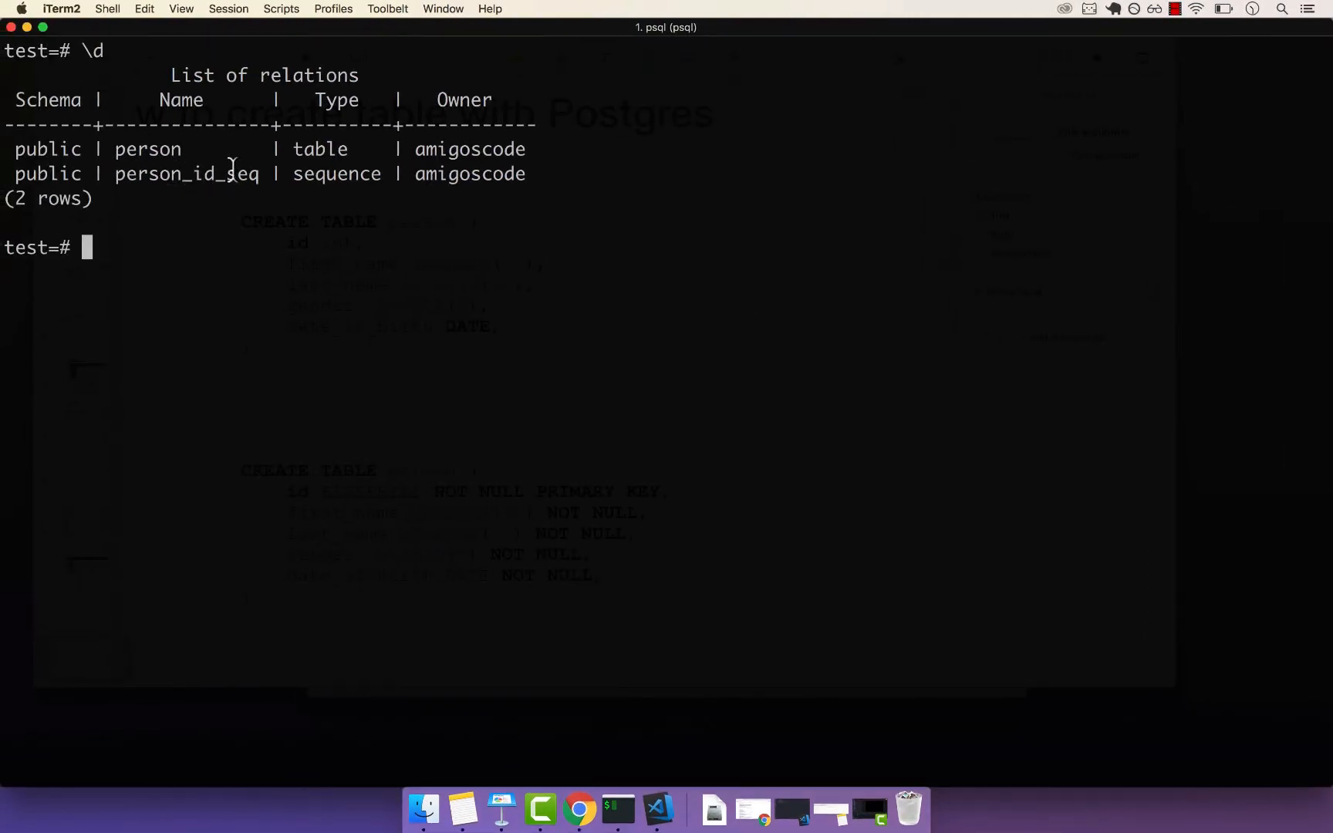
{"action": "mouse_move", "coordinate": [324, 173]}
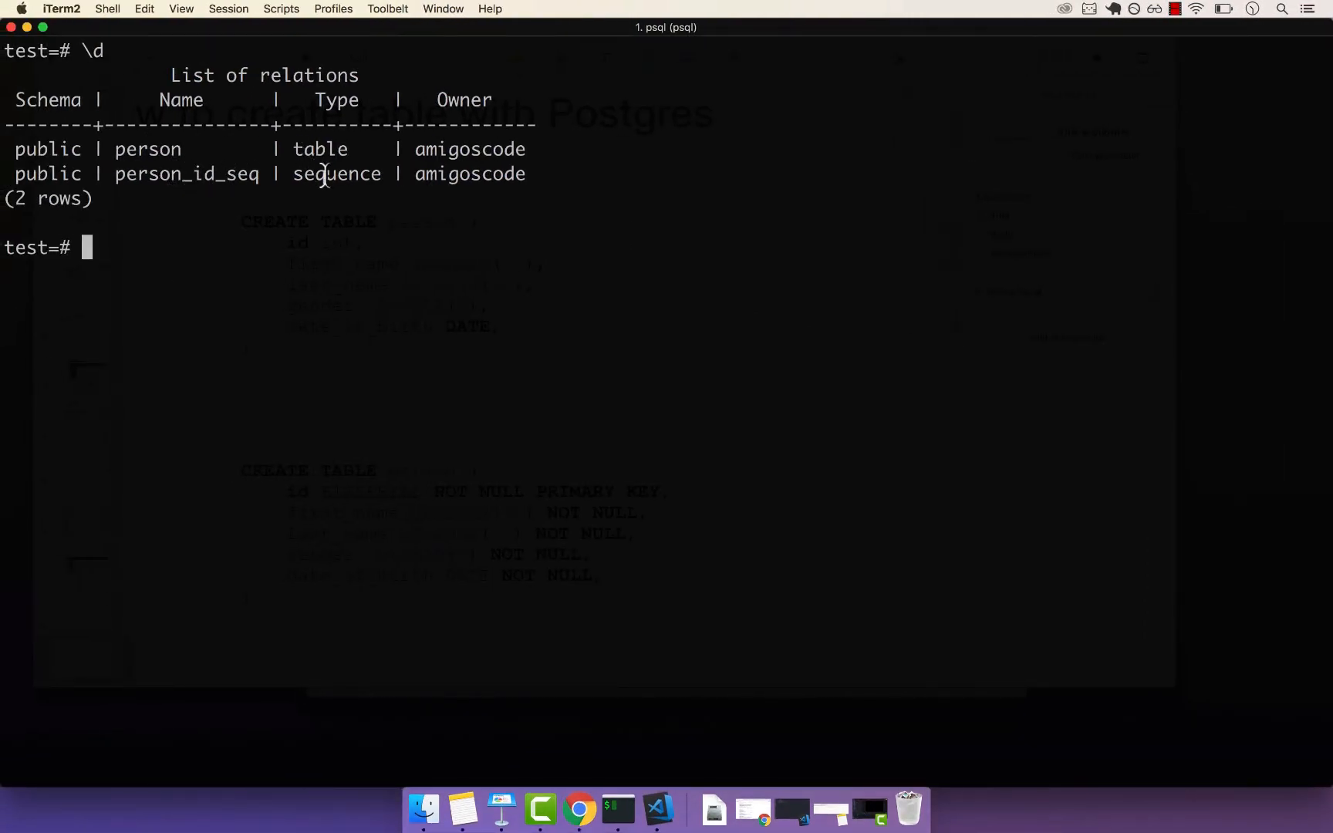
Step: Highlight 'sequence' in the relations list, then enter \d person to describe the table
{"action": "double_click", "coordinate": [335, 173]}
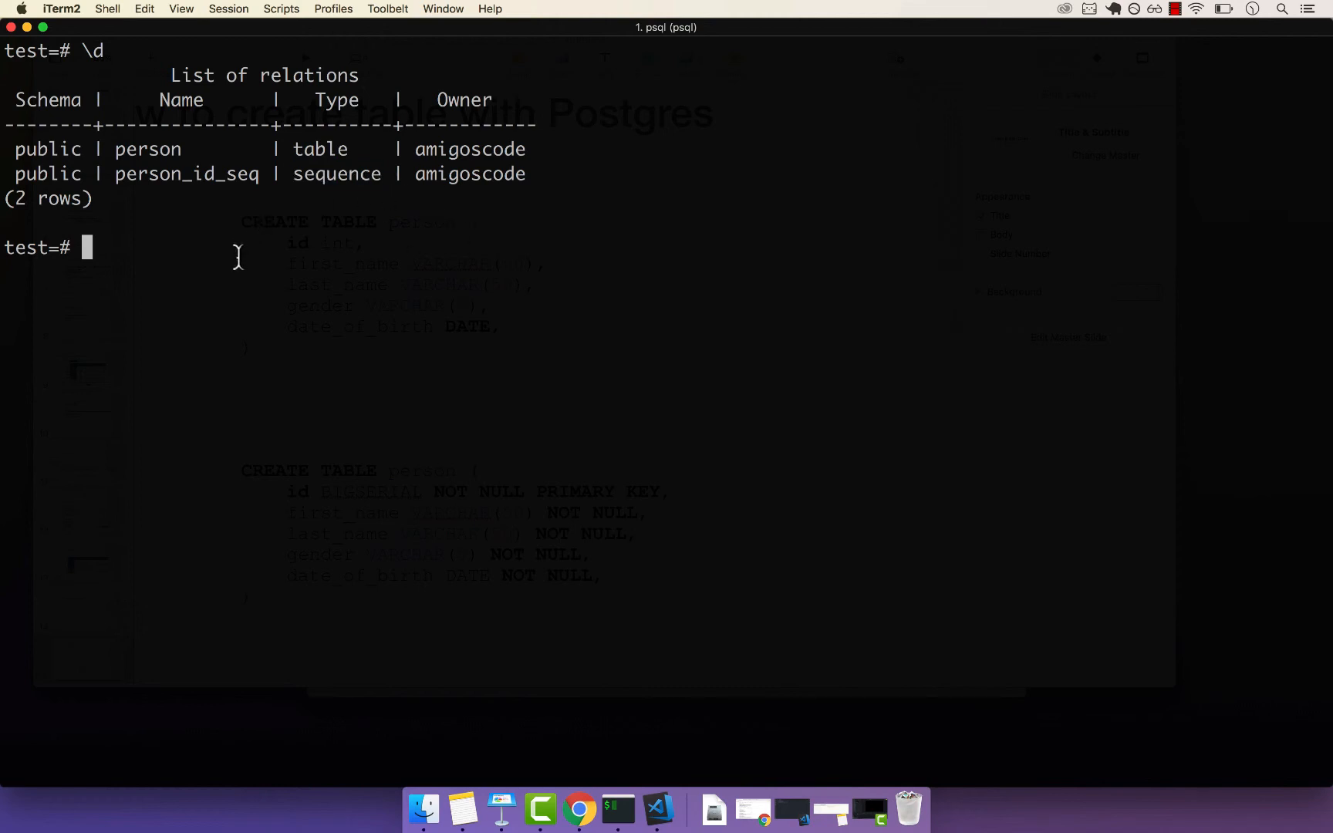
{"action": "type", "text": "\\"}
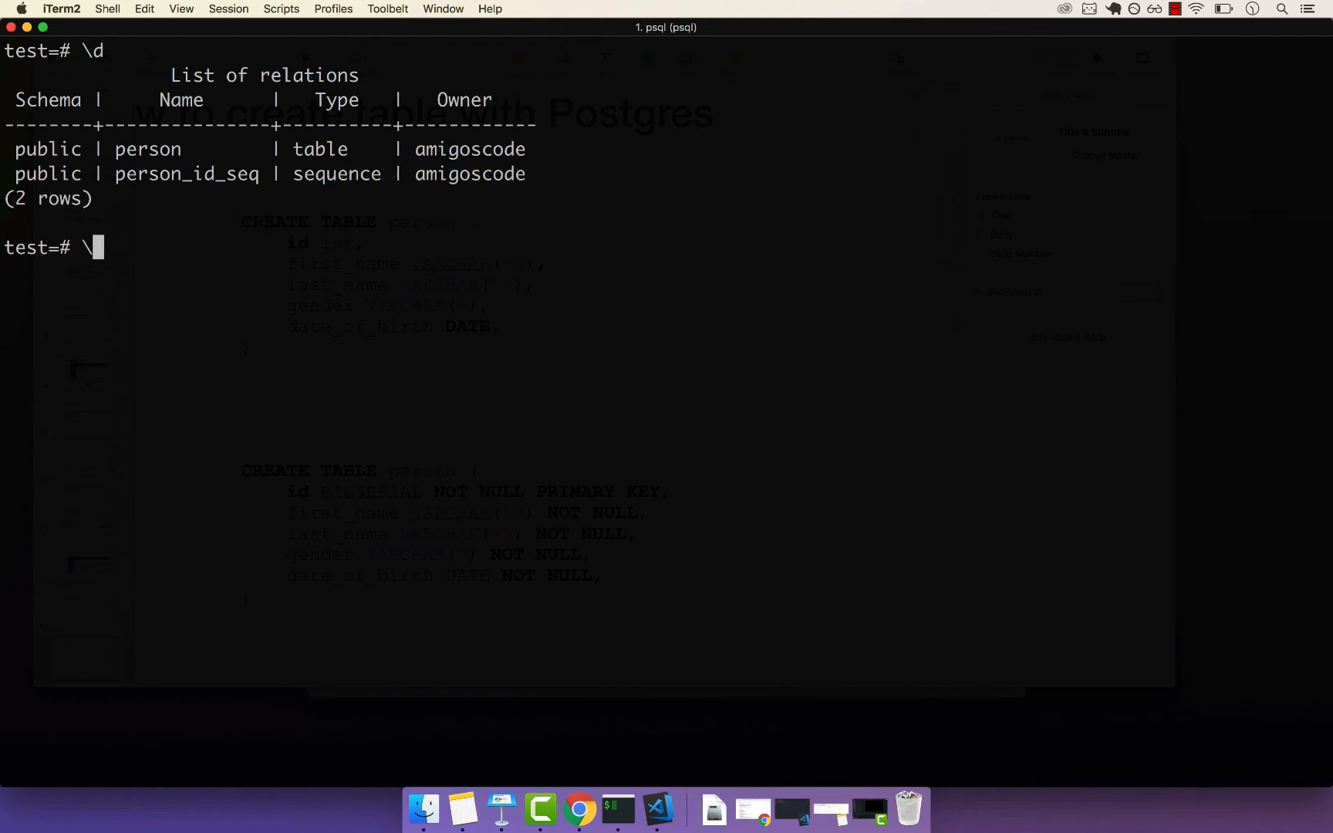
{"action": "type", "text": "d"}
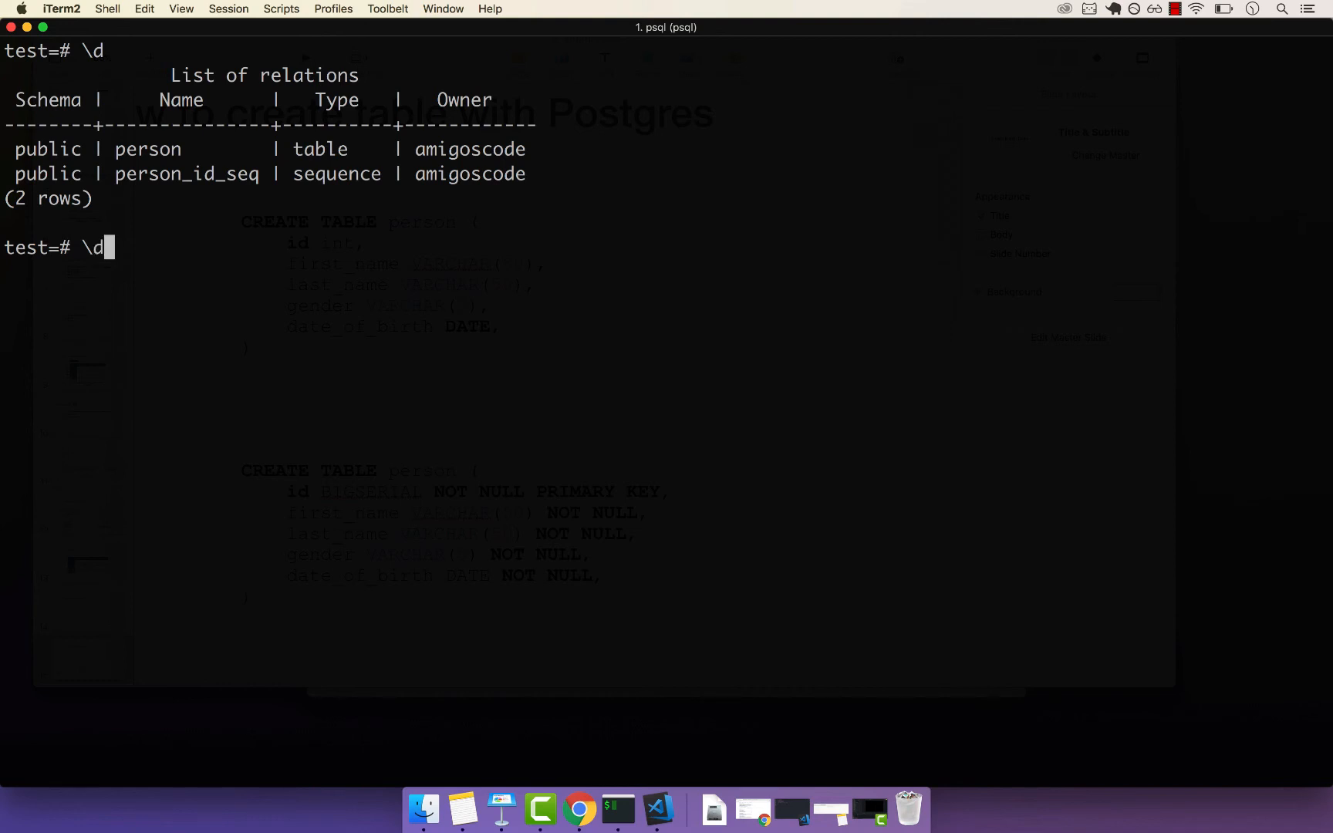
{"action": "type", "text": "\" \""}
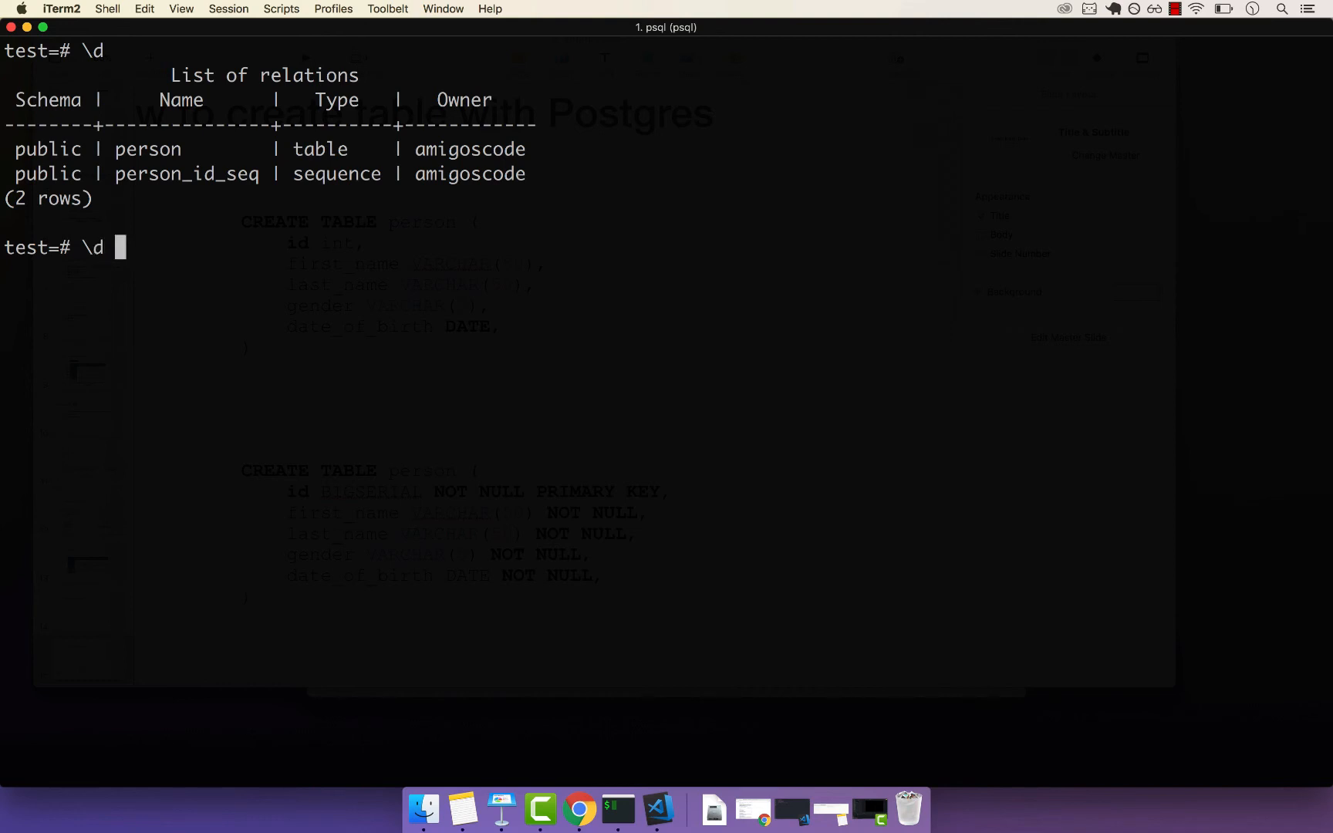
{"action": "type", "text": "person"}
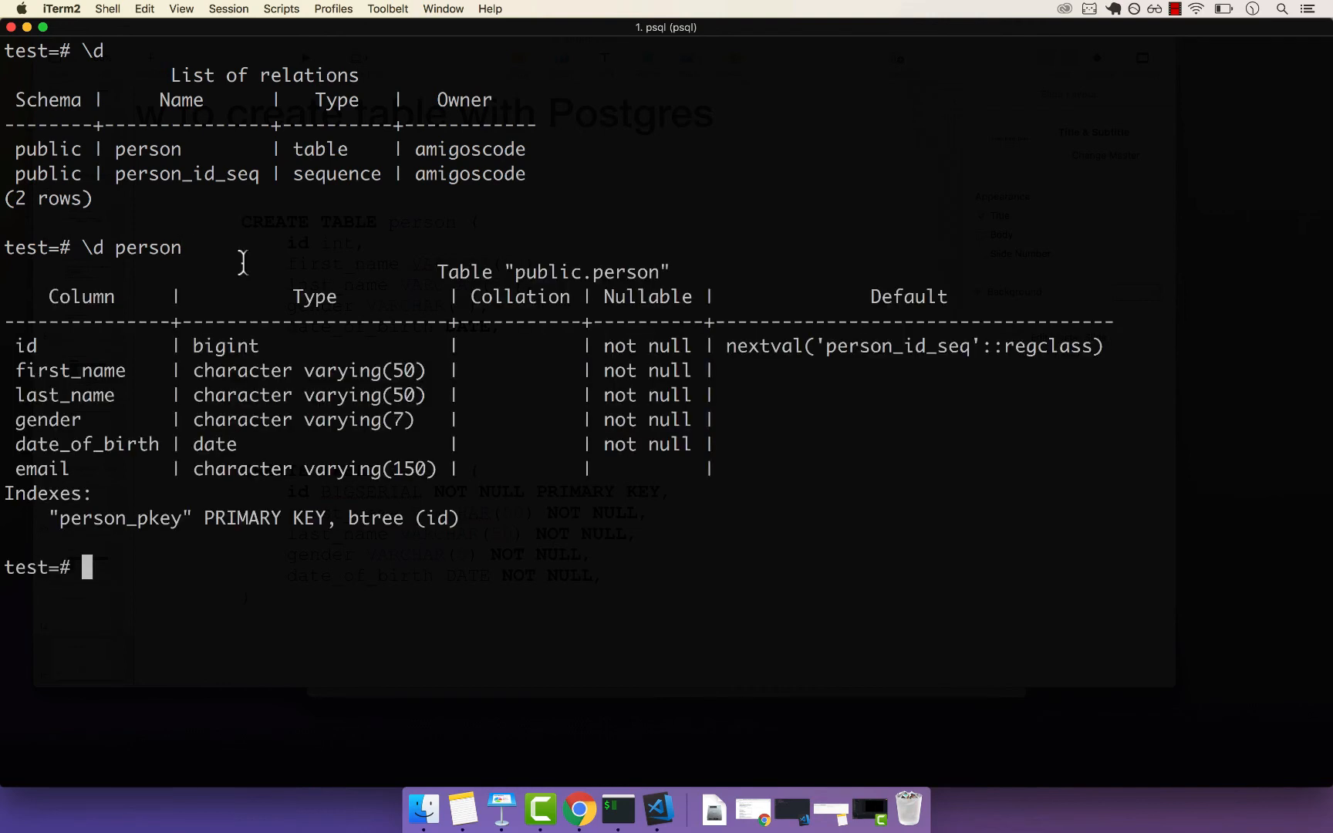
{"action": "mouse_move", "coordinate": [522, 413]}
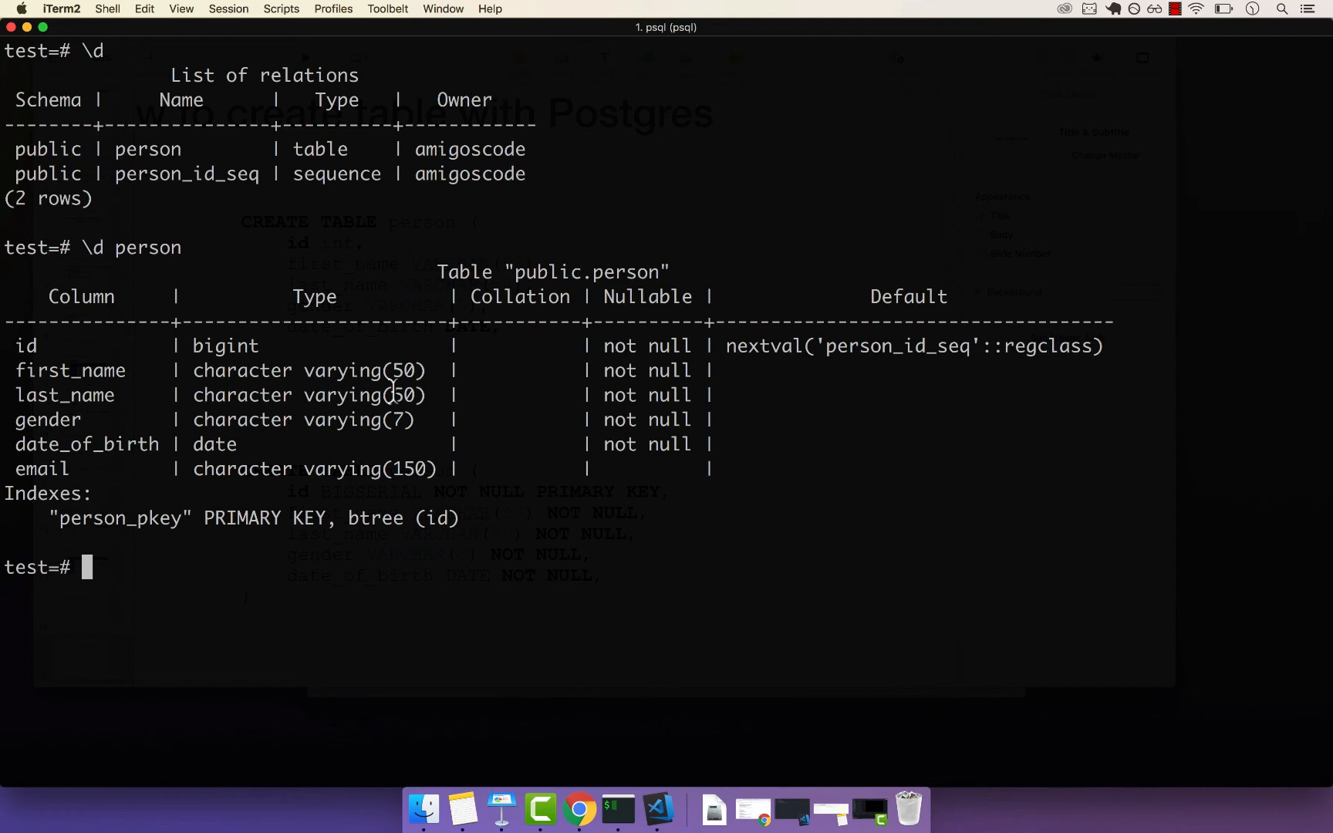
{"action": "mouse_move", "coordinate": [611, 336]}
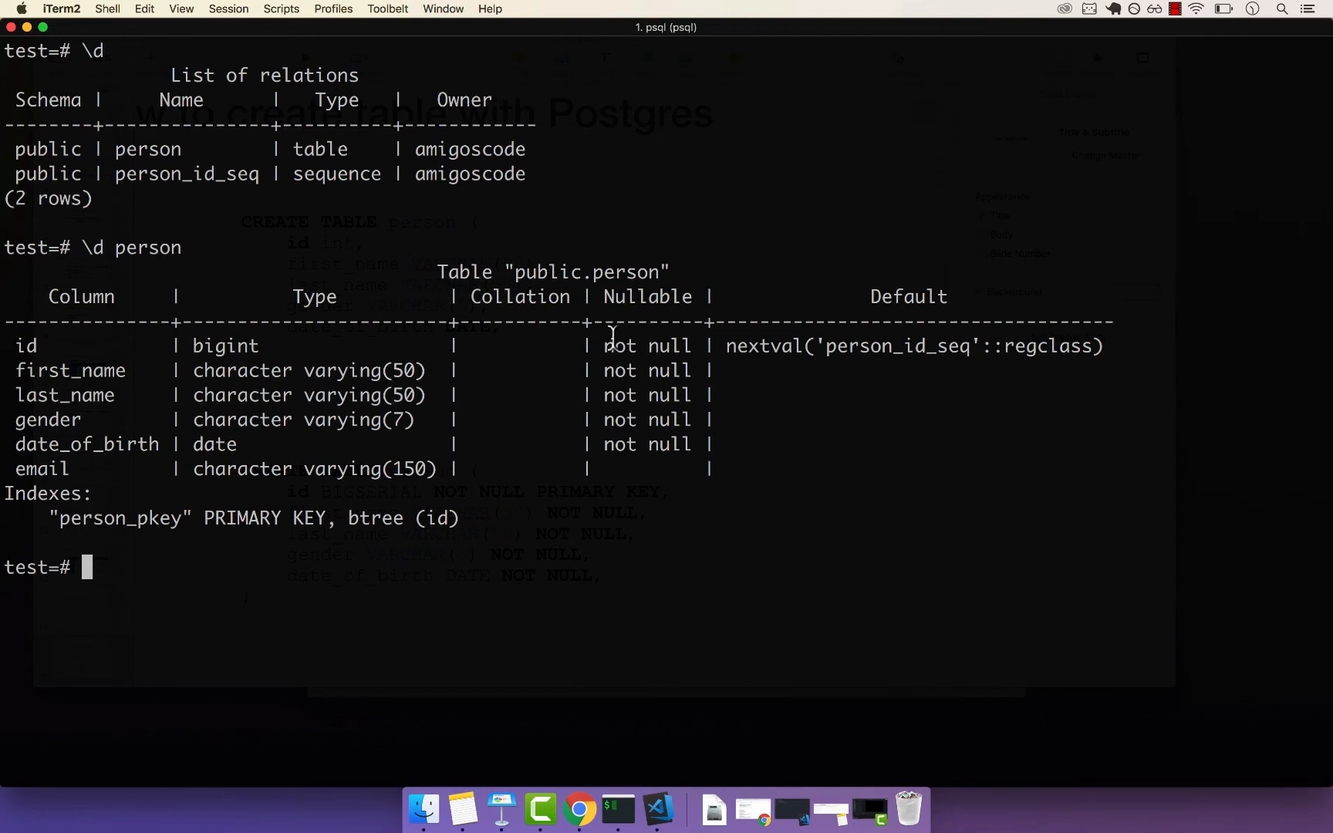
{"action": "mouse_move", "coordinate": [675, 347]}
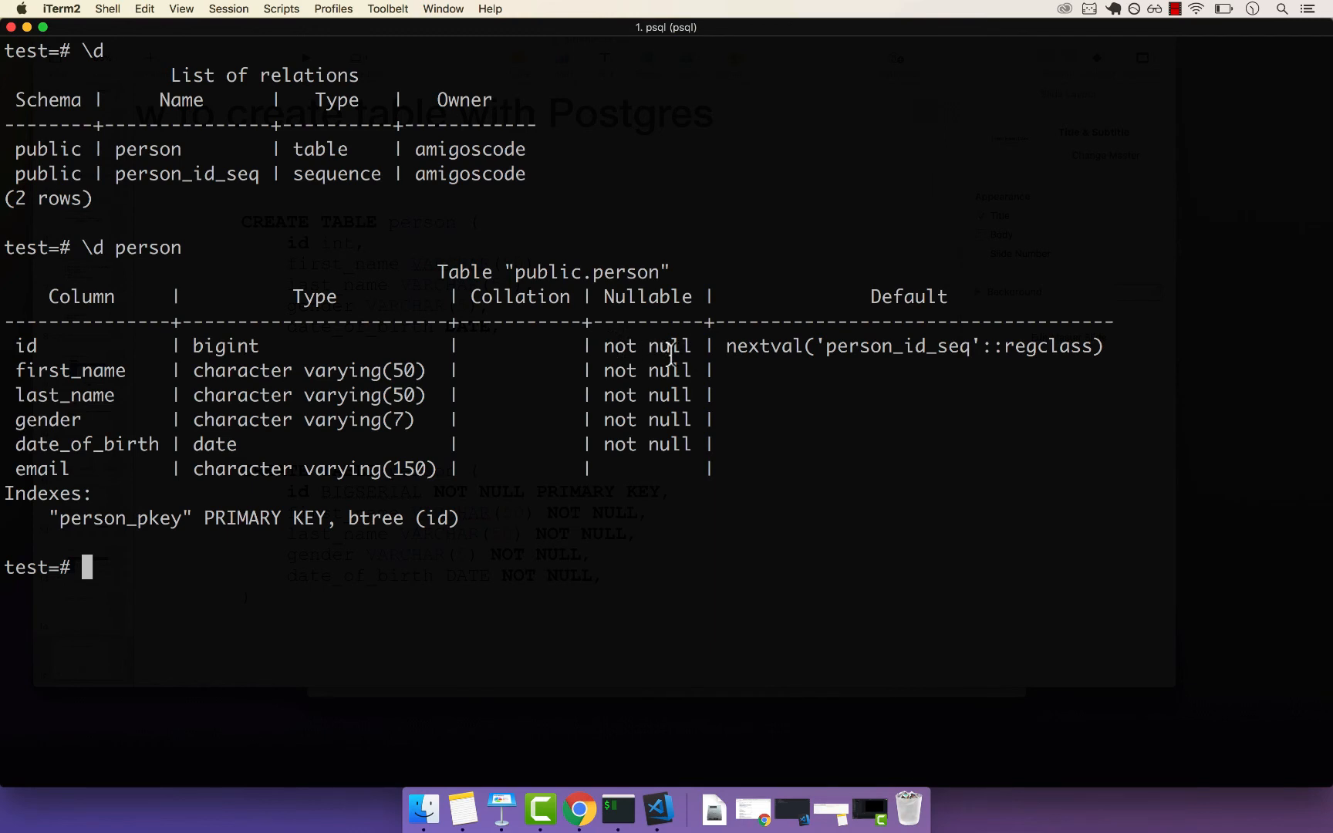
{"action": "mouse_move", "coordinate": [630, 370]}
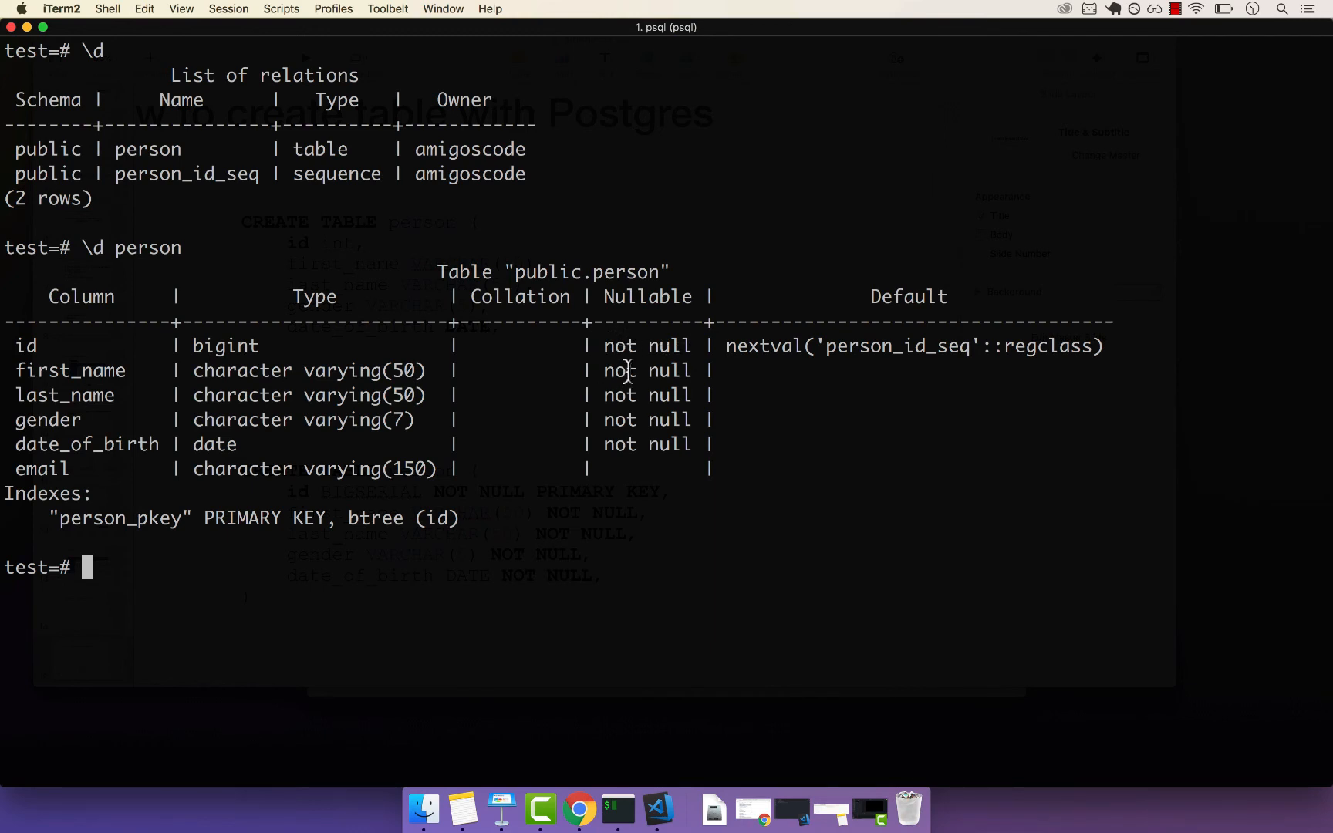
{"action": "mouse_move", "coordinate": [623, 378]}
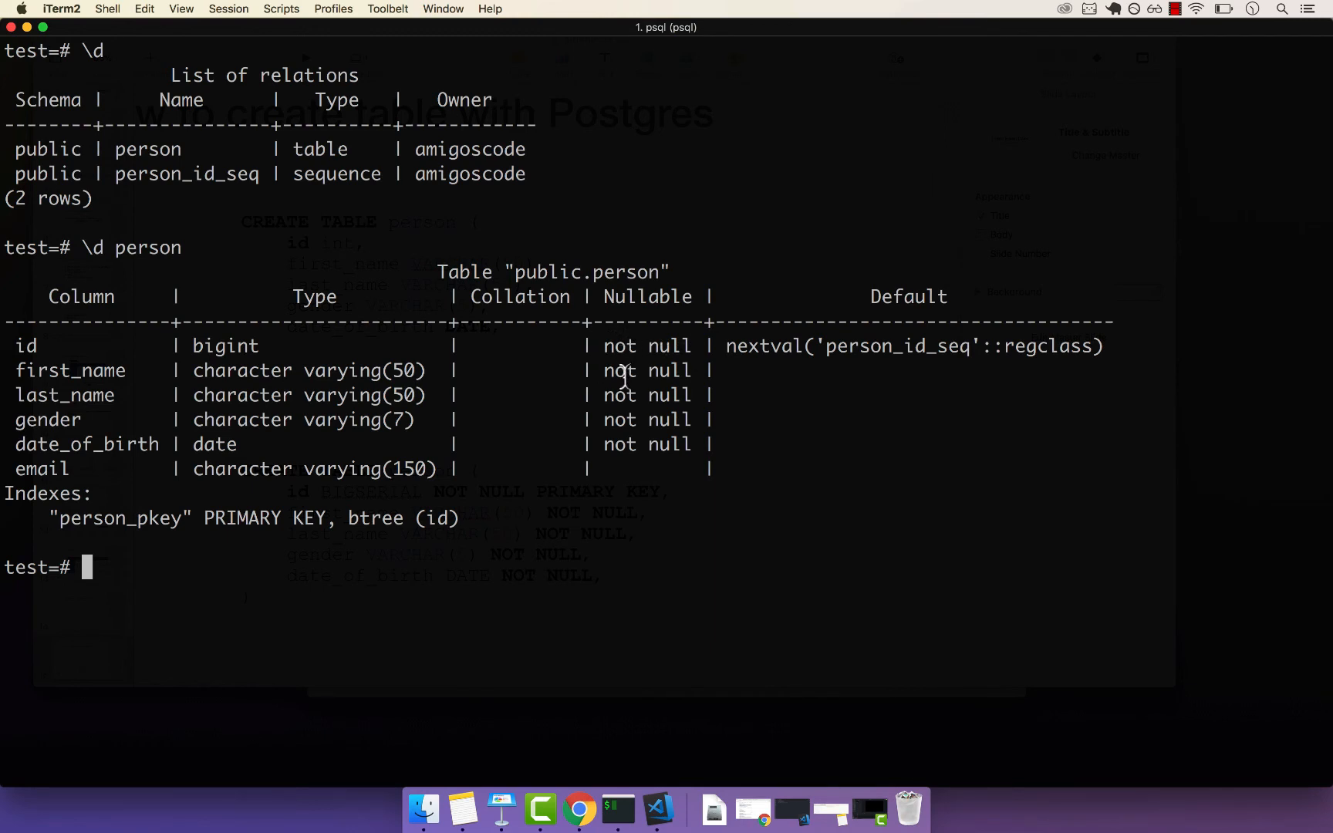
{"action": "mouse_move", "coordinate": [108, 432]}
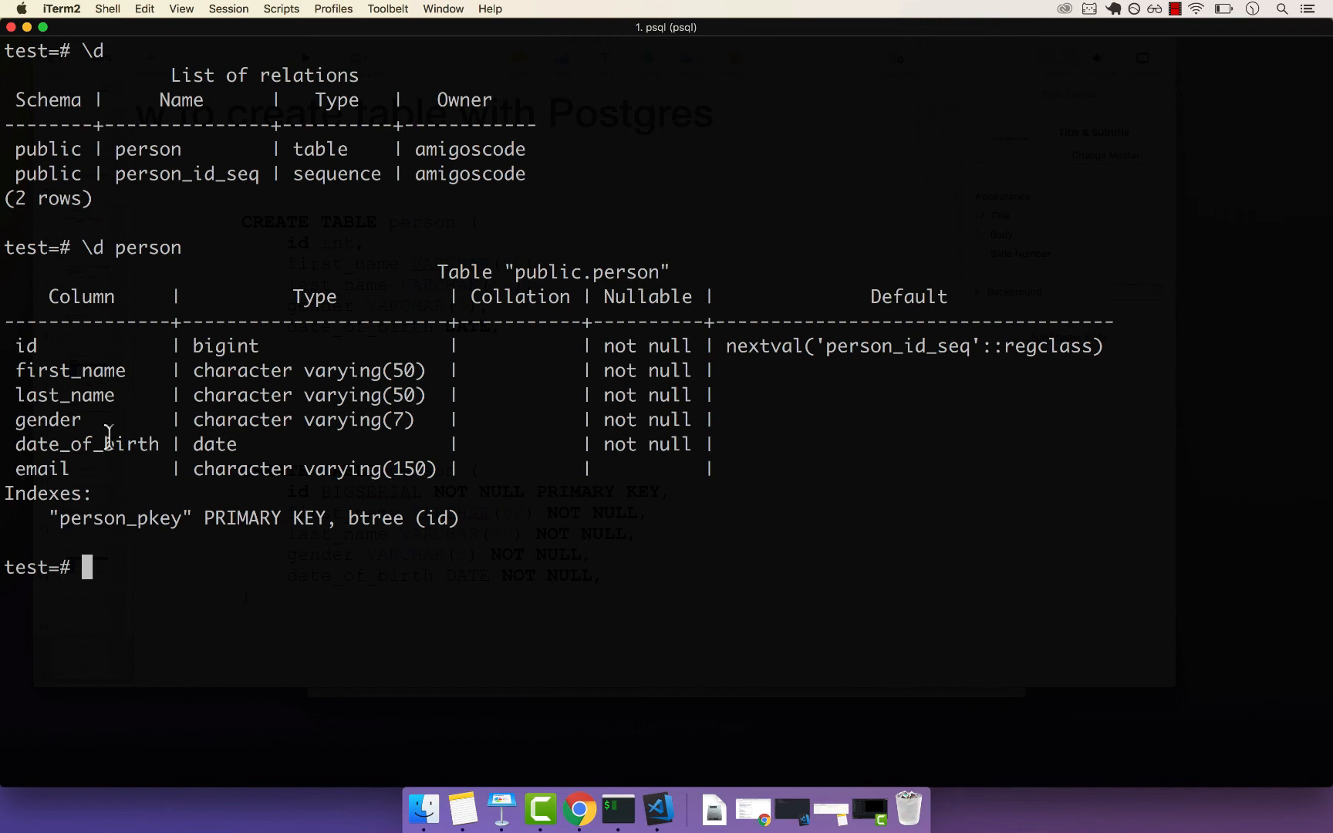
{"action": "mouse_move", "coordinate": [12, 466]}
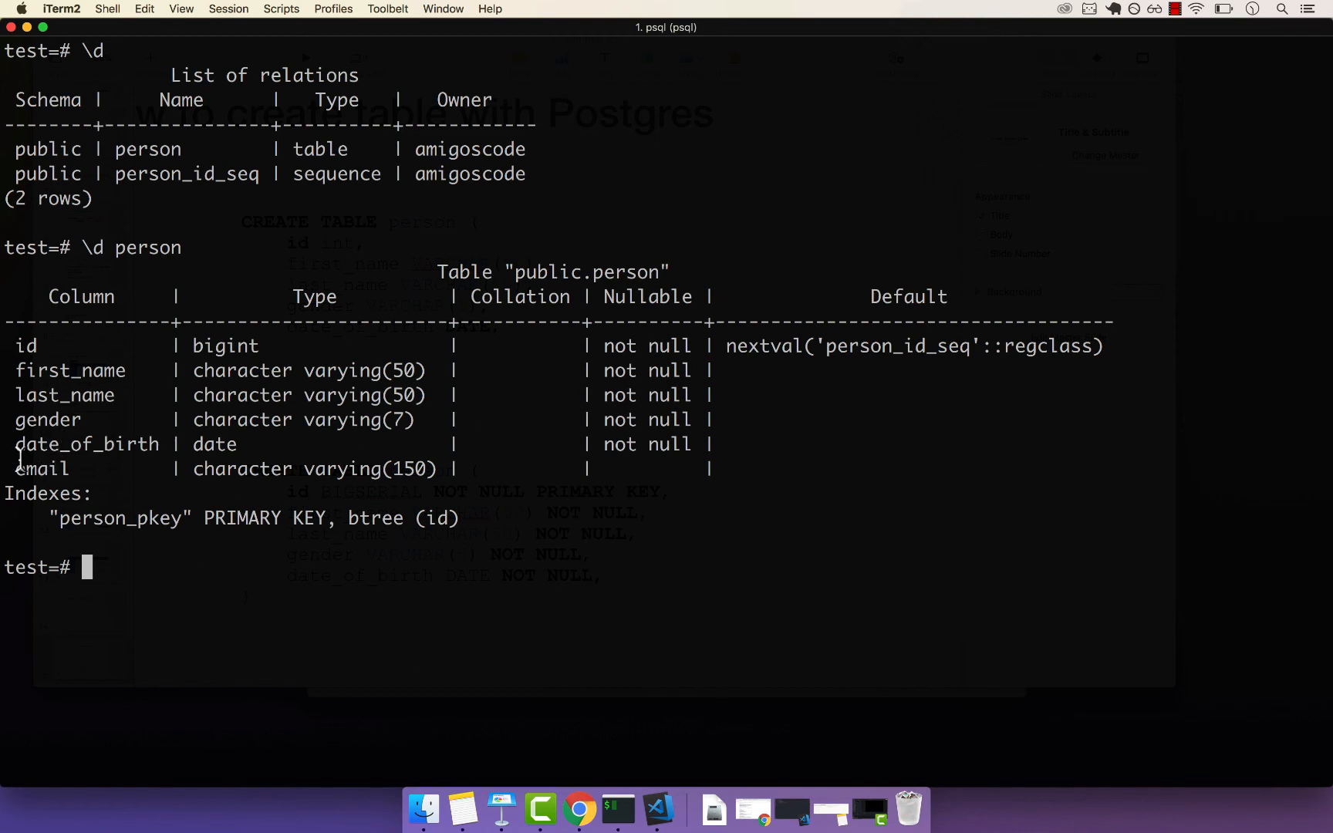